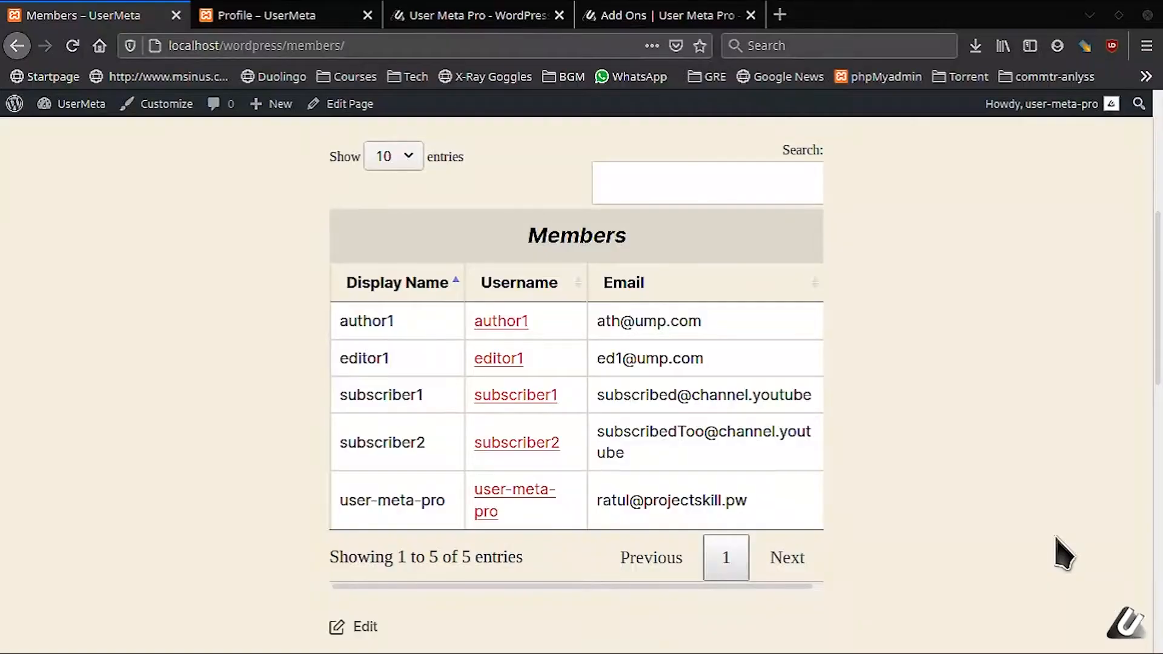
{"action": "mouse_move", "coordinate": [1057, 508]}
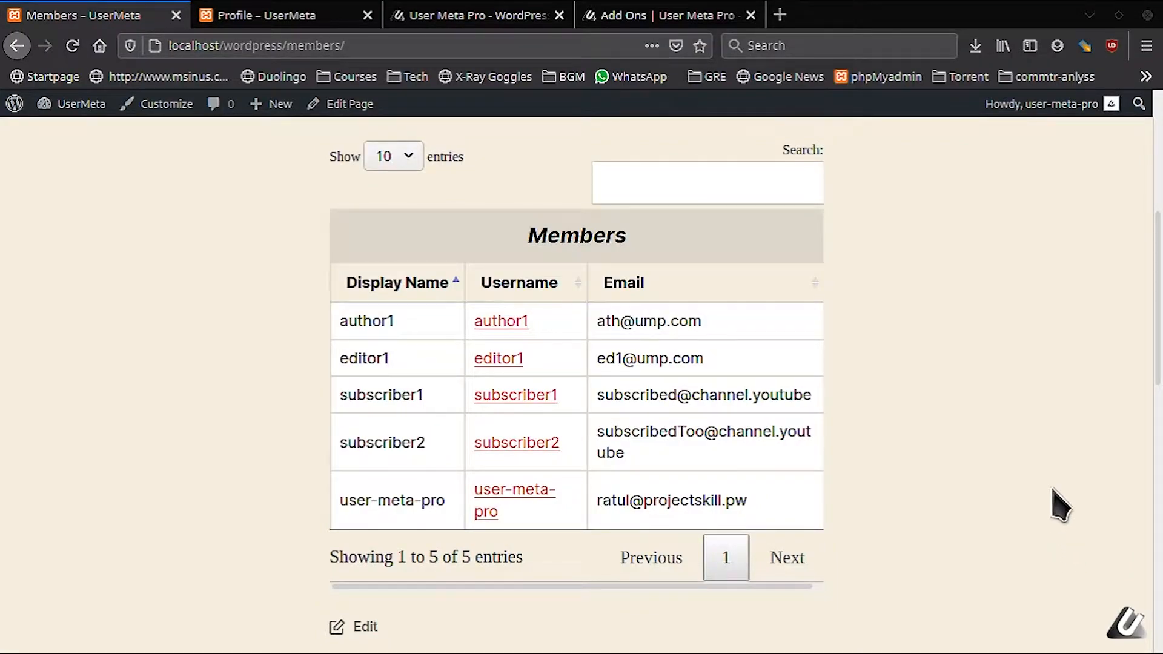
{"action": "mouse_move", "coordinate": [671, 355]}
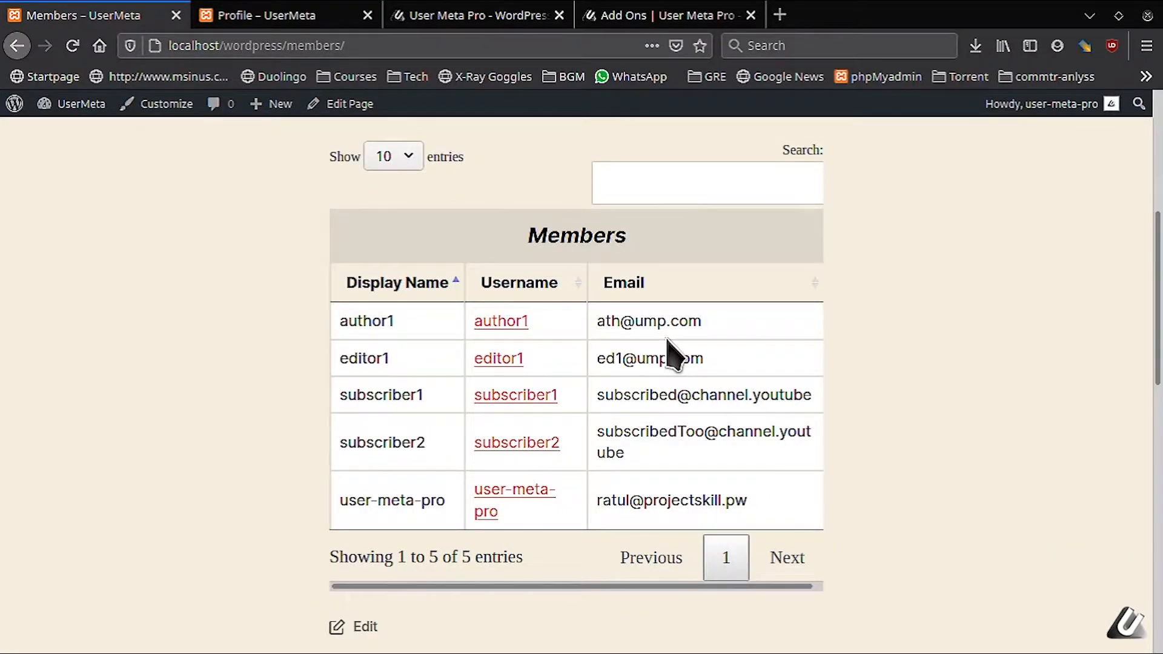
{"action": "mouse_move", "coordinate": [479, 589]}
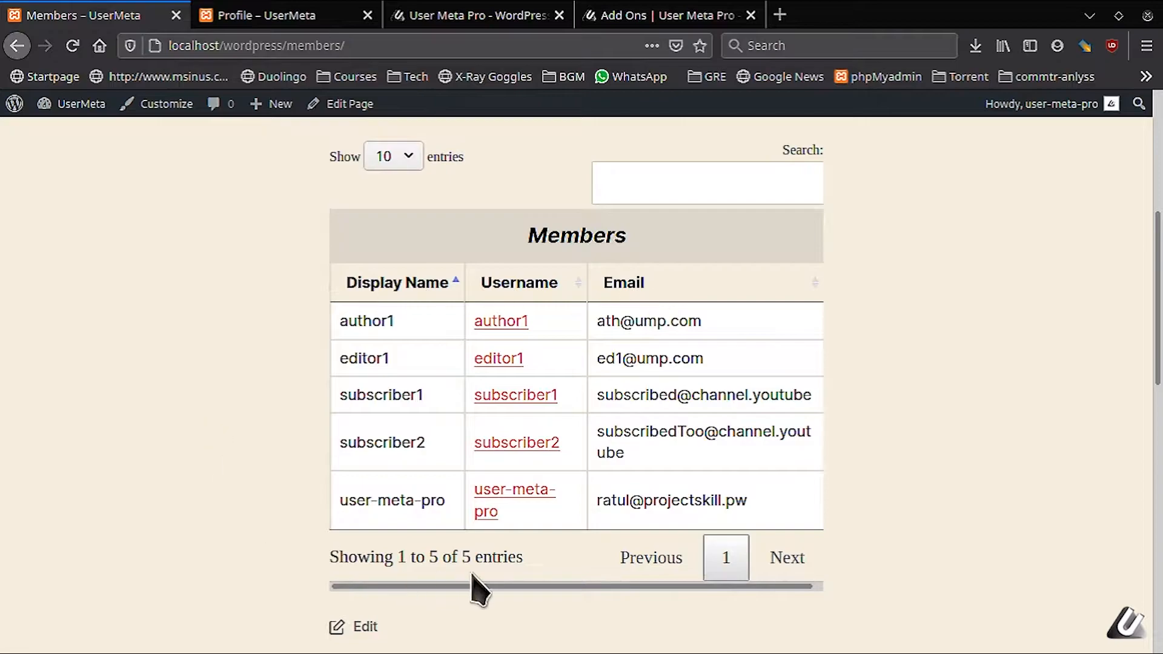
Search members for 'aut', then view user-meta-pro's profile with name, phone and country.
{"action": "left_click", "coordinate": [707, 182]}
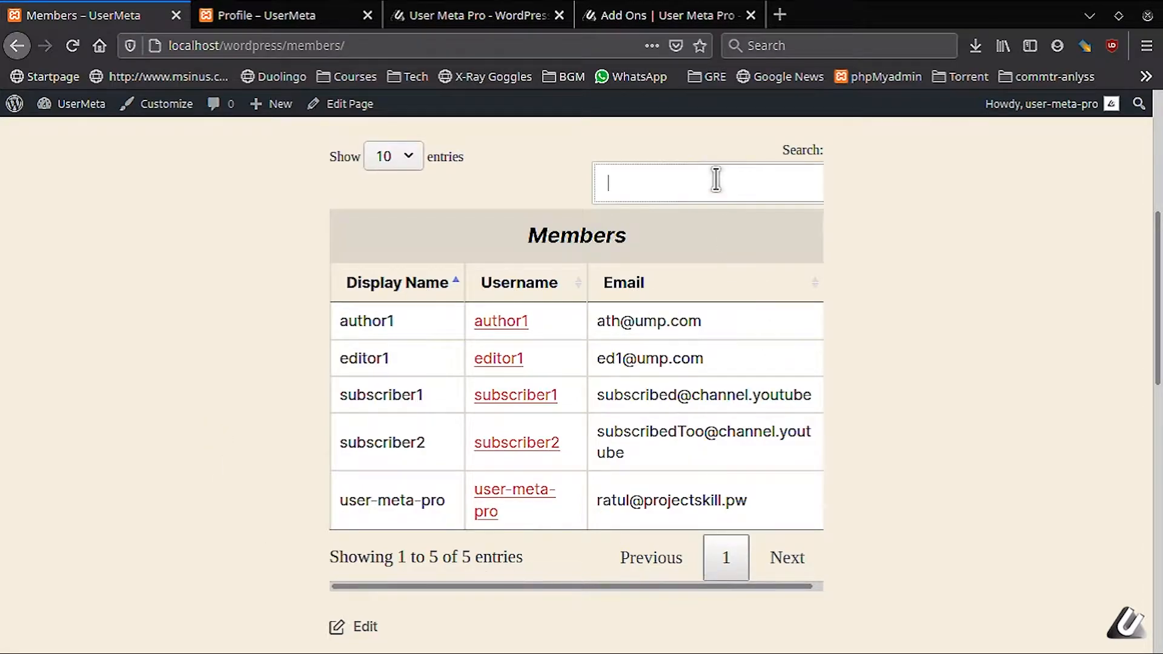
{"action": "type", "text": "aut"}
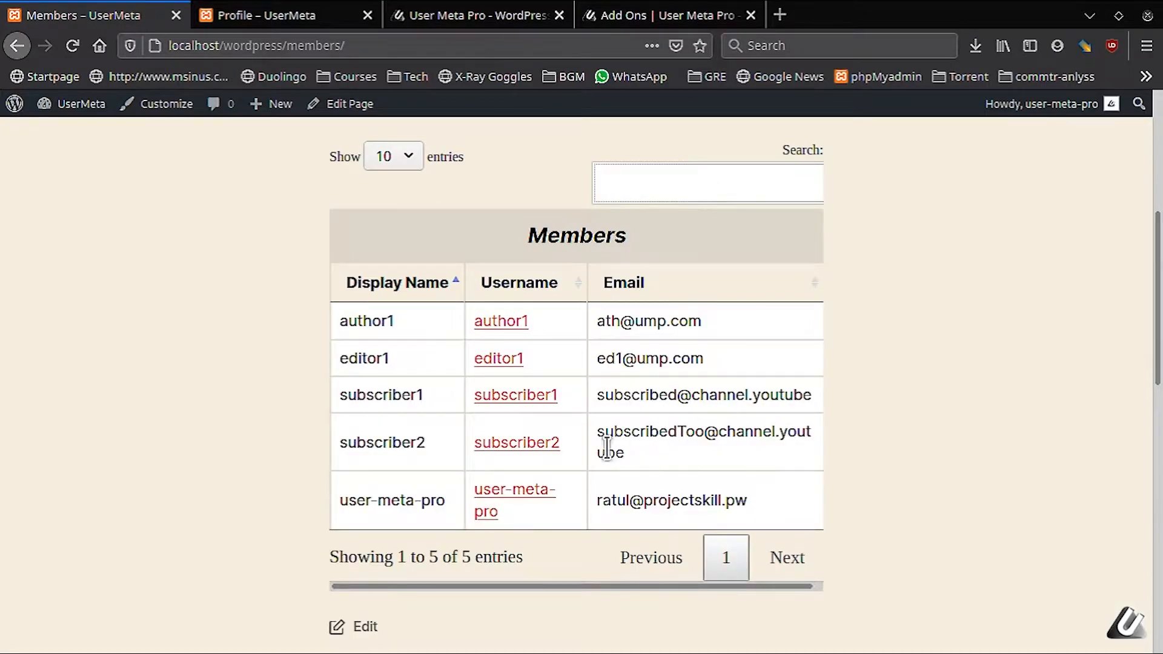
{"action": "left_click", "coordinate": [267, 14]}
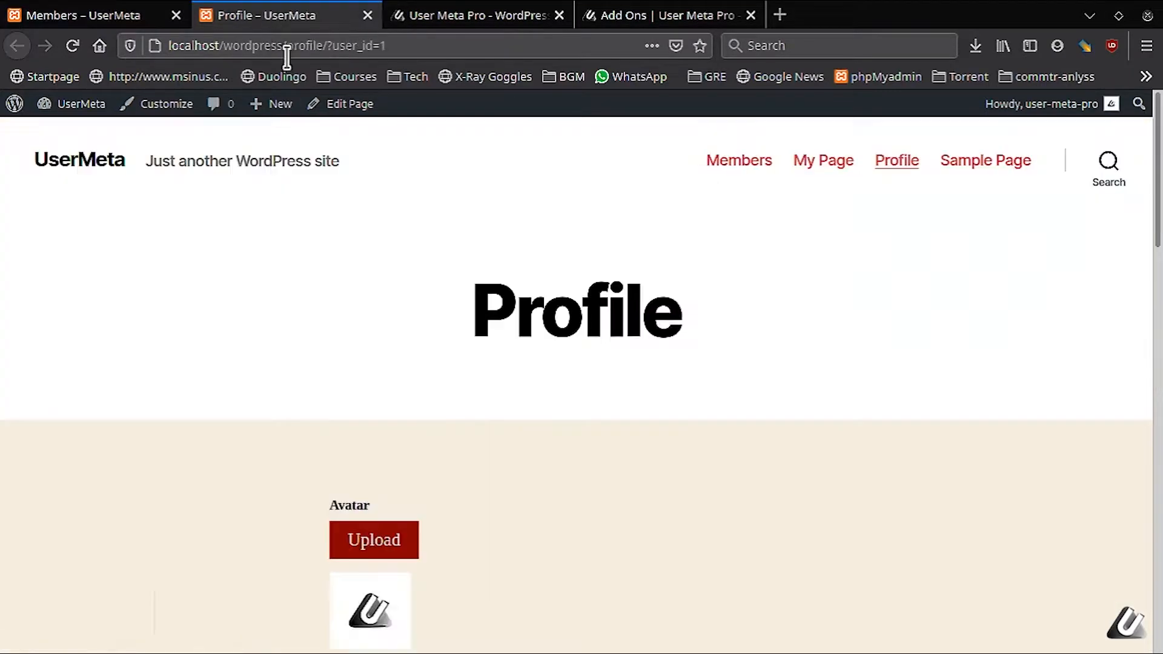
{"action": "scroll", "scroll_direction": "down", "scroll_amount": 3}
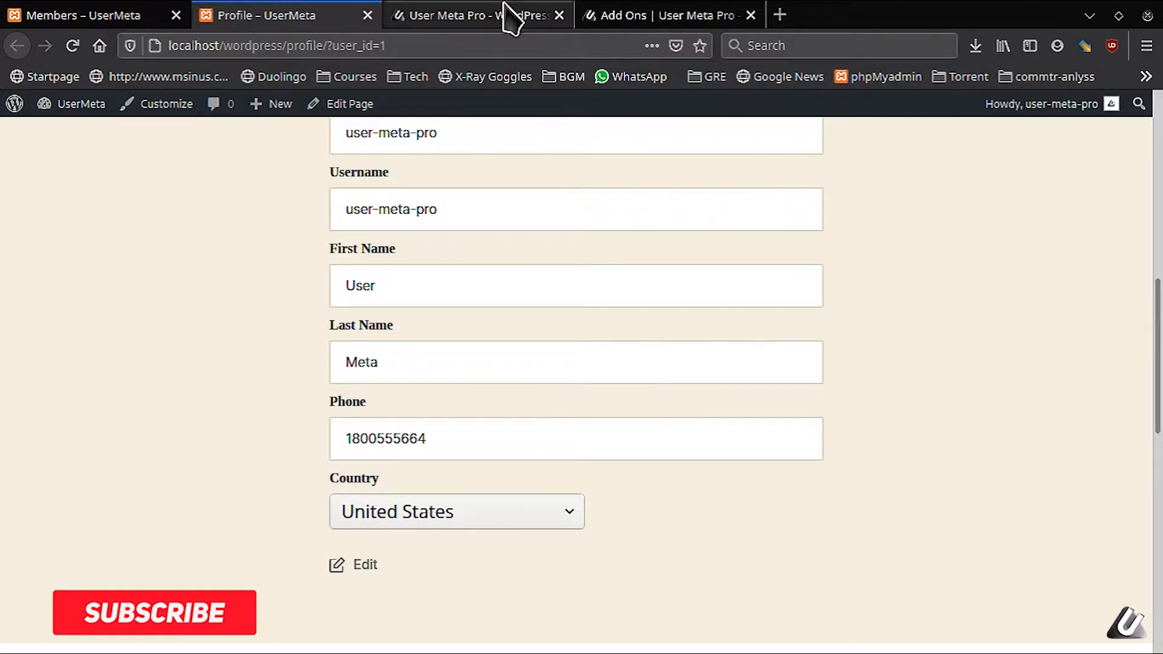
Browse user-meta.com's profile features and User Listing add-on, then return to the Members tab.
{"action": "left_click", "coordinate": [476, 15]}
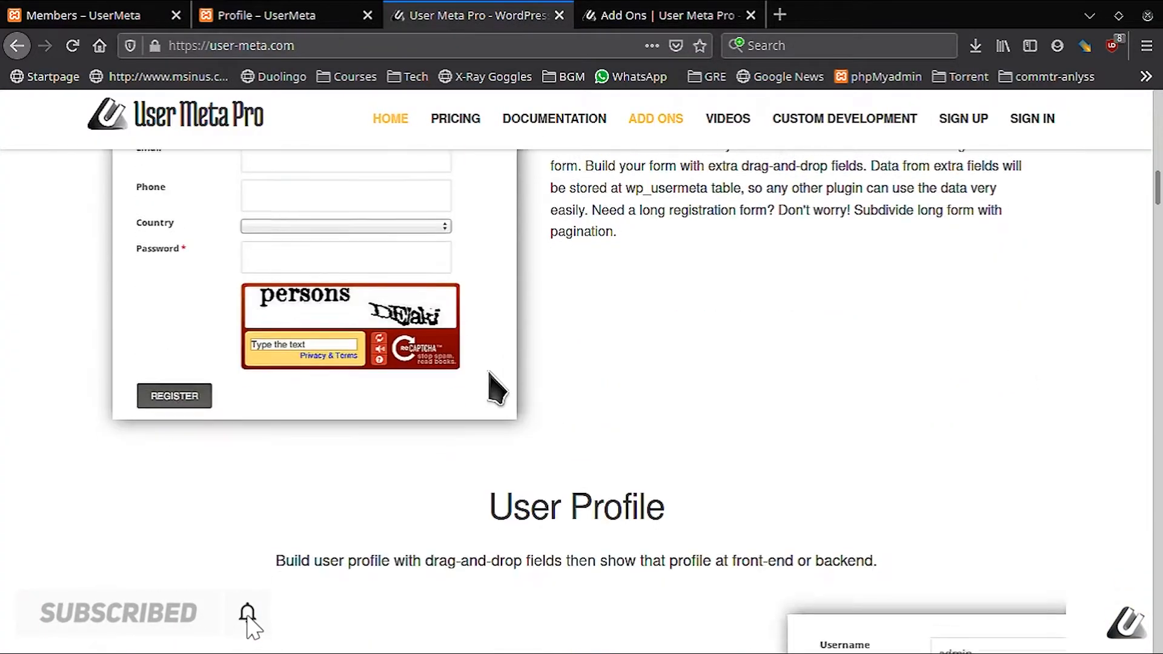
{"action": "scroll", "scroll_direction": "down", "scroll_amount": 3}
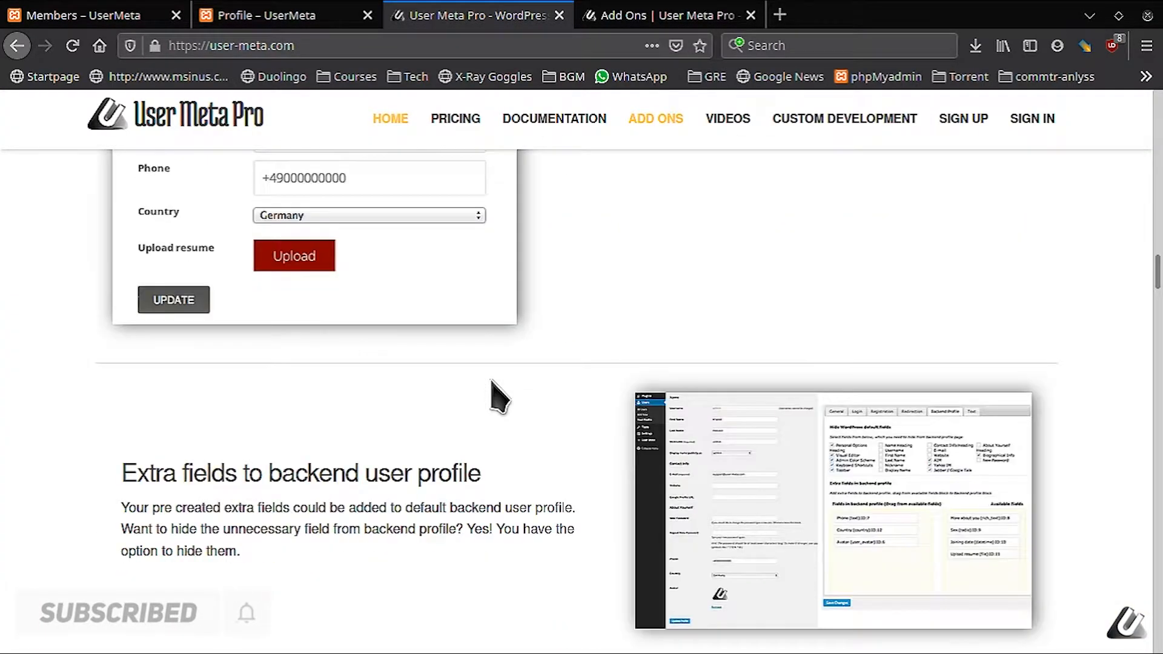
{"action": "left_click", "coordinate": [666, 14]}
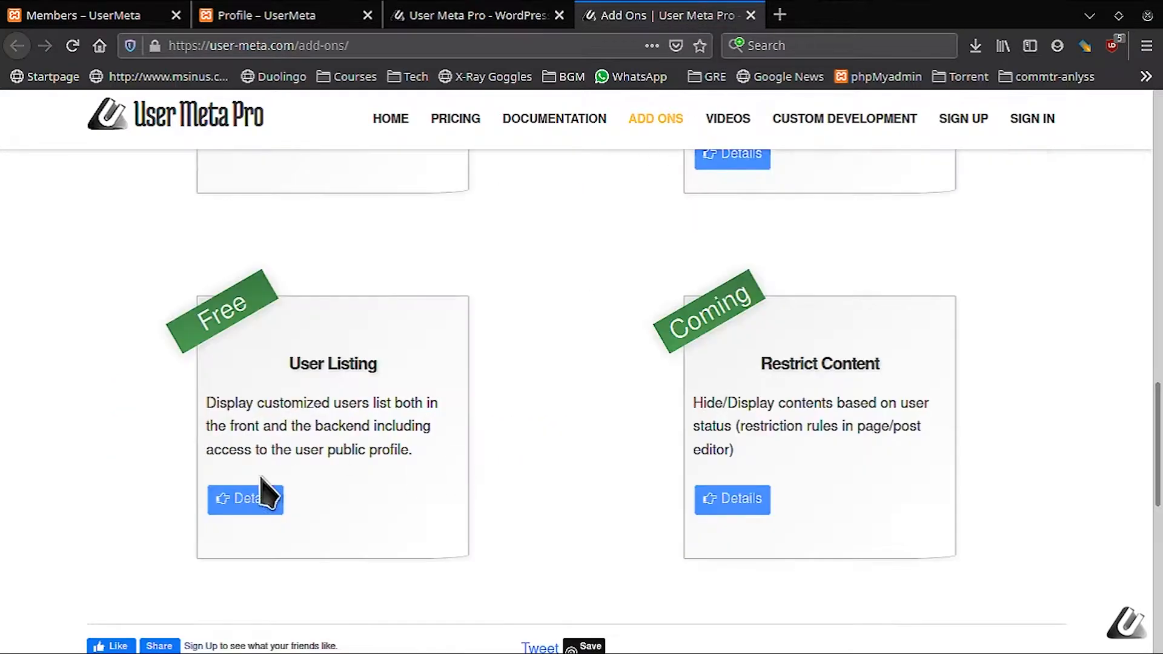
{"action": "left_click", "coordinate": [82, 15]}
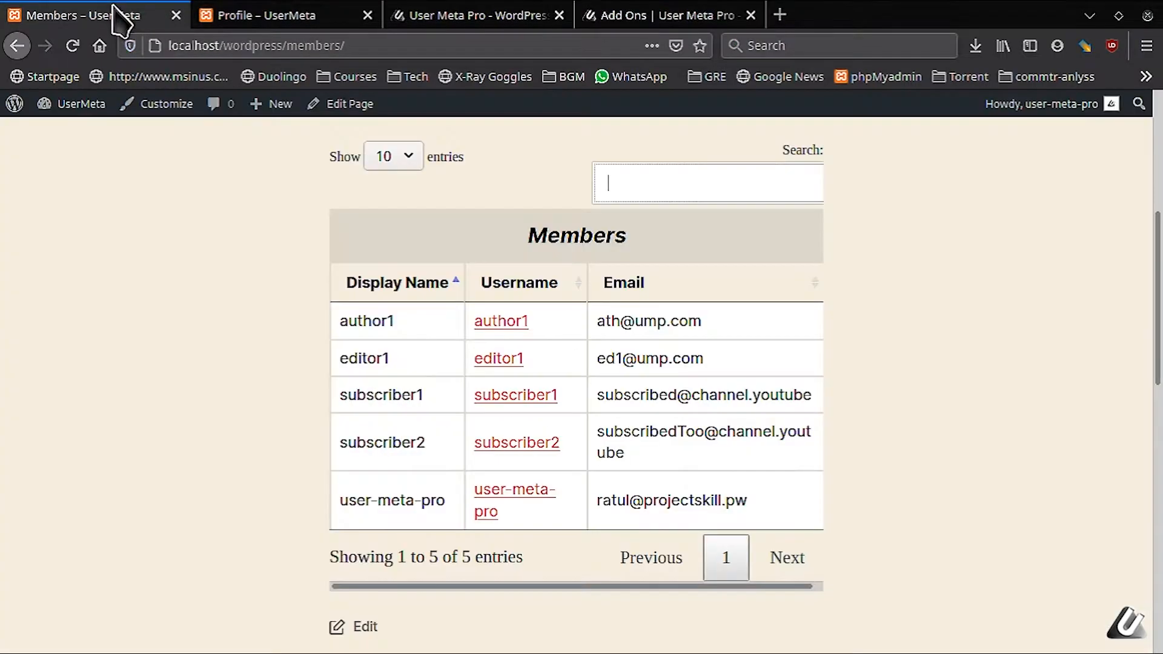
{"action": "mouse_move", "coordinate": [426, 375]}
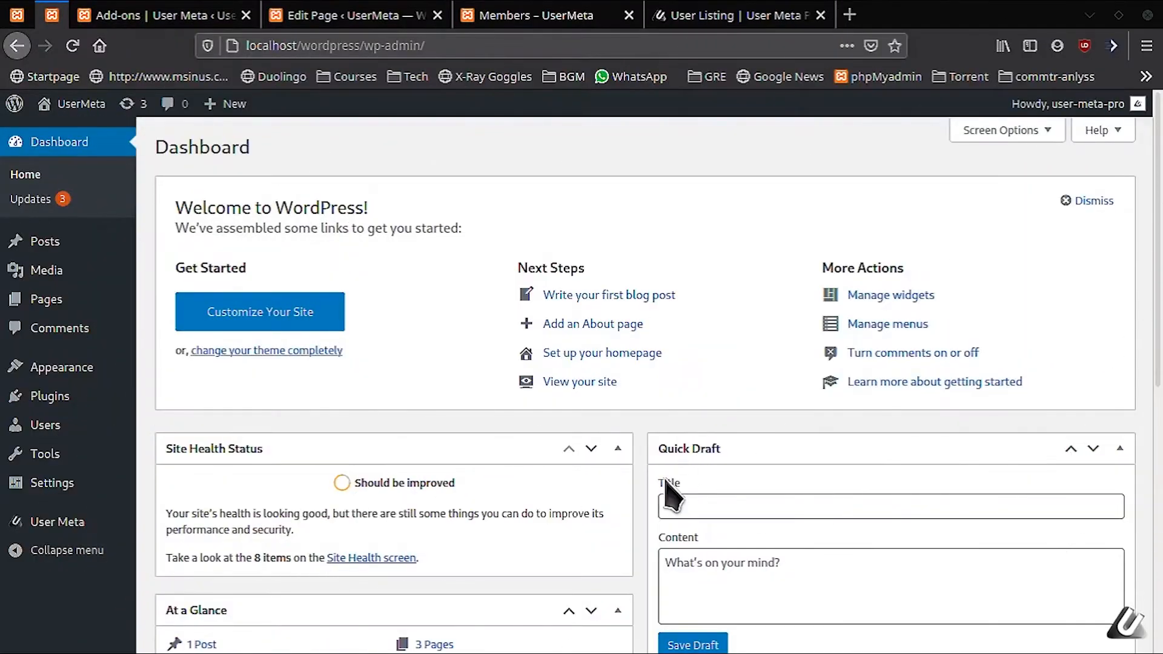
{"action": "mouse_move", "coordinate": [597, 229]}
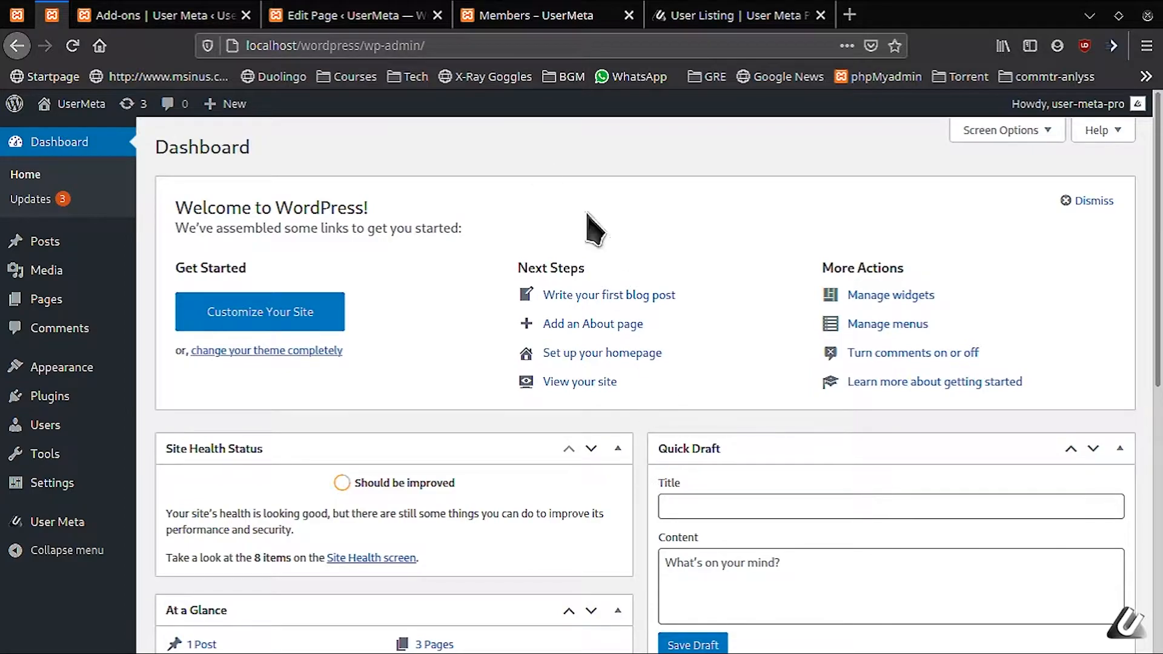
{"action": "mouse_move", "coordinate": [430, 341]}
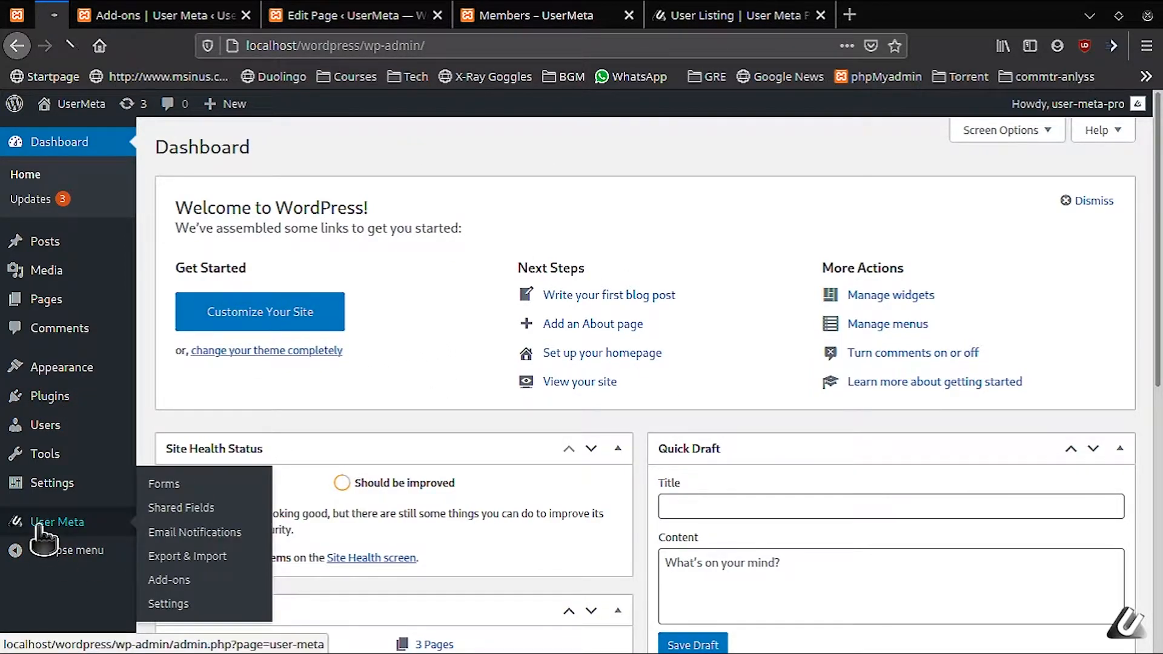
Go through User Meta Forms to Add-ons and switch User Listing ON.
{"action": "left_click", "coordinate": [164, 483]}
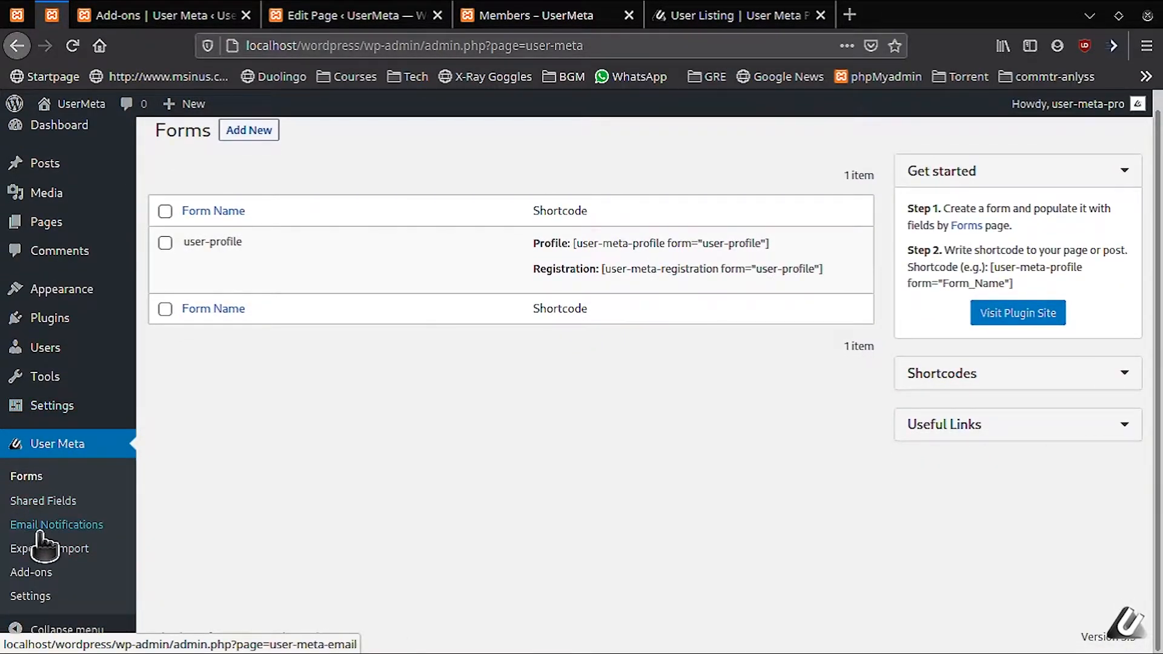
{"action": "mouse_move", "coordinate": [31, 572]}
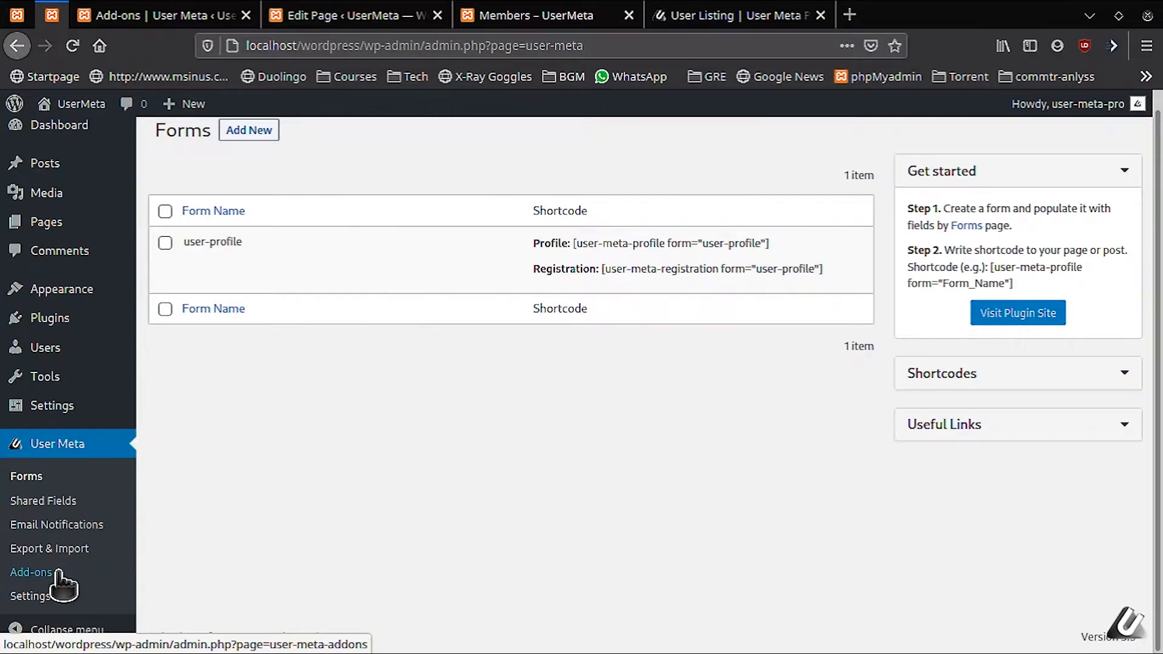
{"action": "left_click", "coordinate": [30, 572]}
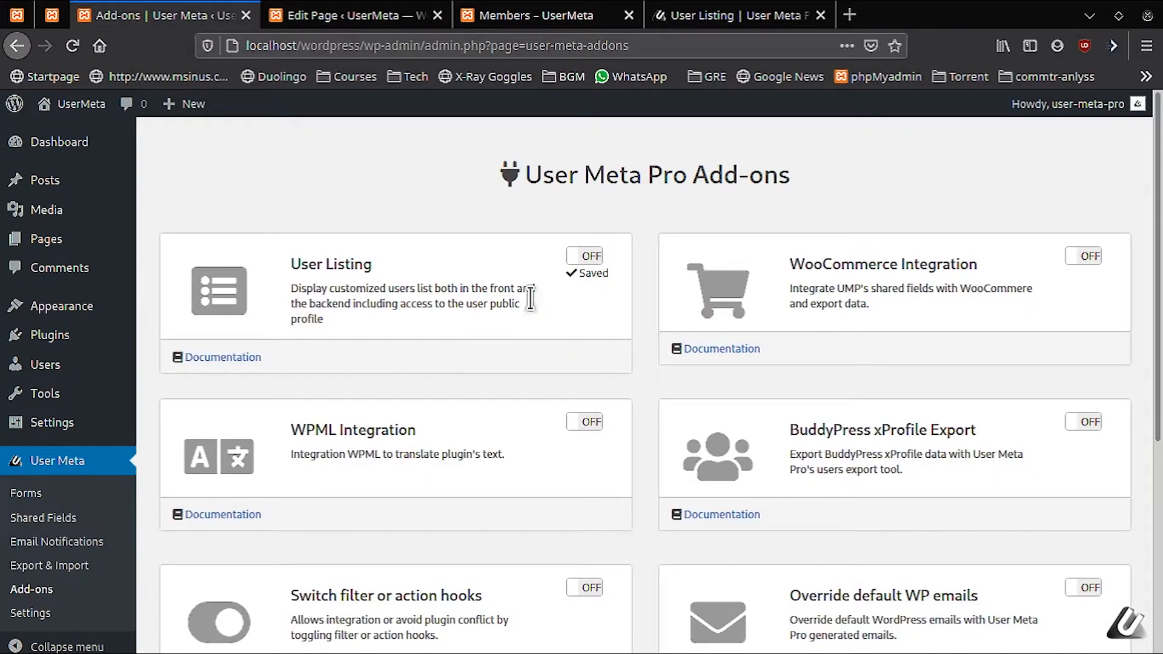
{"action": "mouse_move", "coordinate": [543, 373]}
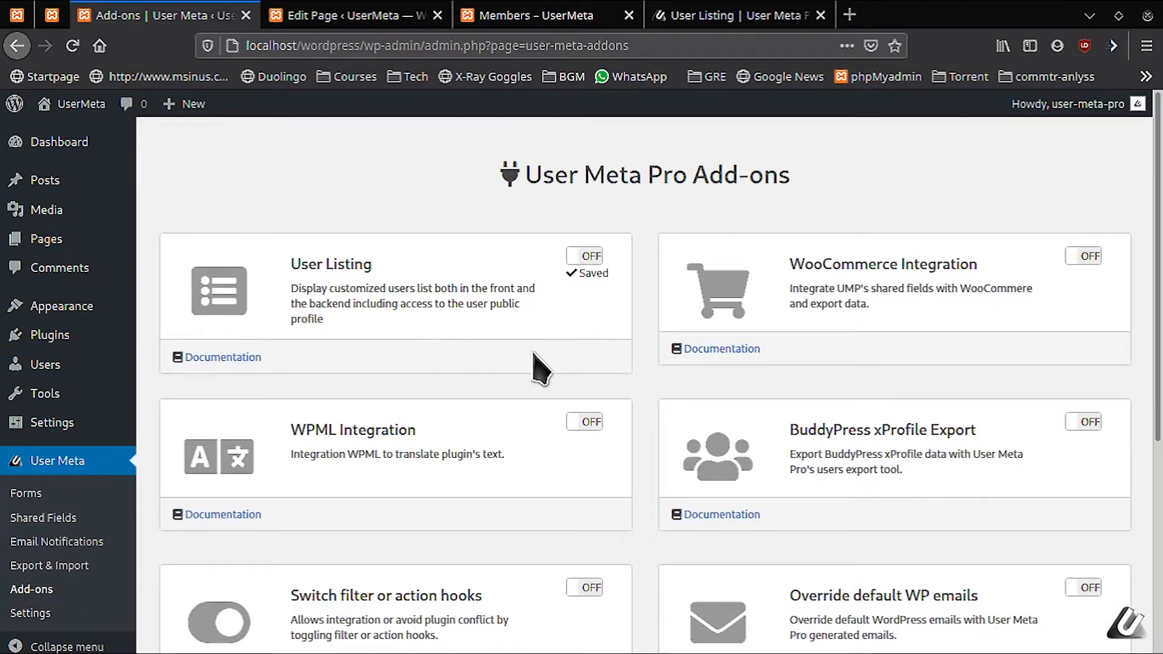
{"action": "mouse_move", "coordinate": [601, 312]}
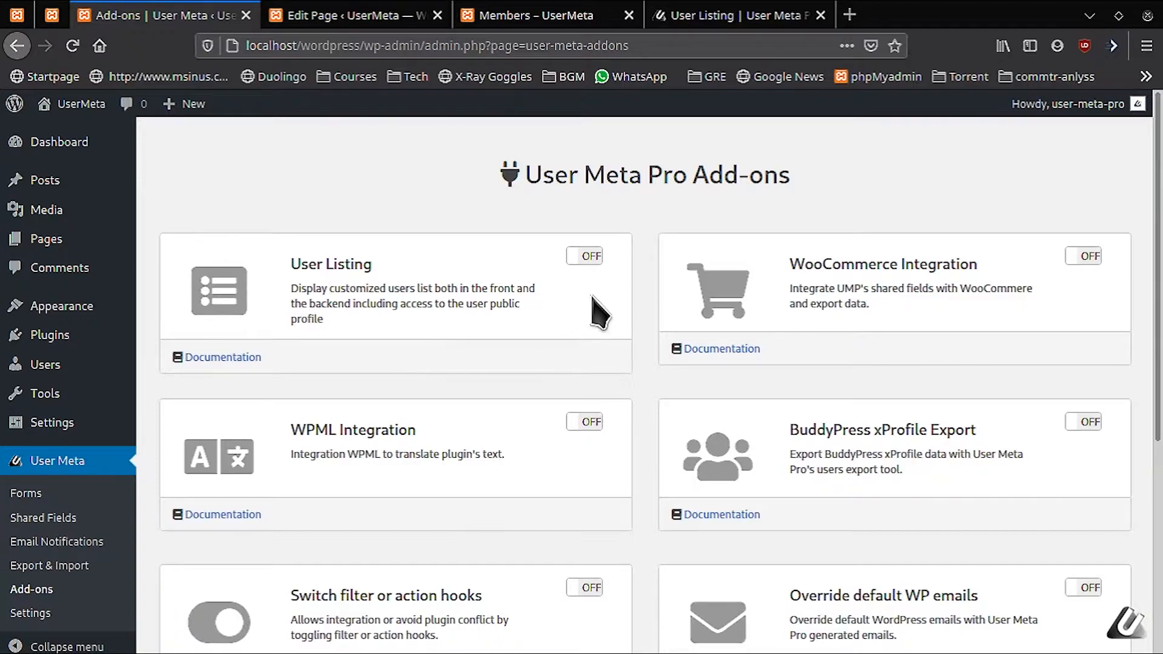
{"action": "left_click", "coordinate": [584, 255]}
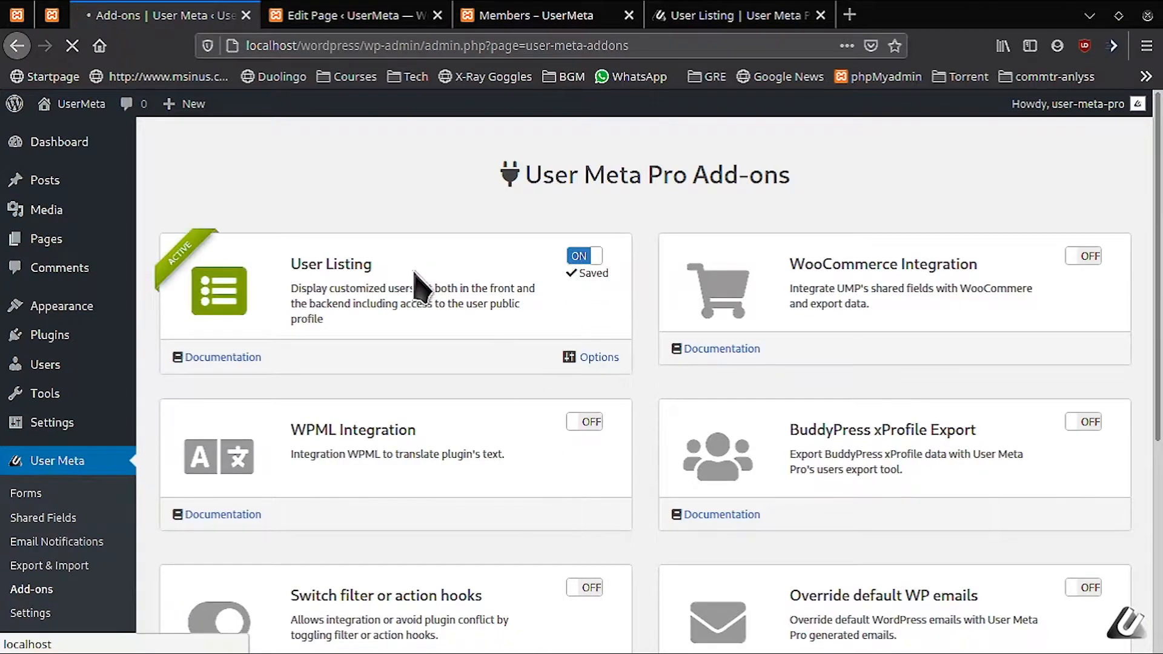
{"action": "mouse_move", "coordinate": [549, 212]}
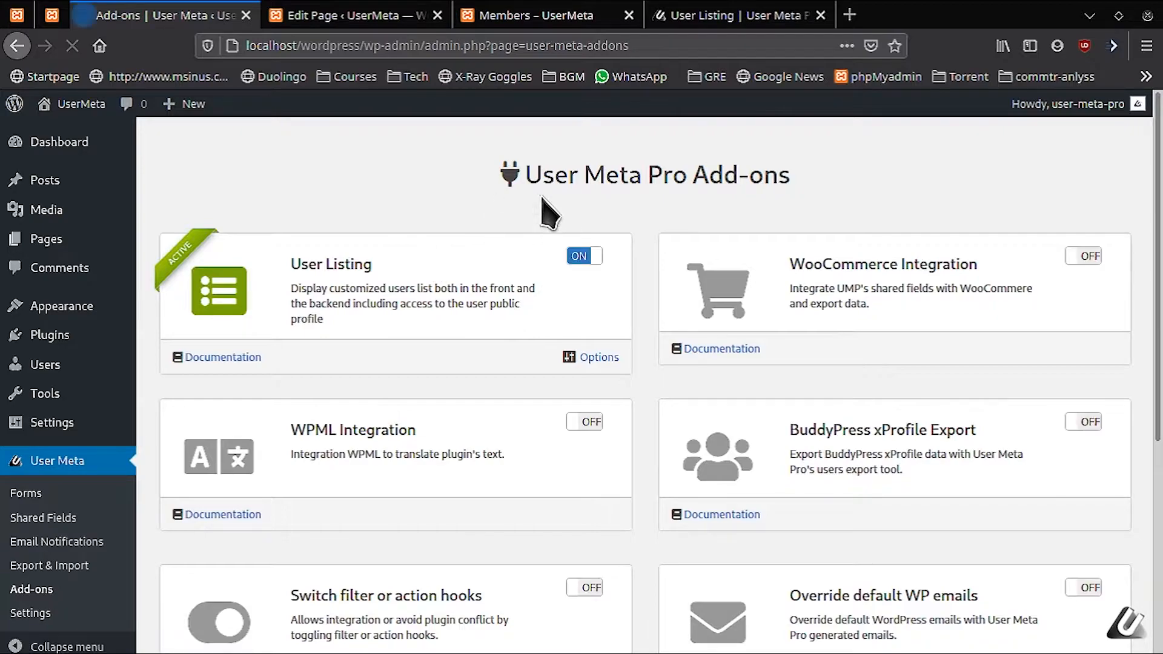
Deselect the shortcode block and view the live table with Avatar, User, First and Last Name.
{"action": "left_click", "coordinate": [355, 15]}
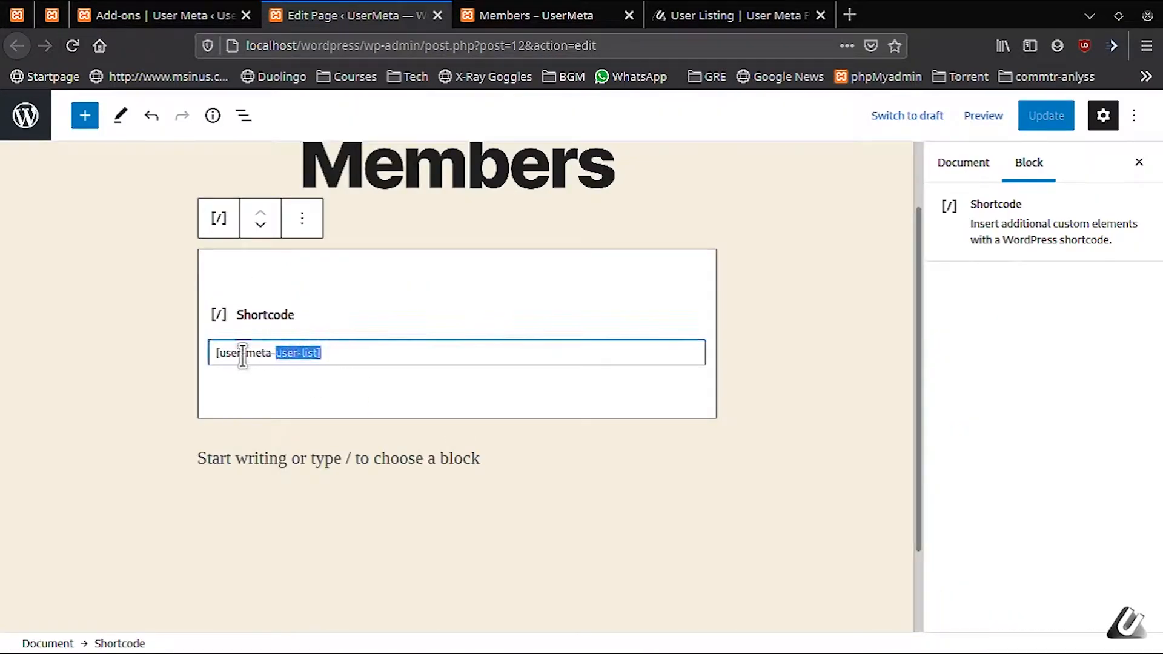
{"action": "left_click", "coordinate": [964, 162]}
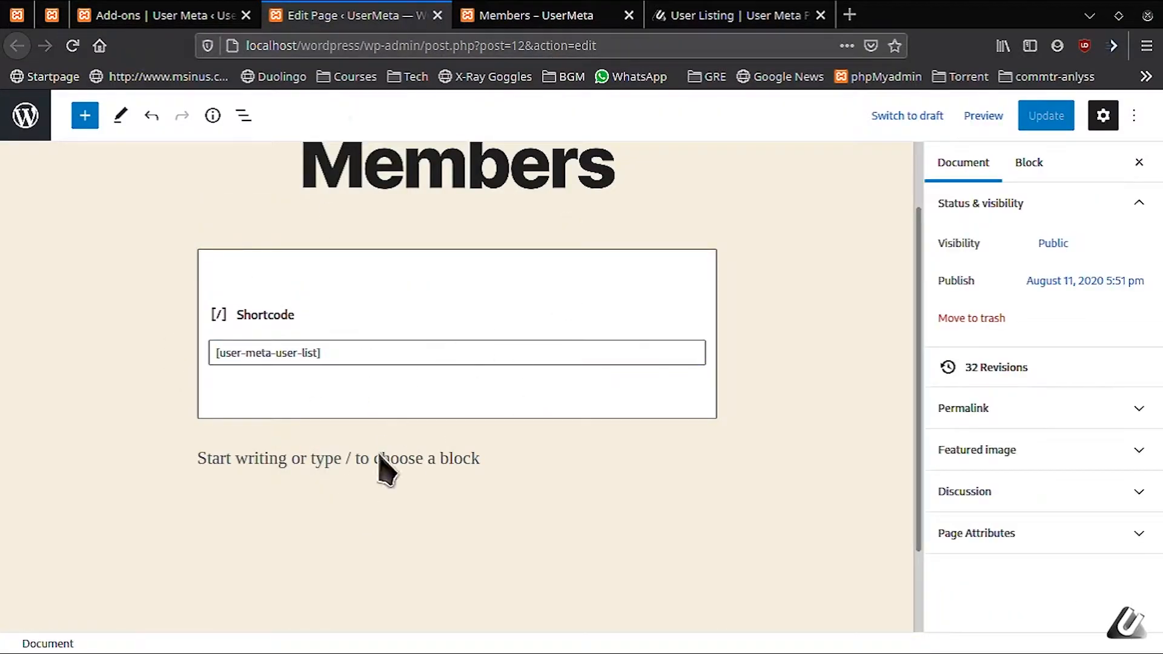
{"action": "left_click", "coordinate": [534, 15]}
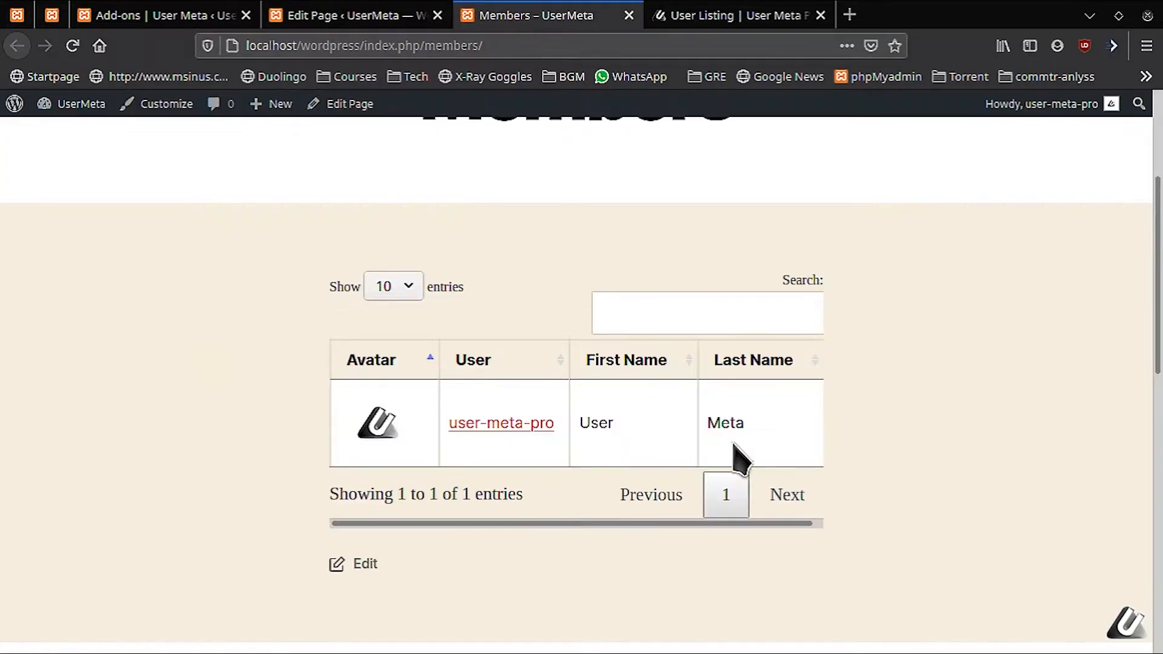
{"action": "mouse_move", "coordinate": [753, 475]}
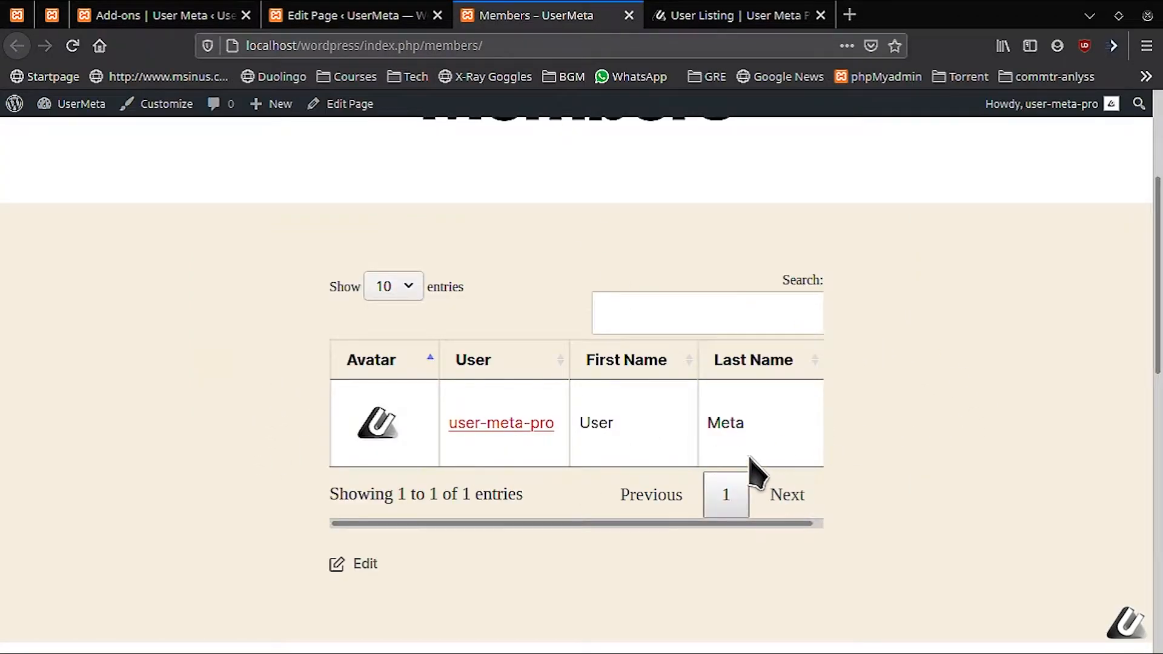
{"action": "scroll", "scroll_direction": "up", "scroll_amount": 3}
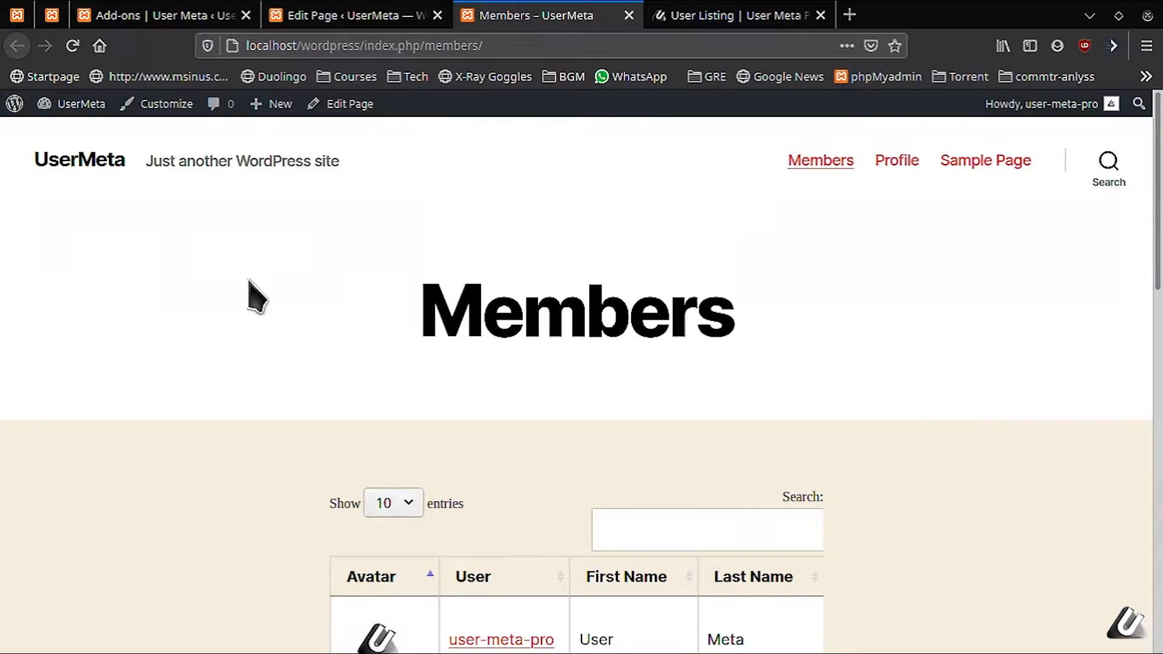
{"action": "scroll", "scroll_direction": "down", "scroll_amount": 3}
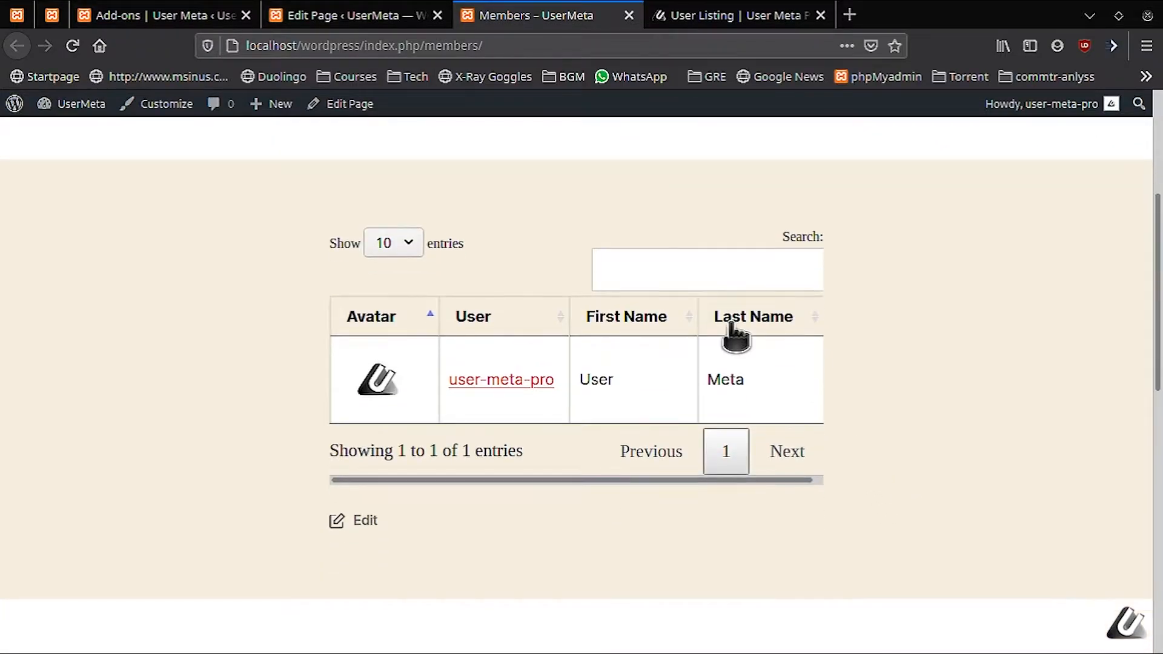
{"action": "mouse_move", "coordinate": [267, 226]}
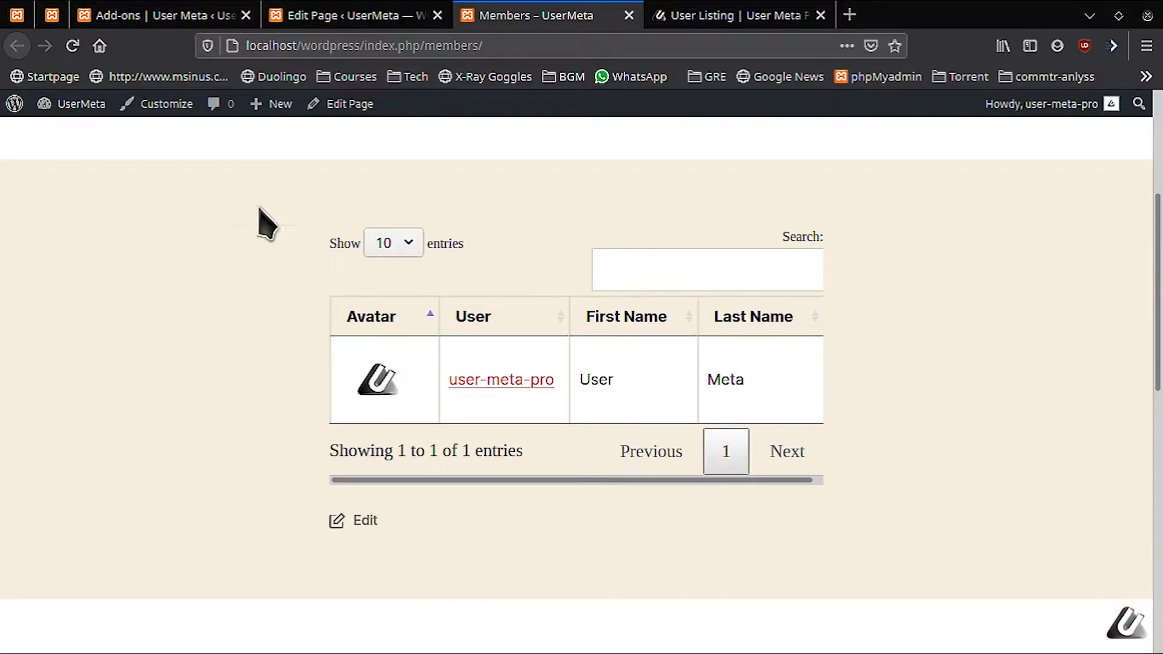
{"action": "mouse_move", "coordinate": [371, 367]}
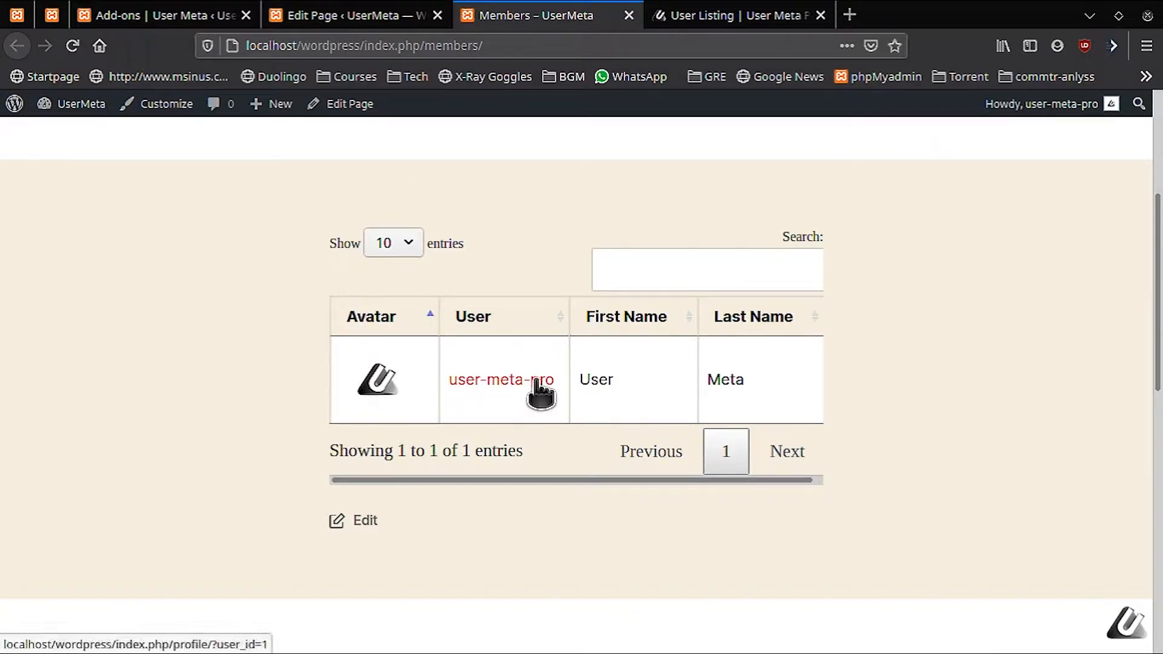
{"action": "left_click", "coordinate": [161, 14]}
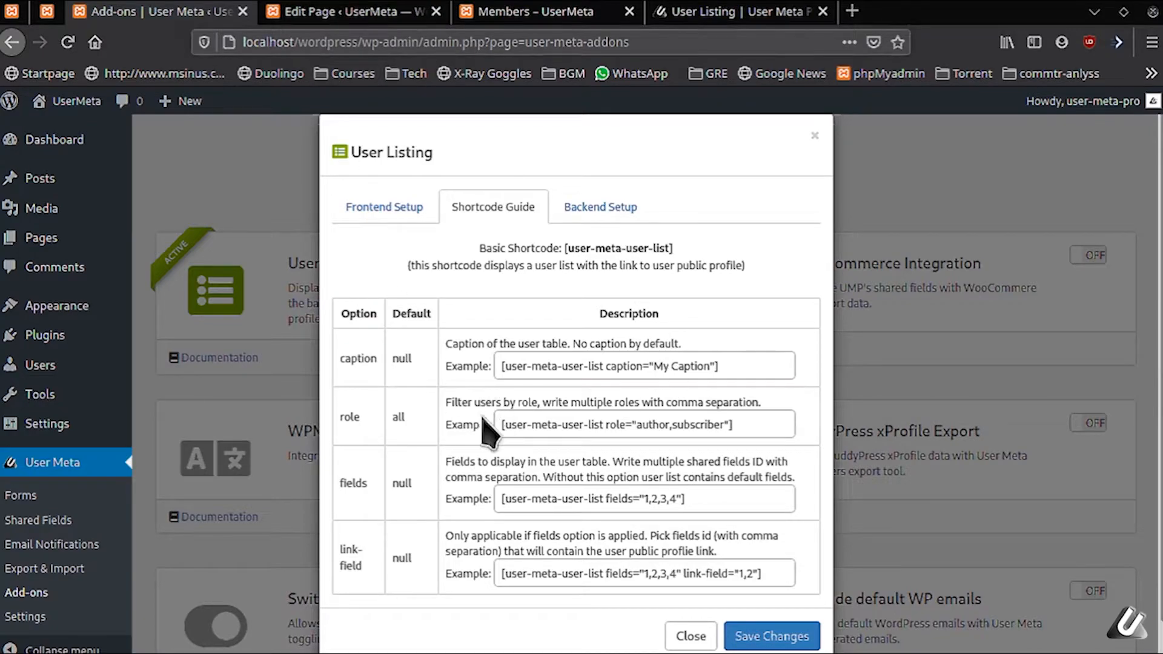
{"action": "mouse_move", "coordinate": [344, 374]}
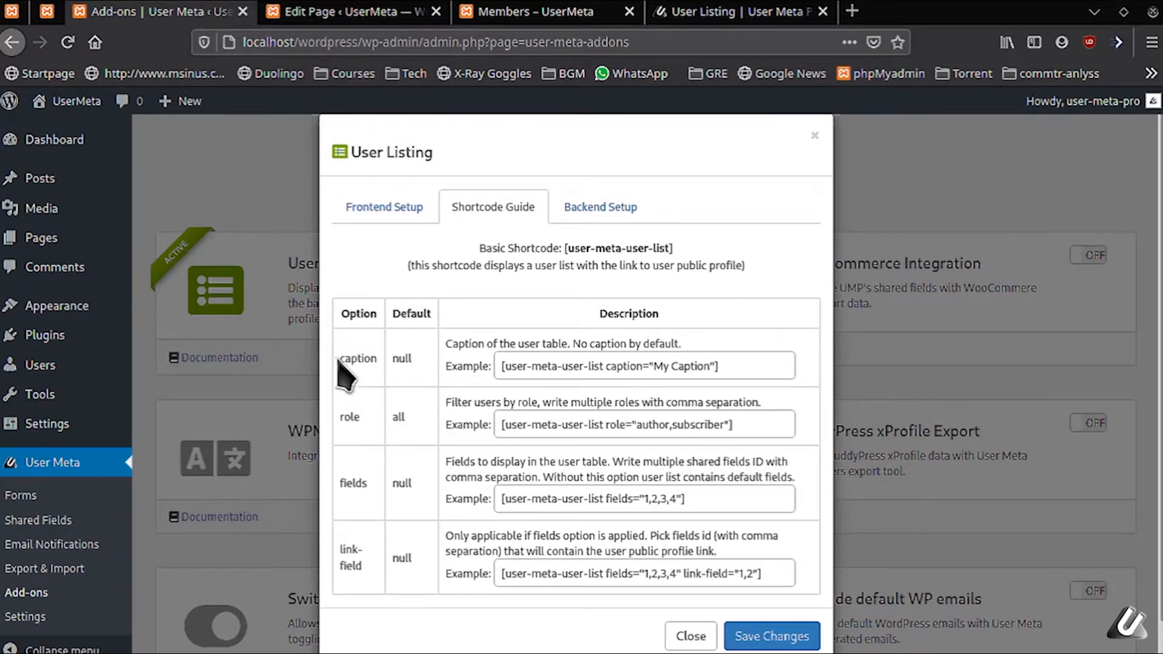
Review the caption and role options and copy [user-meta-user-list caption="My Caption"].
{"action": "double_click", "coordinate": [349, 416]}
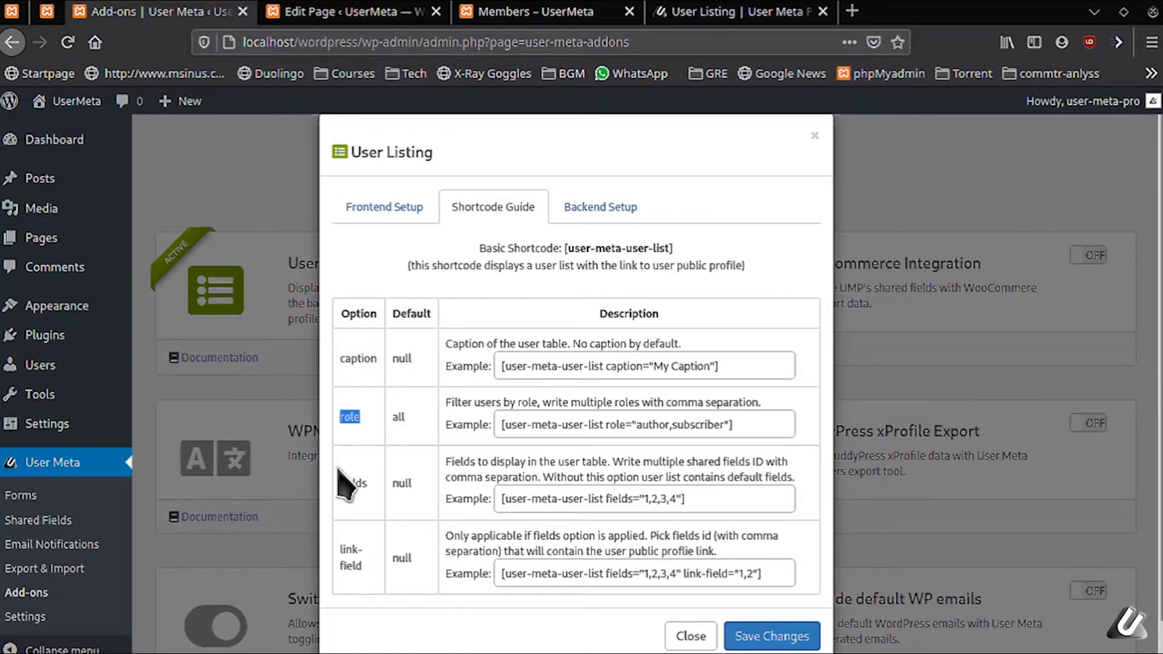
{"action": "double_click", "coordinate": [349, 558]}
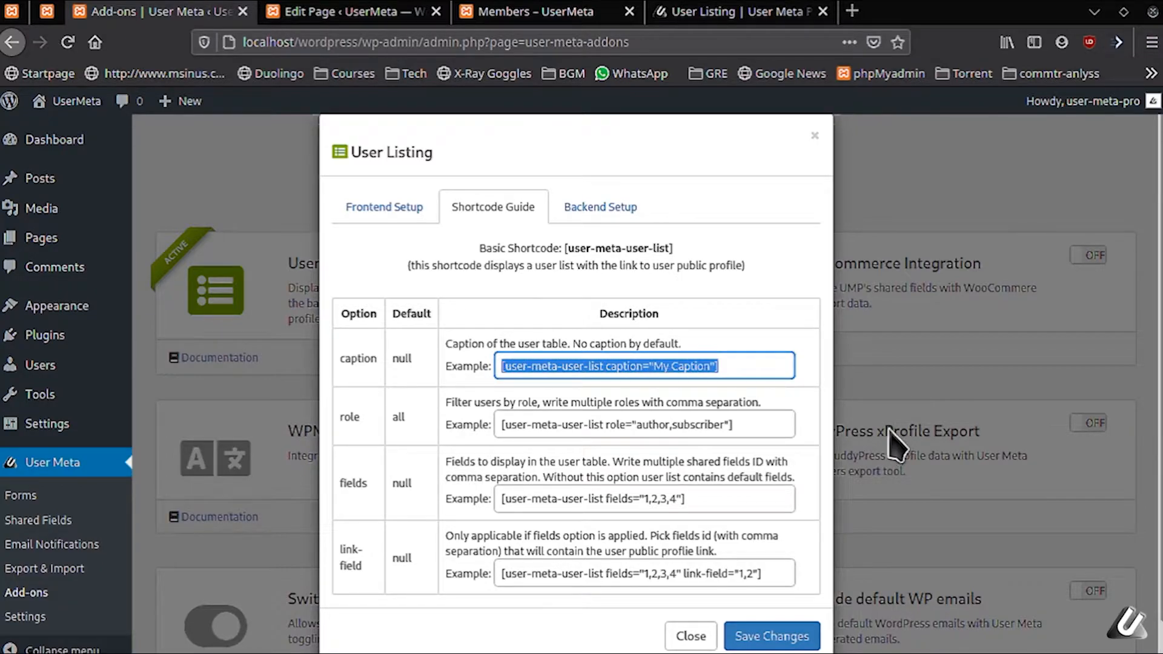
{"action": "left_click", "coordinate": [353, 10]}
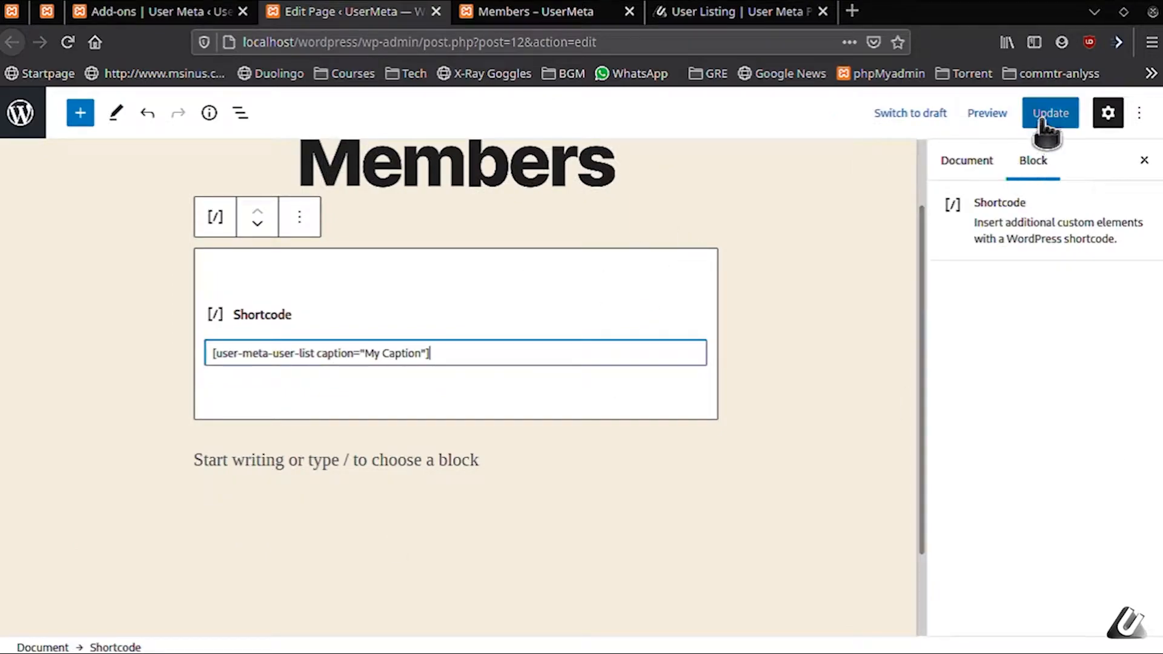
Update the Members page and reload it to show the 'My Caption' table.
{"action": "left_click", "coordinate": [1050, 113]}
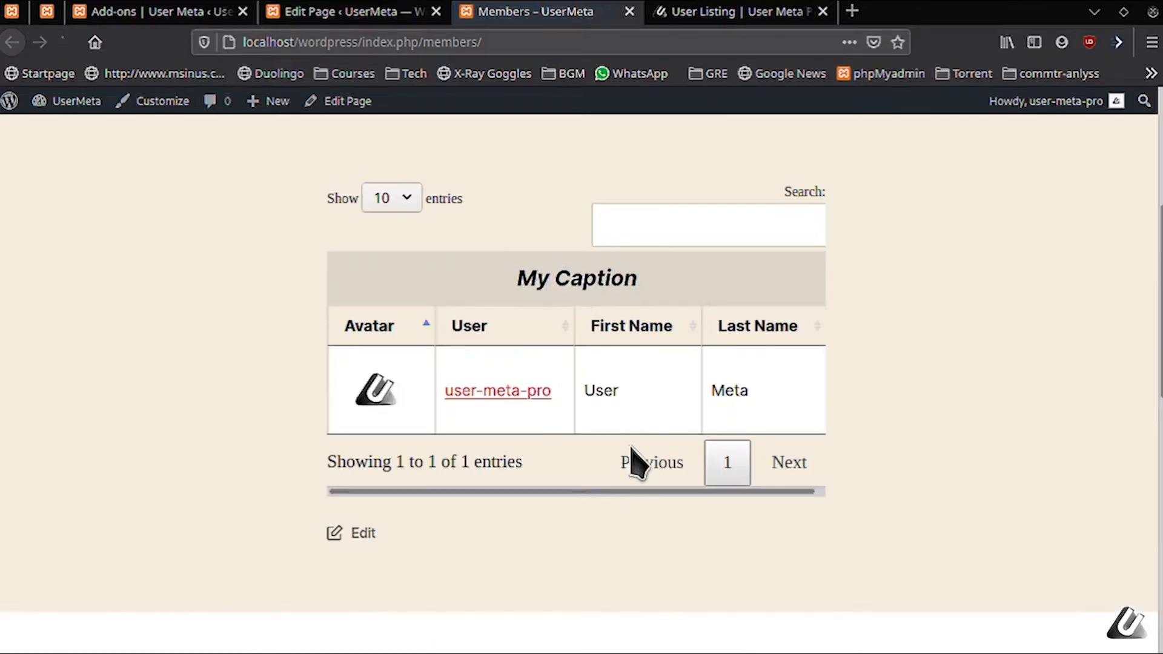
{"action": "double_click", "coordinate": [576, 278]}
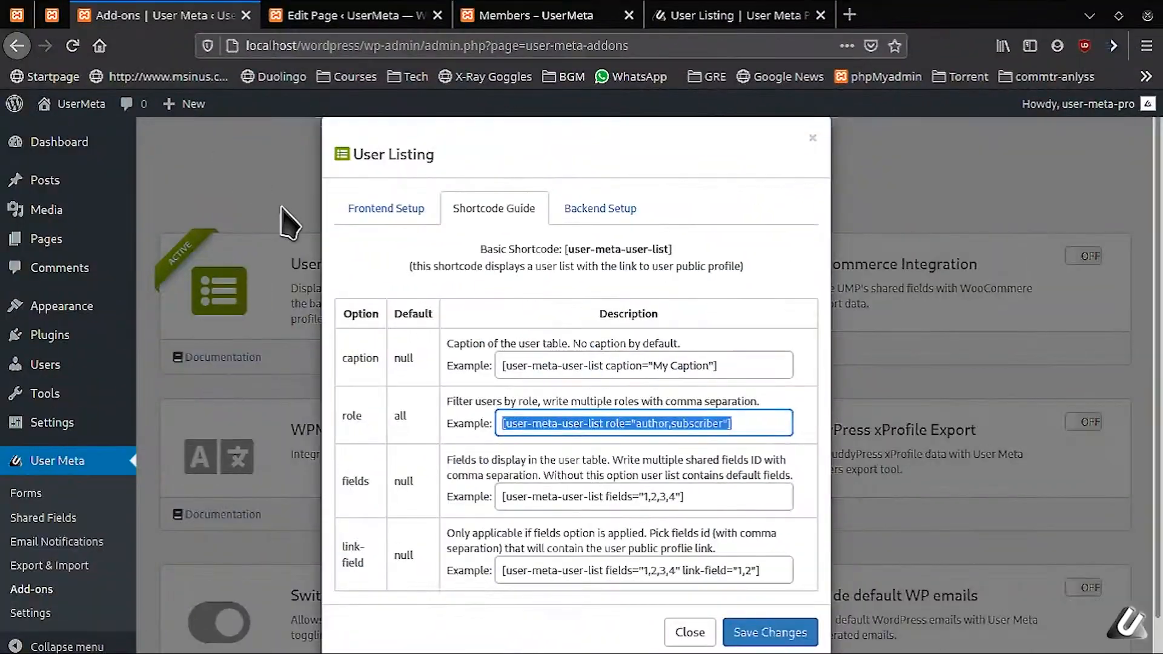
{"action": "mouse_move", "coordinate": [627, 456]}
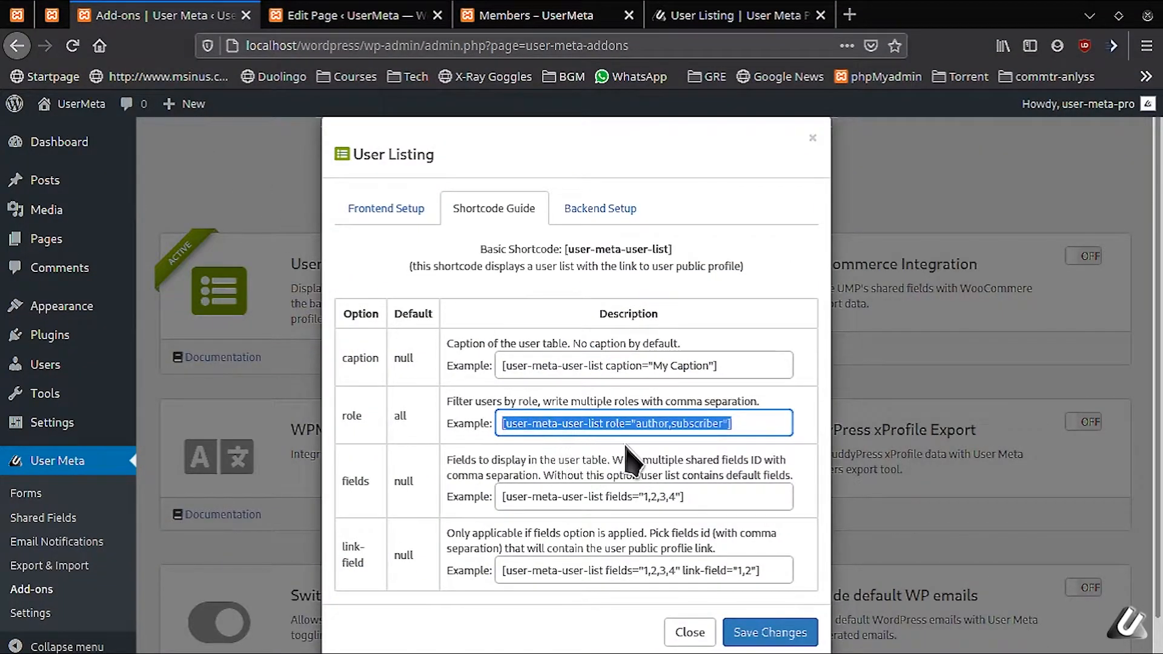
{"action": "mouse_move", "coordinate": [684, 423]}
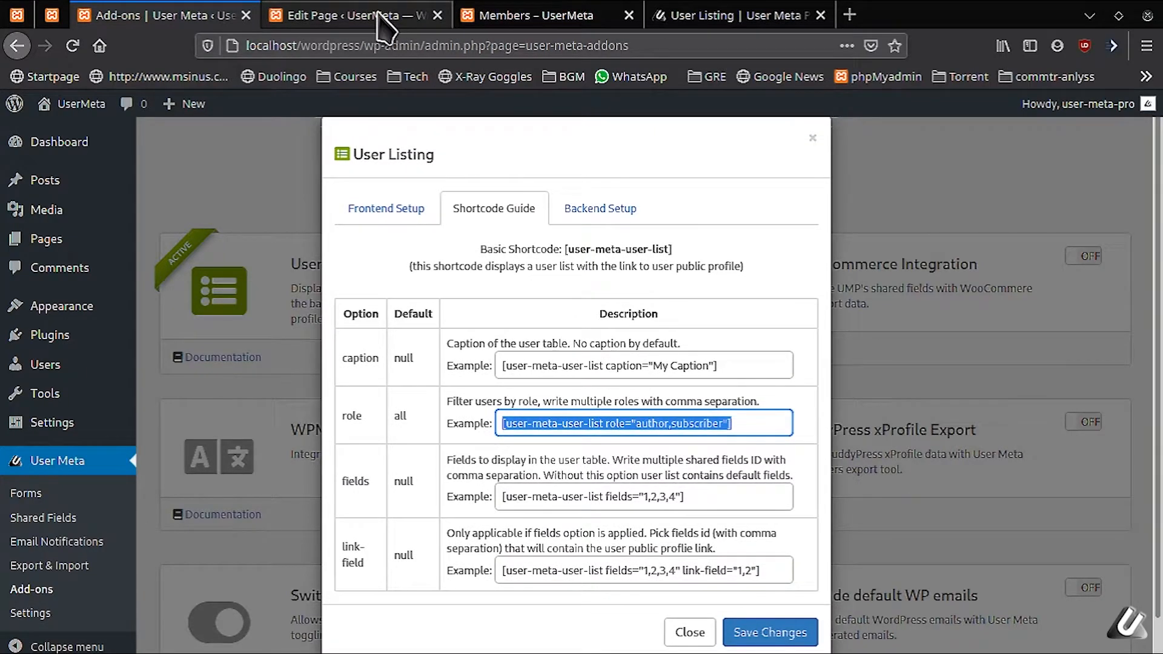
Paste [user-meta-user-list role="author,subscriber"] into the Members page Shortcode block.
{"action": "left_click", "coordinate": [353, 15]}
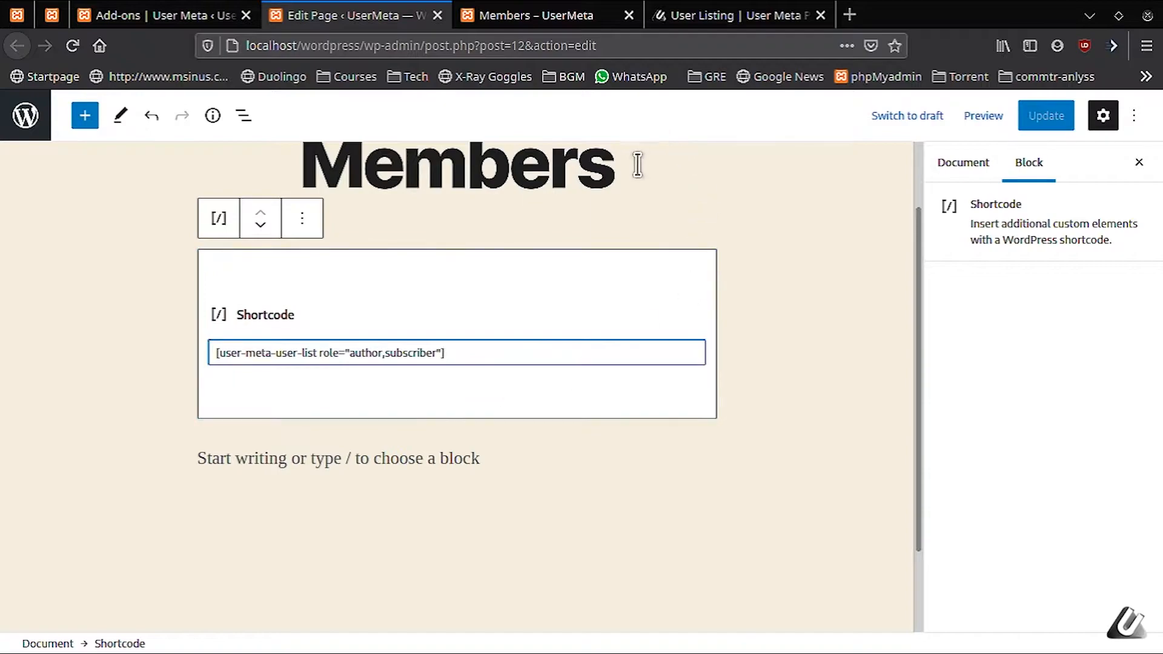
Refresh the live Members page and scroll its user table, still showing five entries.
{"action": "left_click", "coordinate": [533, 14]}
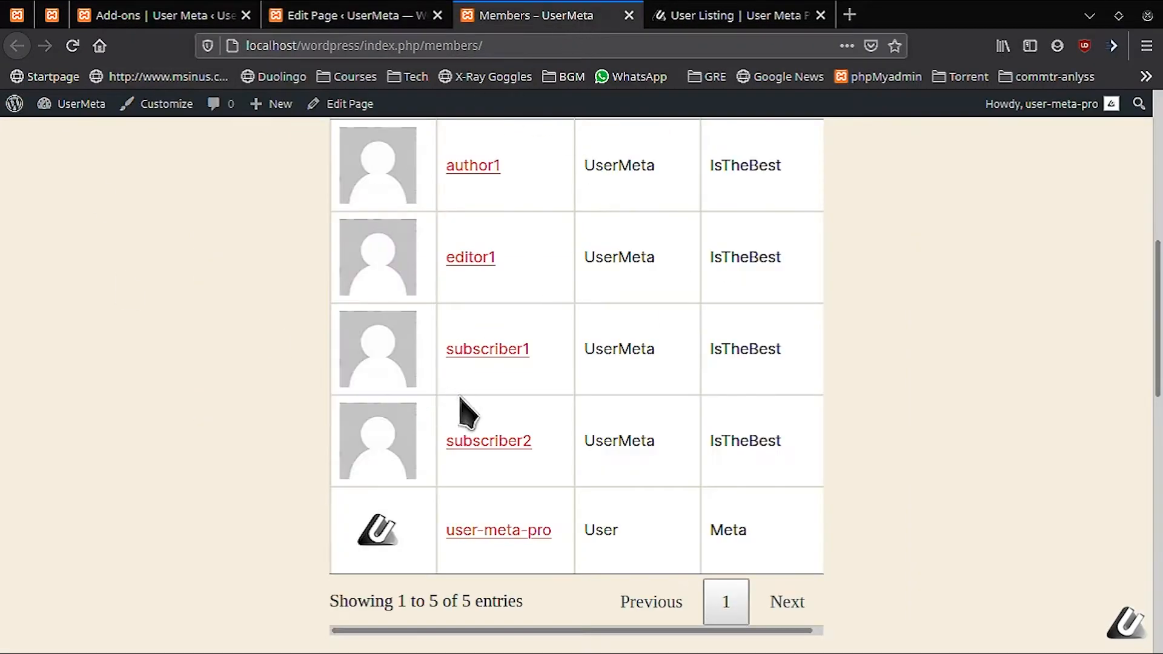
{"action": "scroll", "scroll_direction": "down", "scroll_amount": 3}
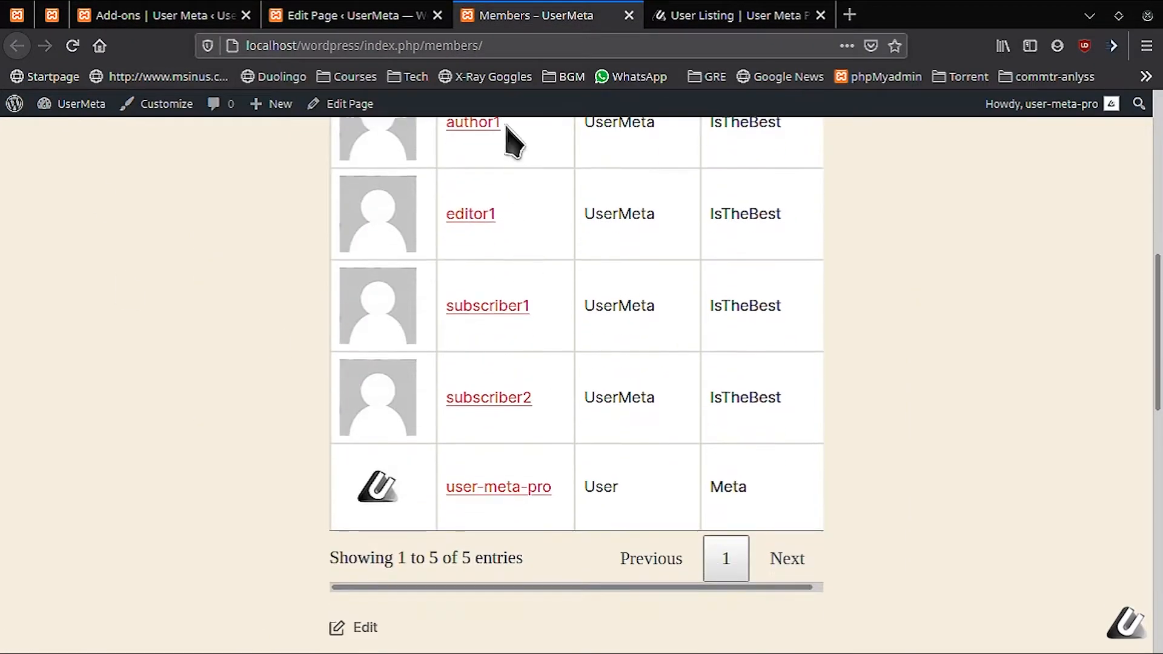
{"action": "scroll", "scroll_direction": "up", "scroll_amount": 3}
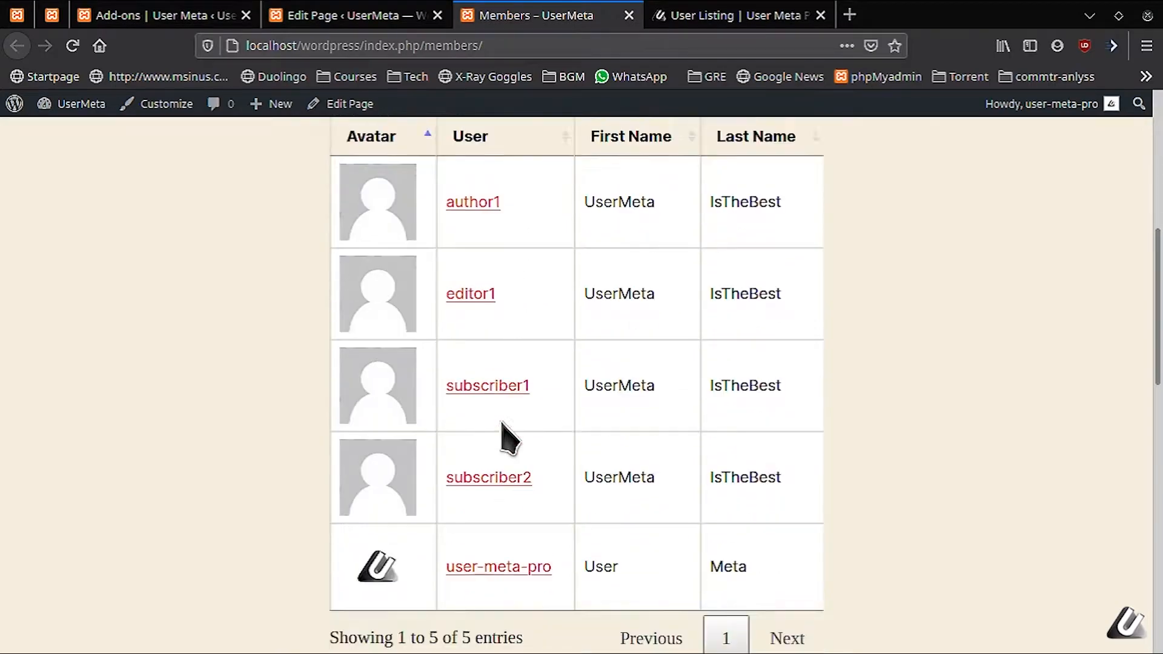
{"action": "scroll", "scroll_direction": "up", "scroll_amount": 3}
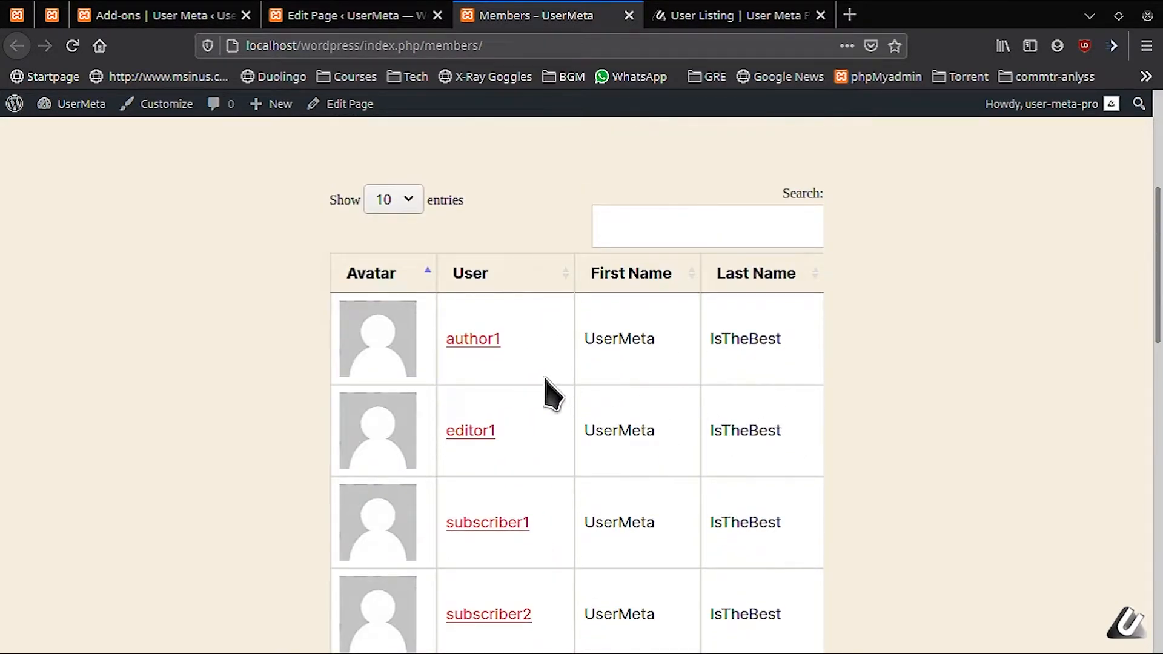
{"action": "mouse_move", "coordinate": [382, 211]}
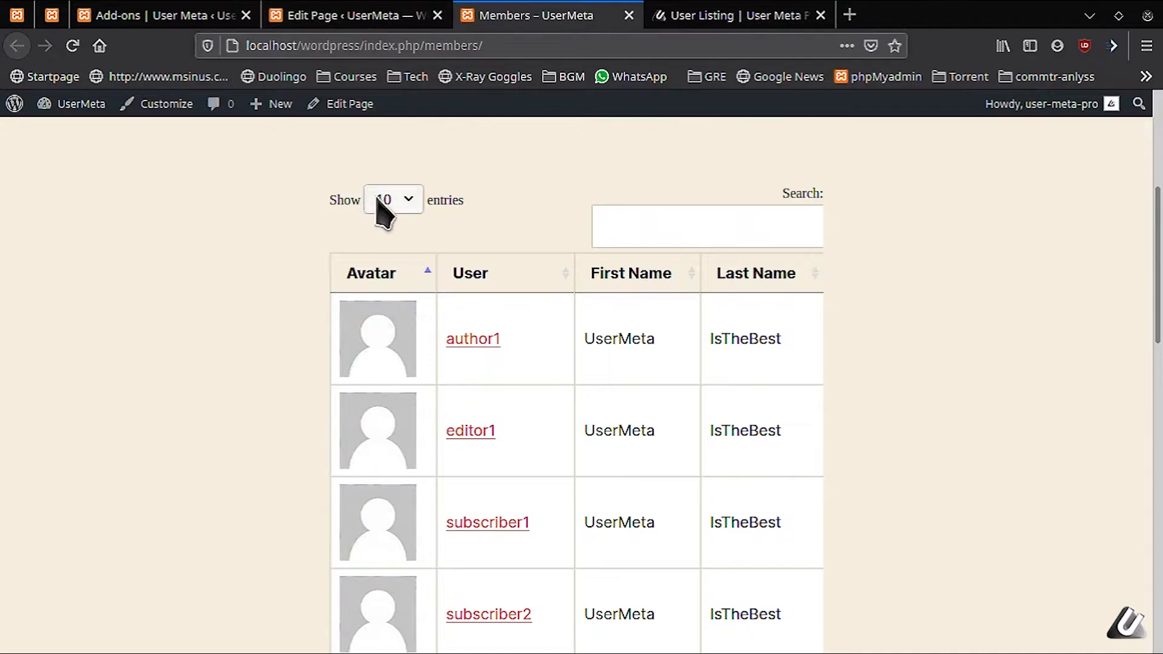
{"action": "mouse_move", "coordinate": [568, 479]}
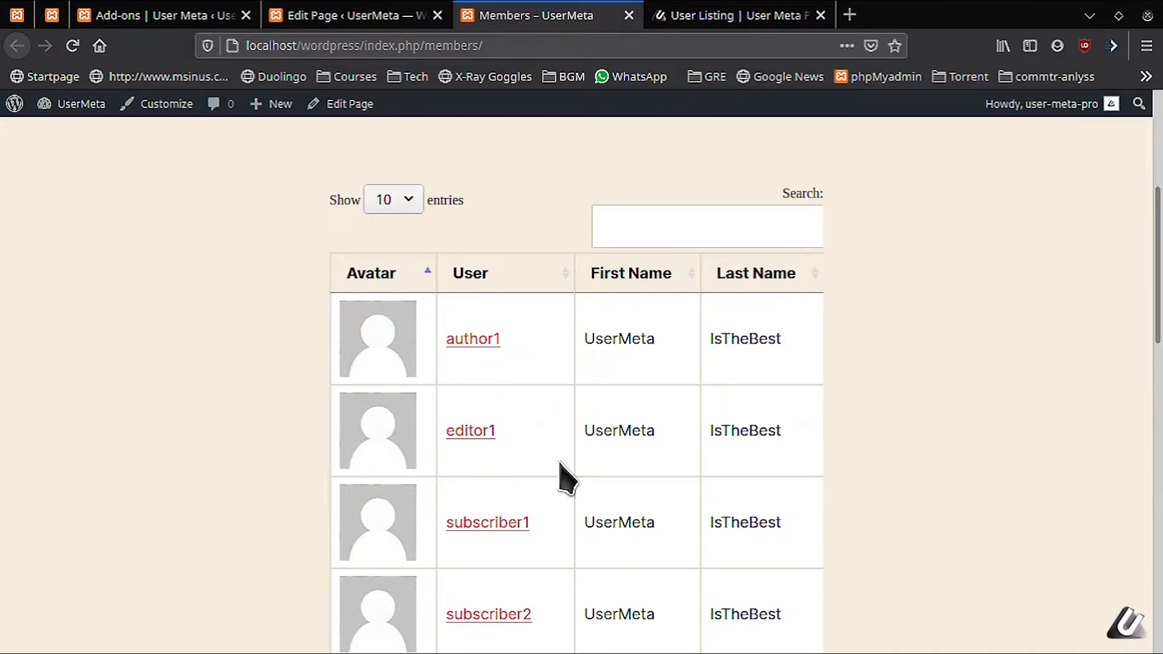
{"action": "mouse_move", "coordinate": [217, 466]}
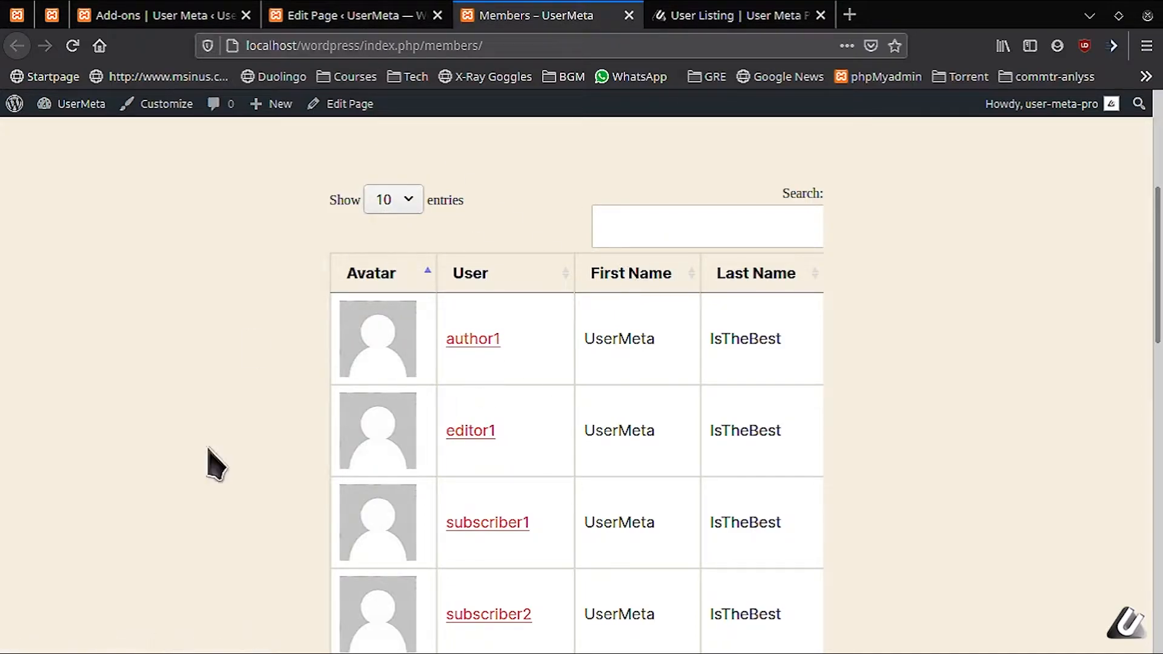
{"action": "mouse_move", "coordinate": [401, 270]}
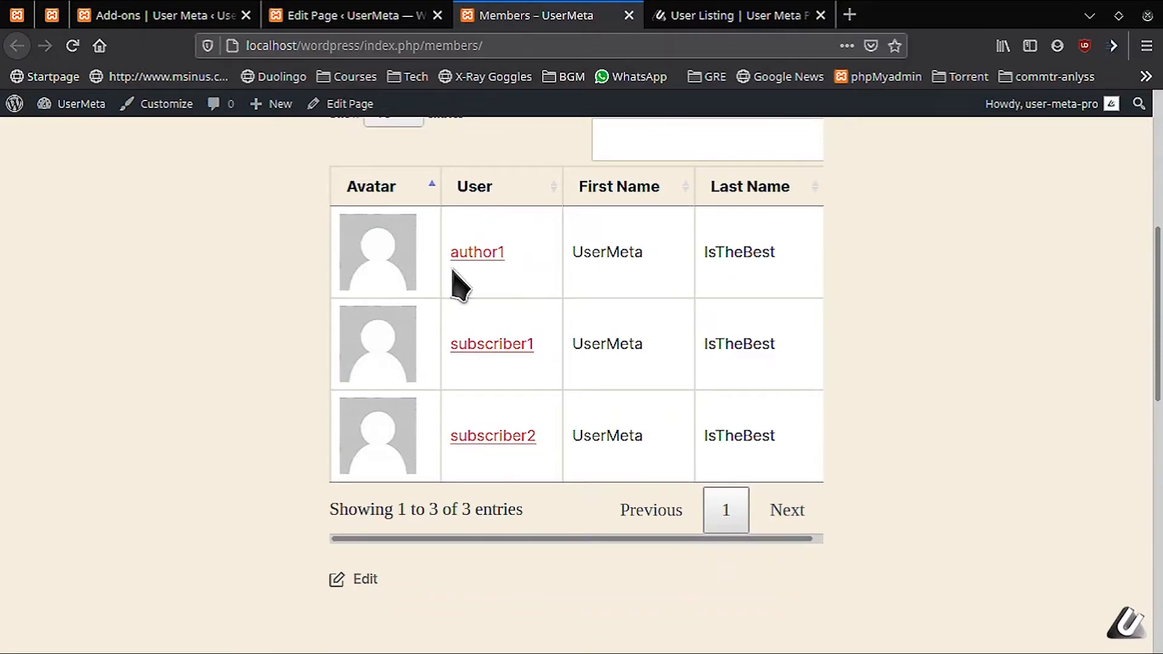
{"action": "mouse_move", "coordinate": [268, 14]}
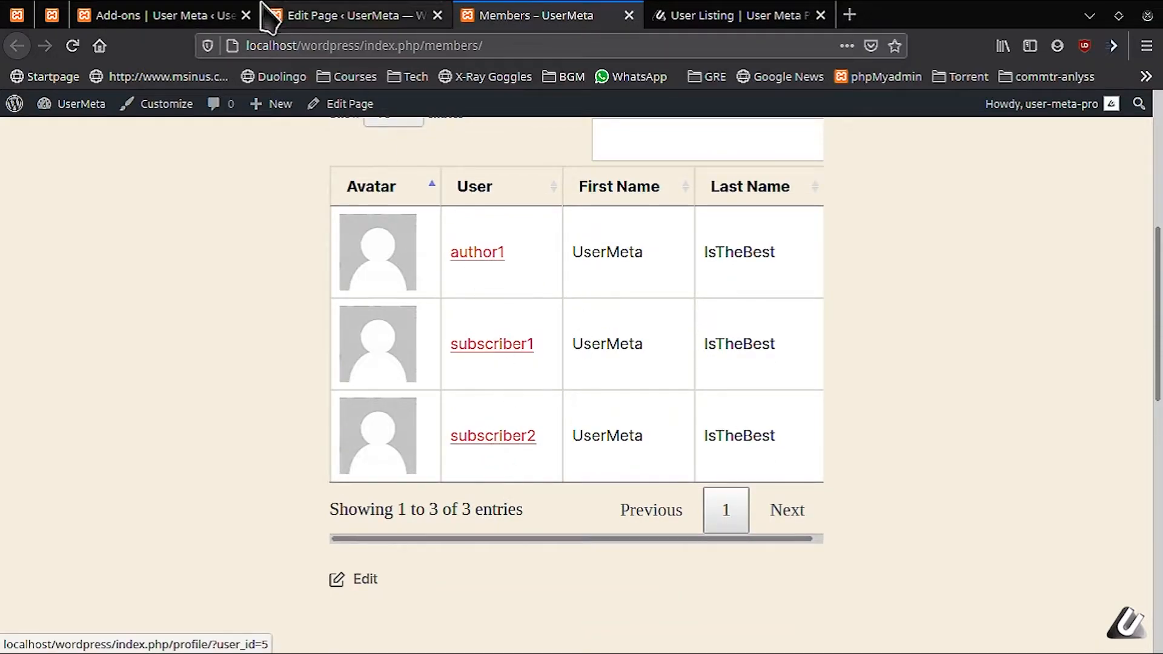
Change the shortcode to role="subscriber", update, and confirm only subscriber1 and subscriber2 appear.
{"action": "left_click", "coordinate": [356, 15]}
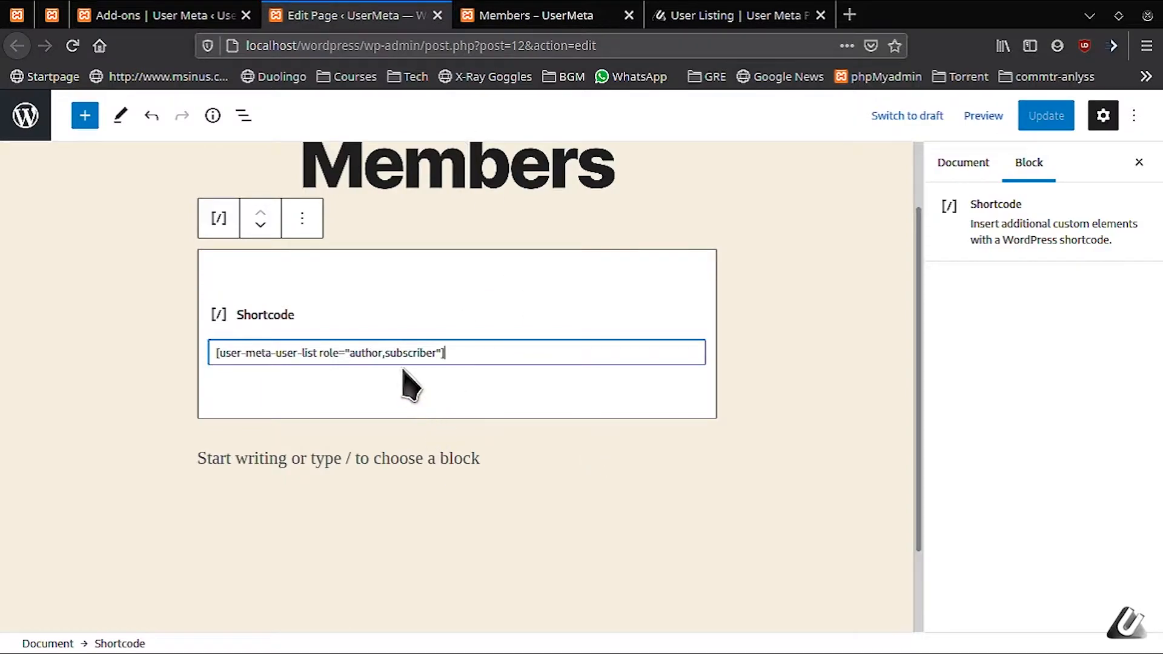
{"action": "mouse_move", "coordinate": [619, 397]}
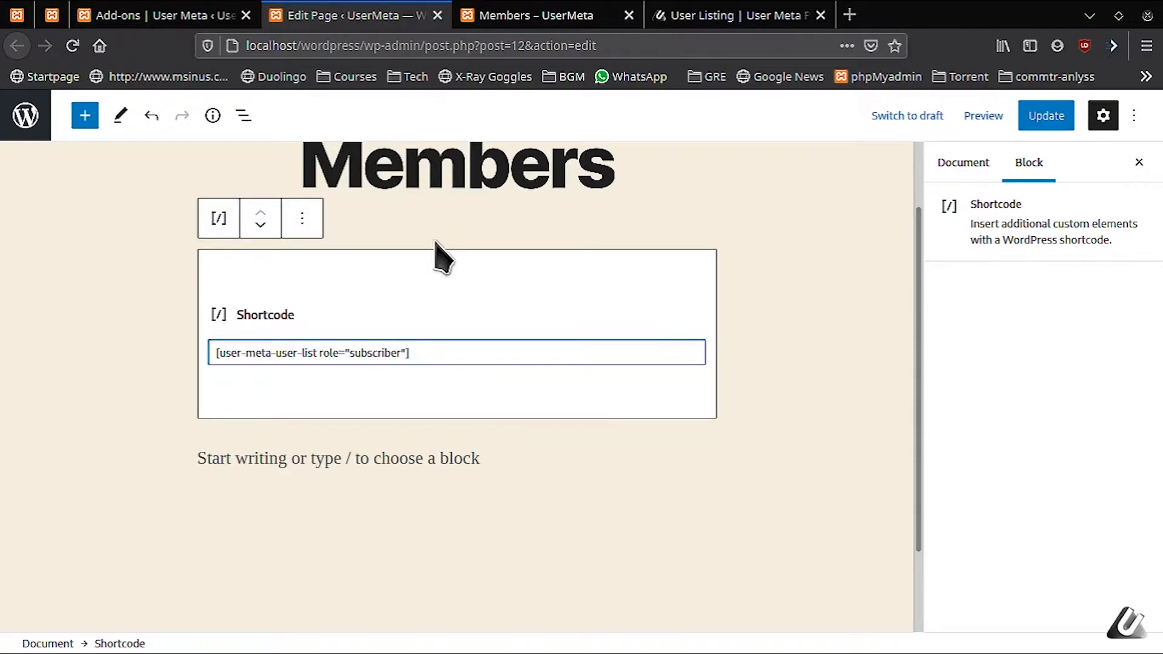
{"action": "mouse_move", "coordinate": [571, 23]}
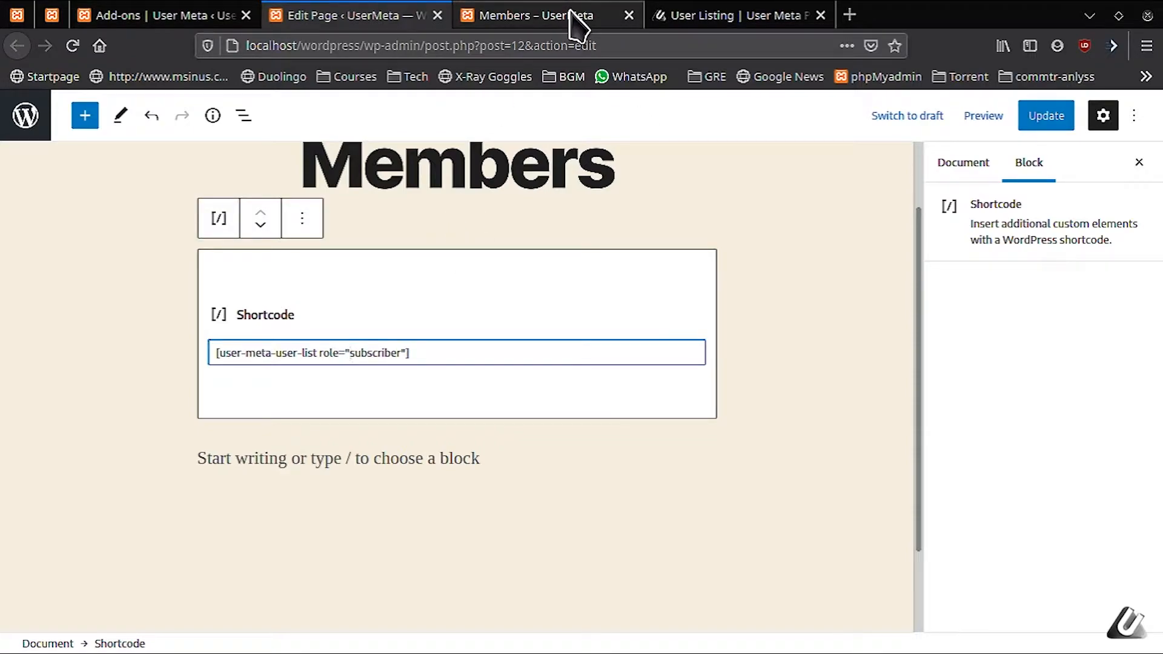
{"action": "left_click", "coordinate": [1045, 116]}
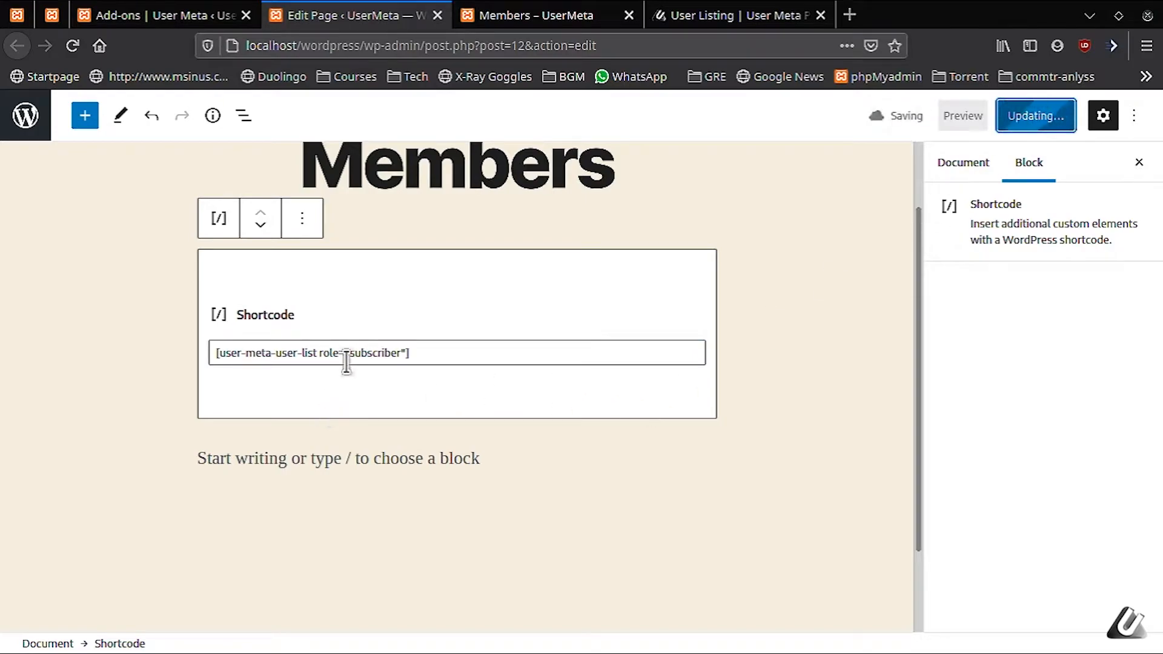
{"action": "left_click", "coordinate": [532, 14]}
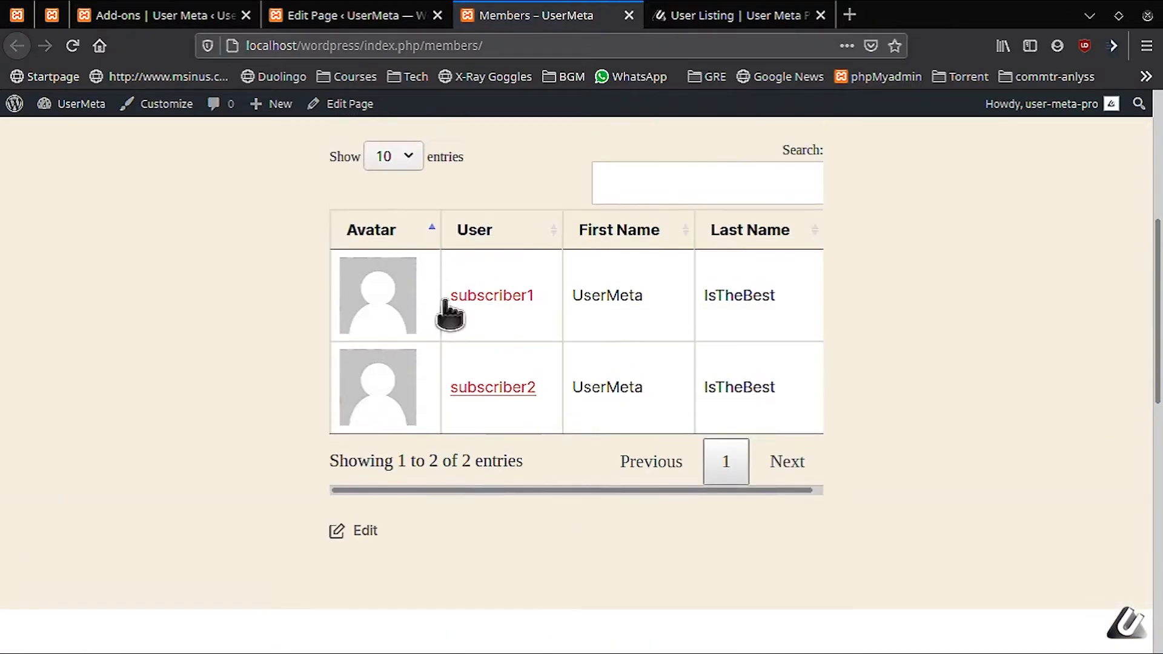
{"action": "mouse_move", "coordinate": [405, 438]}
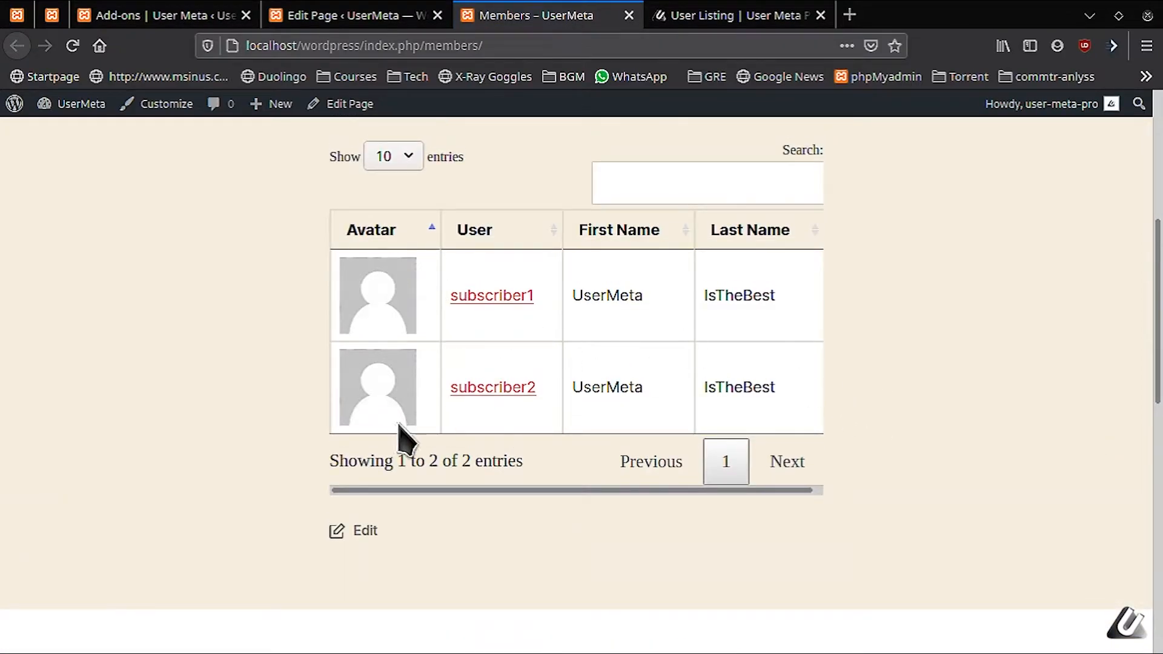
Copy the fields example shortcode from the User Listing shortcode guide.
{"action": "left_click", "coordinate": [738, 15]}
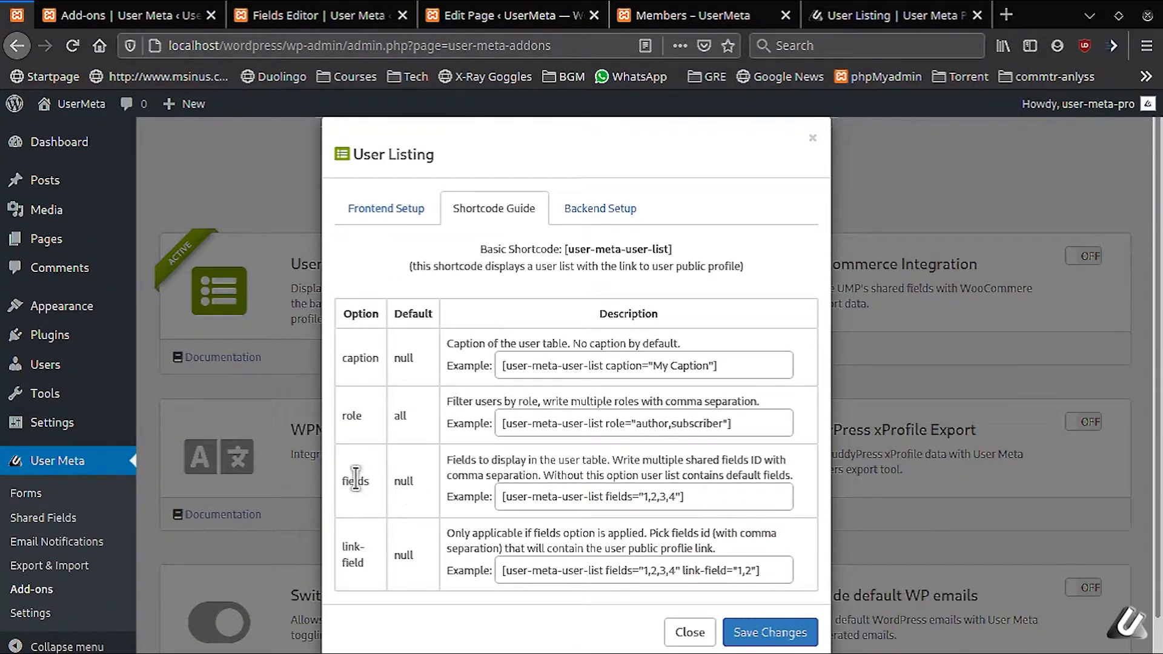
{"action": "double_click", "coordinate": [355, 480]}
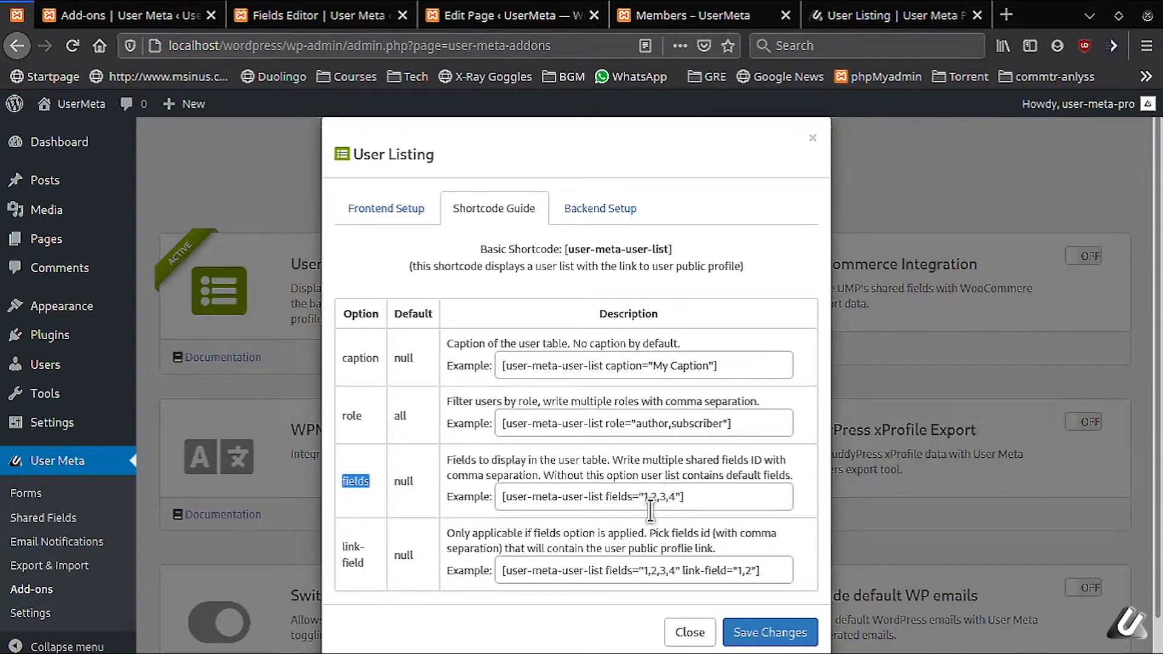
{"action": "triple_click", "coordinate": [638, 497]}
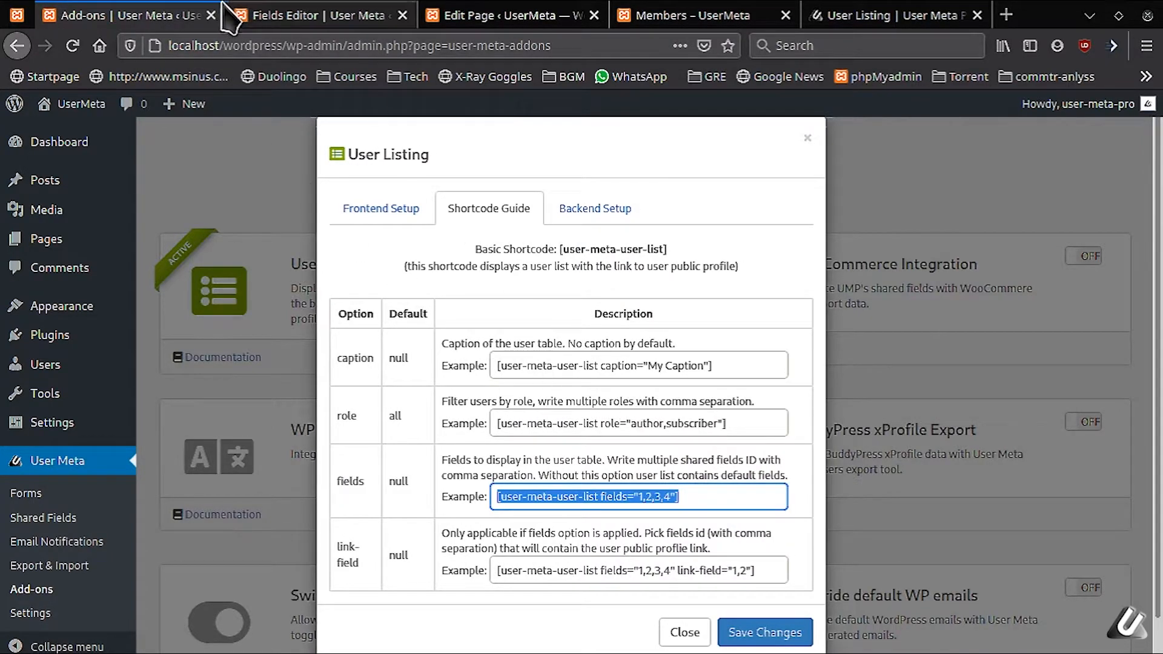
{"action": "left_click", "coordinate": [315, 14]}
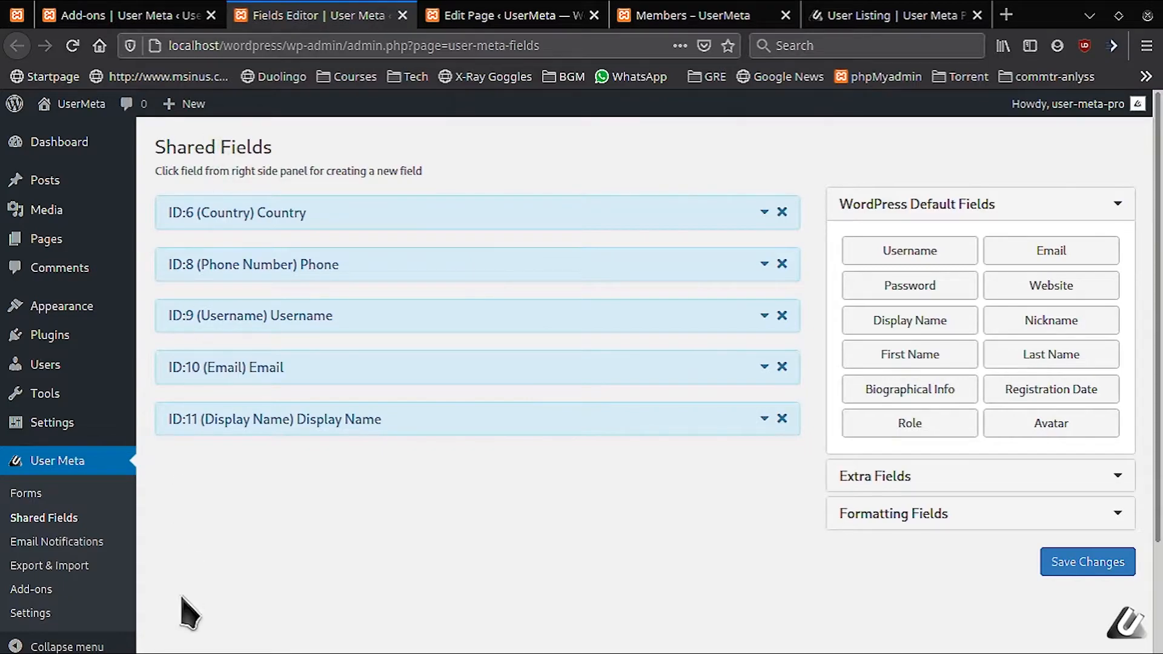
{"action": "mouse_move", "coordinate": [67, 479]}
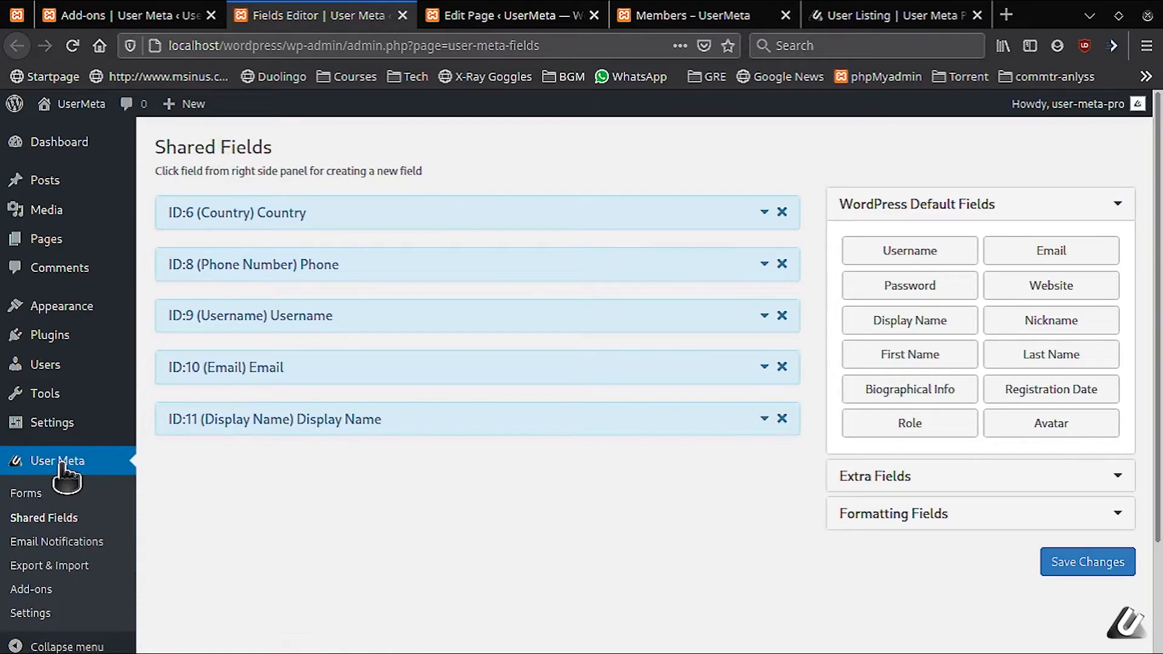
{"action": "mouse_move", "coordinate": [44, 525]}
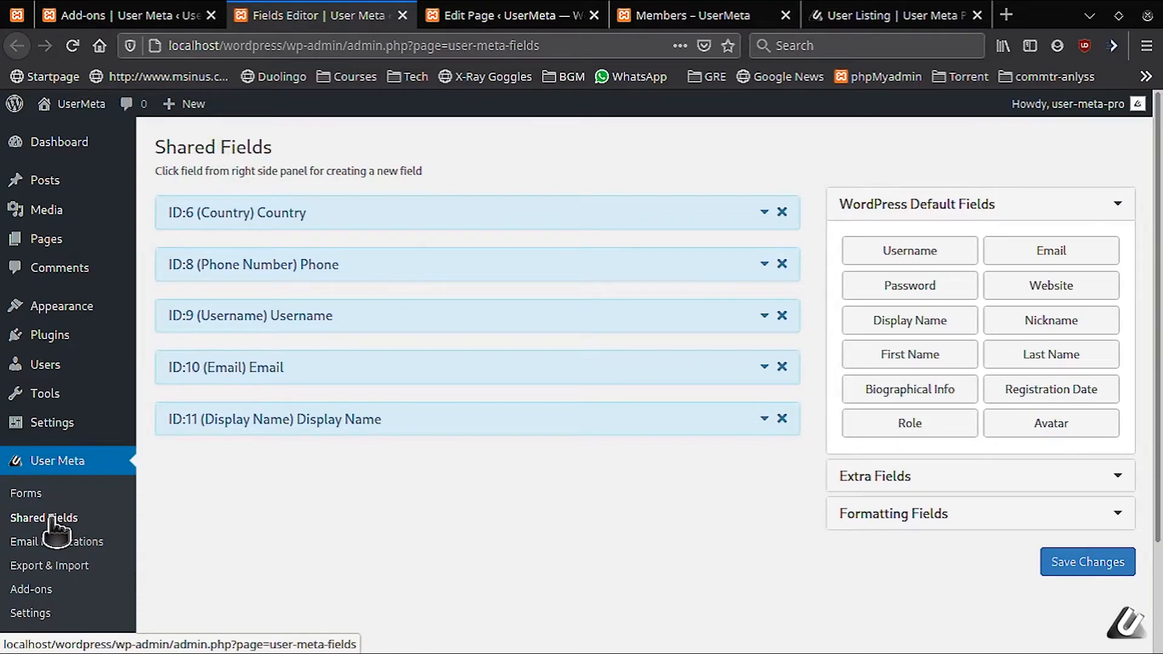
{"action": "mouse_move", "coordinate": [793, 445]}
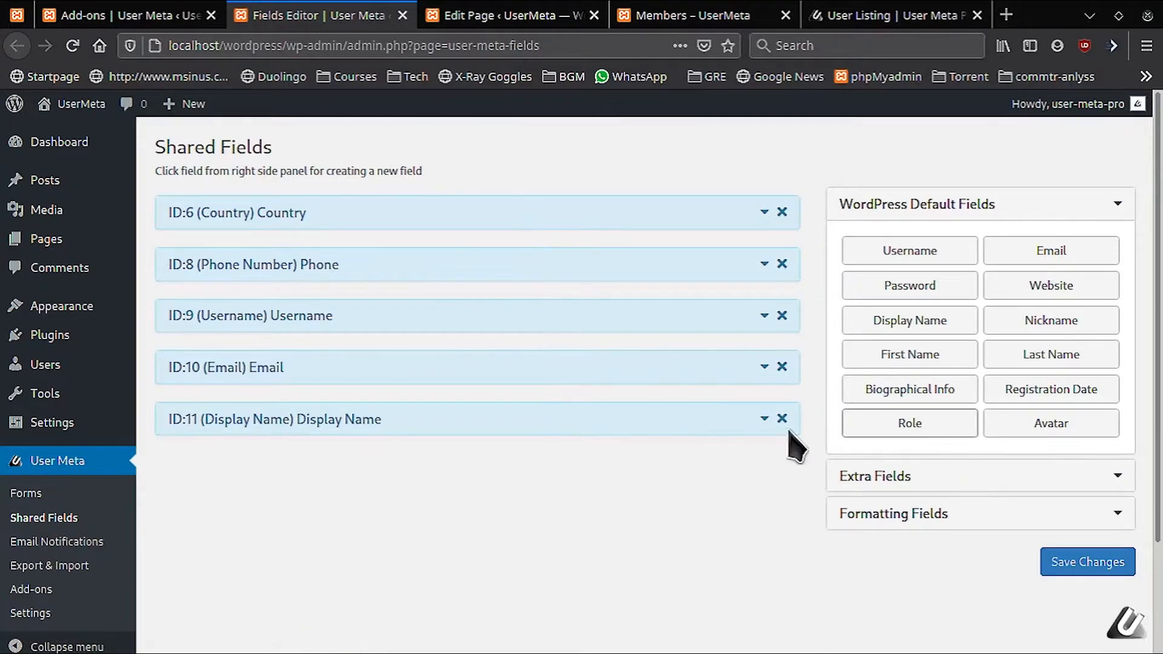
{"action": "mouse_move", "coordinate": [1113, 483]}
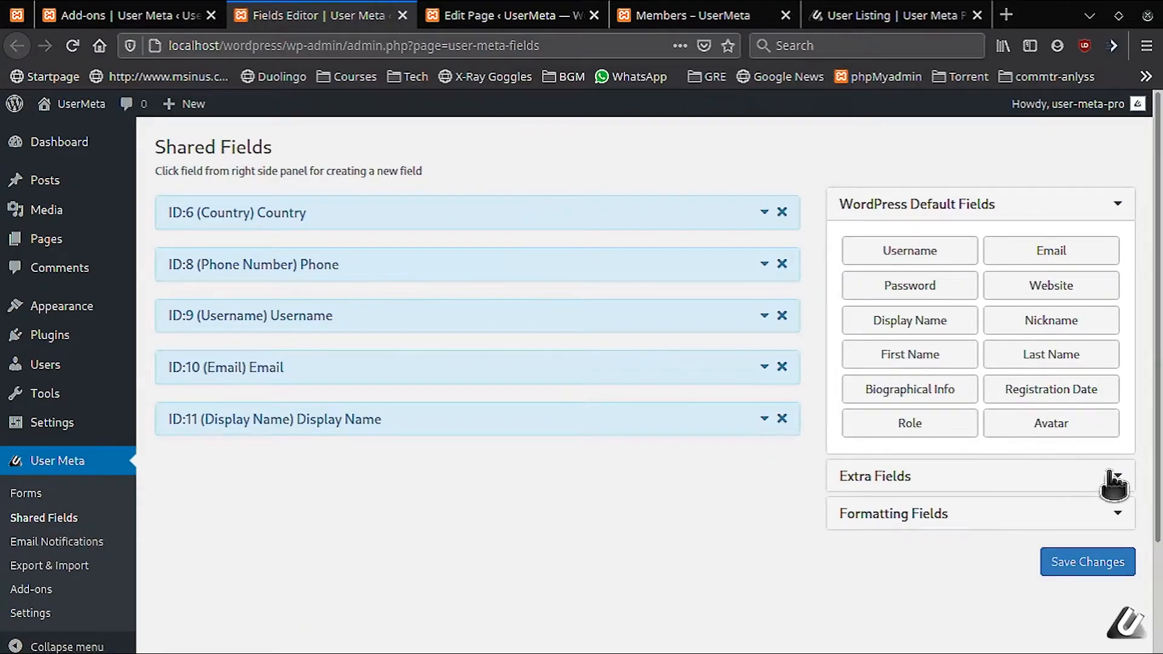
Note the Country, Phone, Username, Email and Display Name field IDs in Shared Fields.
{"action": "left_click", "coordinate": [874, 476]}
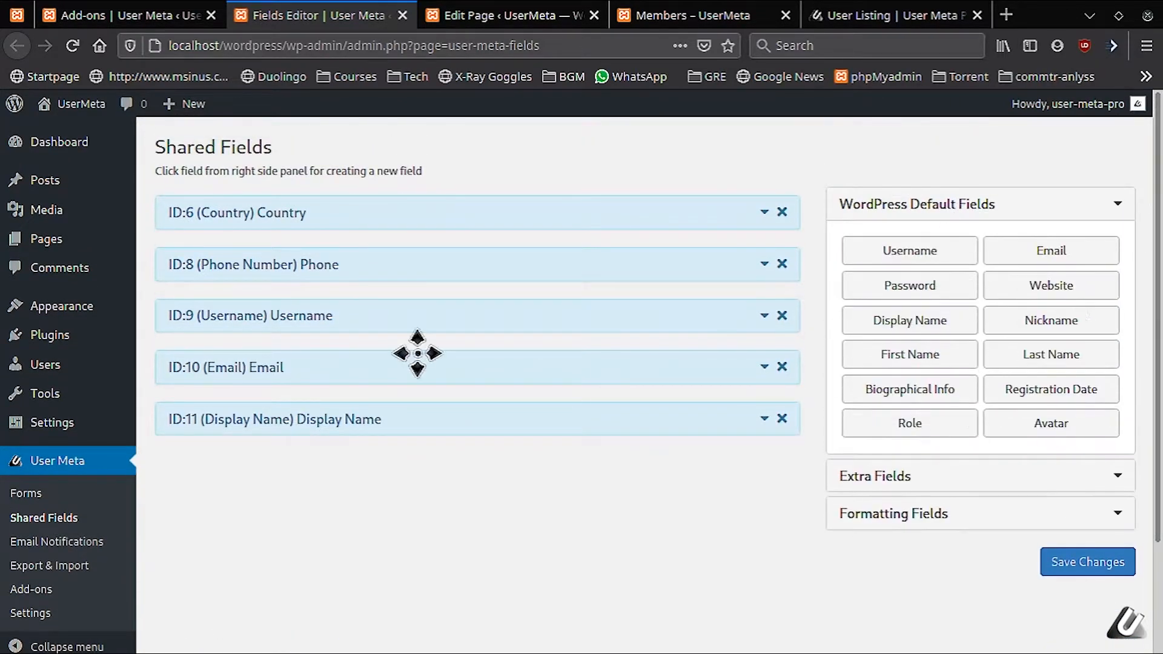
{"action": "mouse_move", "coordinate": [542, 420]}
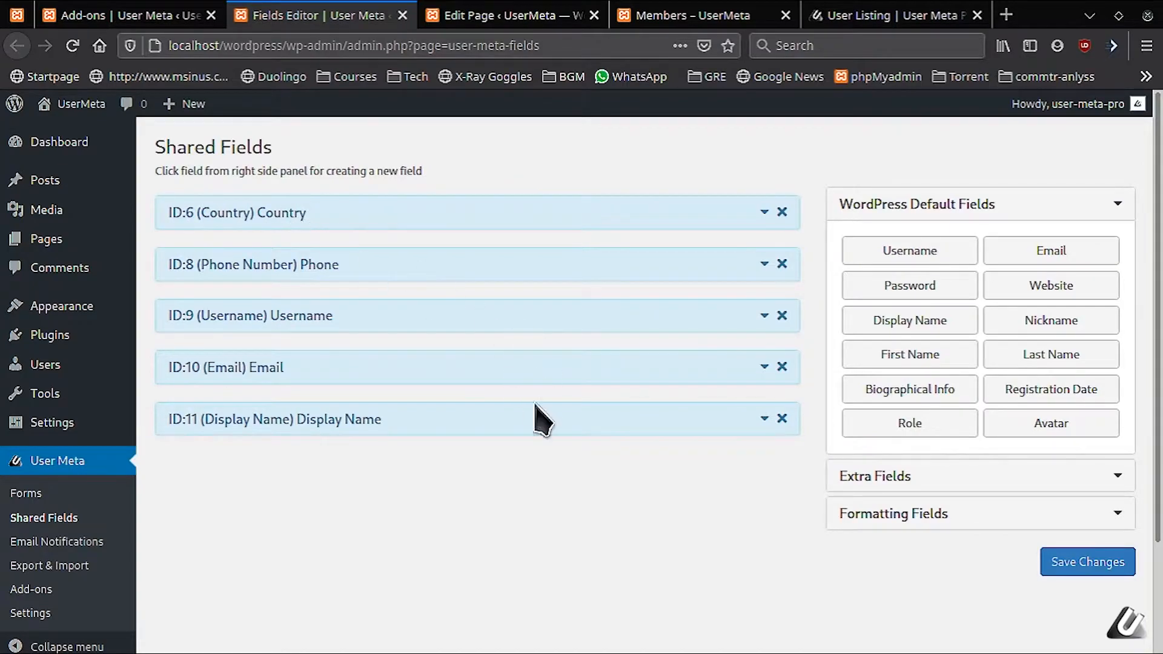
{"action": "mouse_move", "coordinate": [533, 15]}
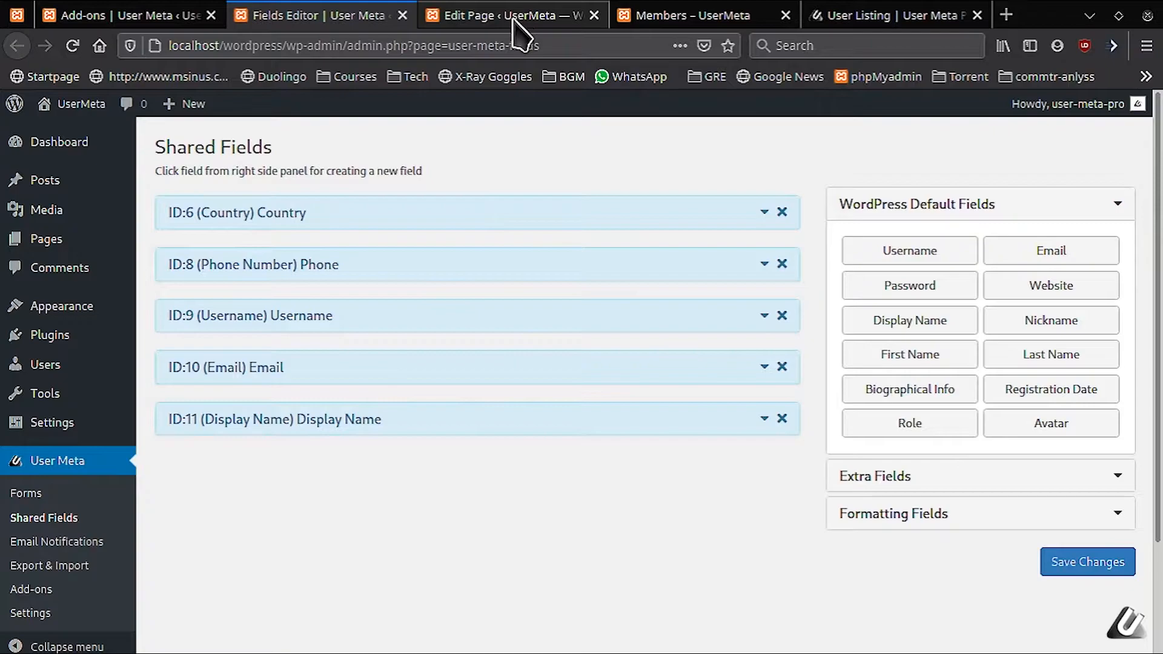
{"action": "mouse_move", "coordinate": [206, 305]}
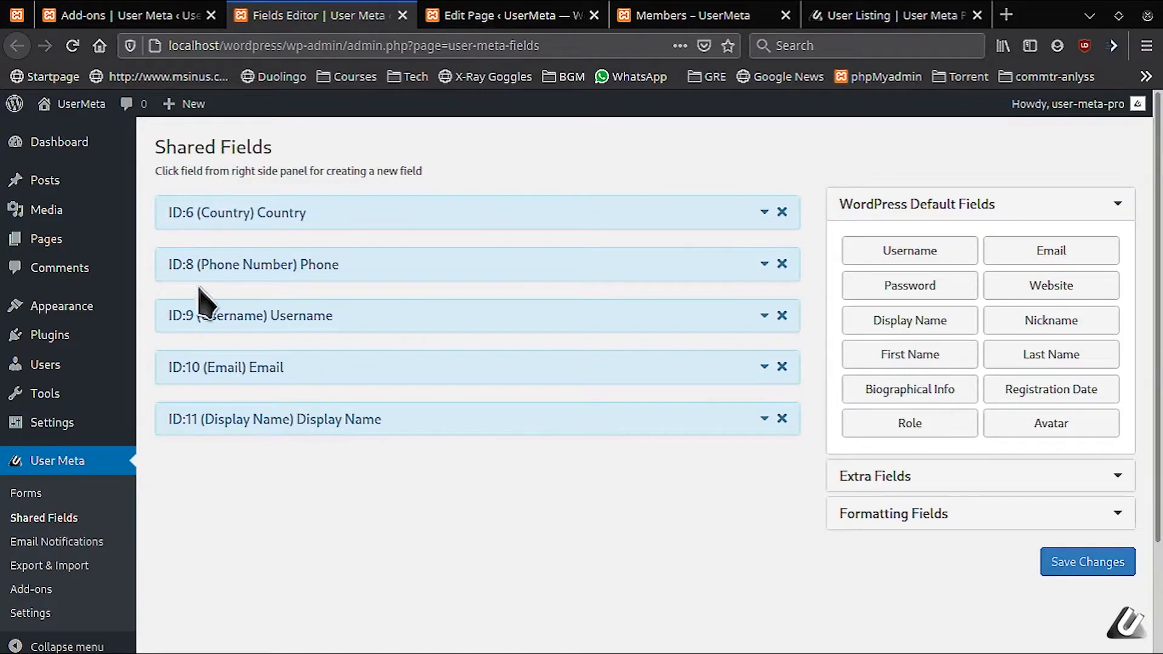
{"action": "mouse_move", "coordinate": [602, 18]}
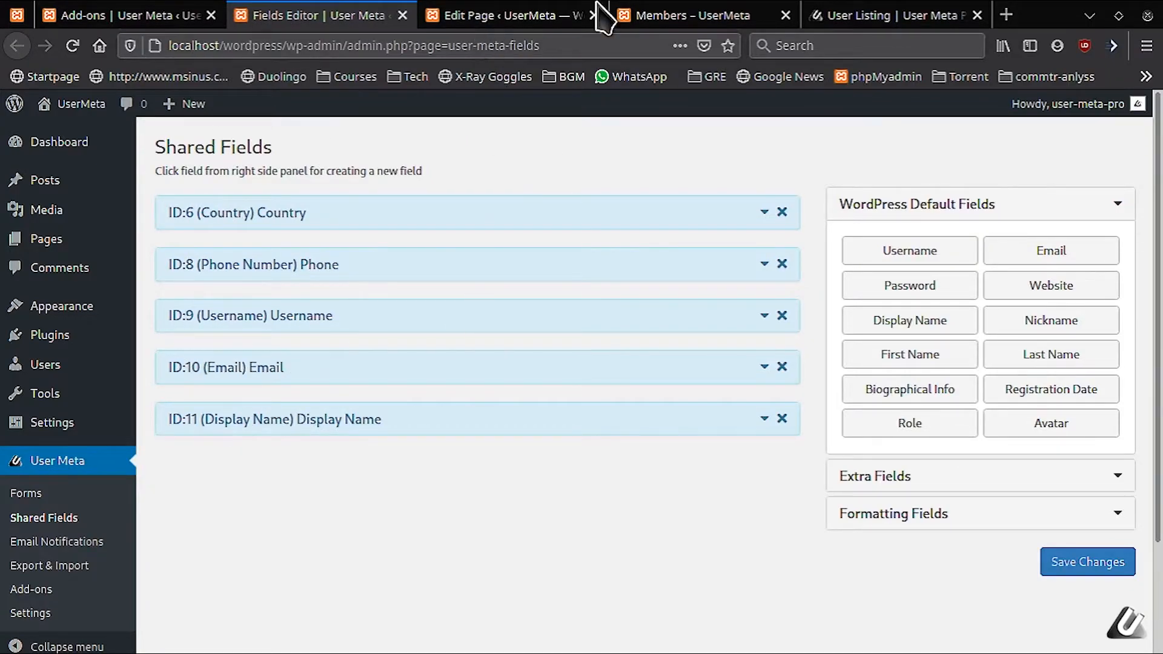
{"action": "left_click", "coordinate": [509, 15]}
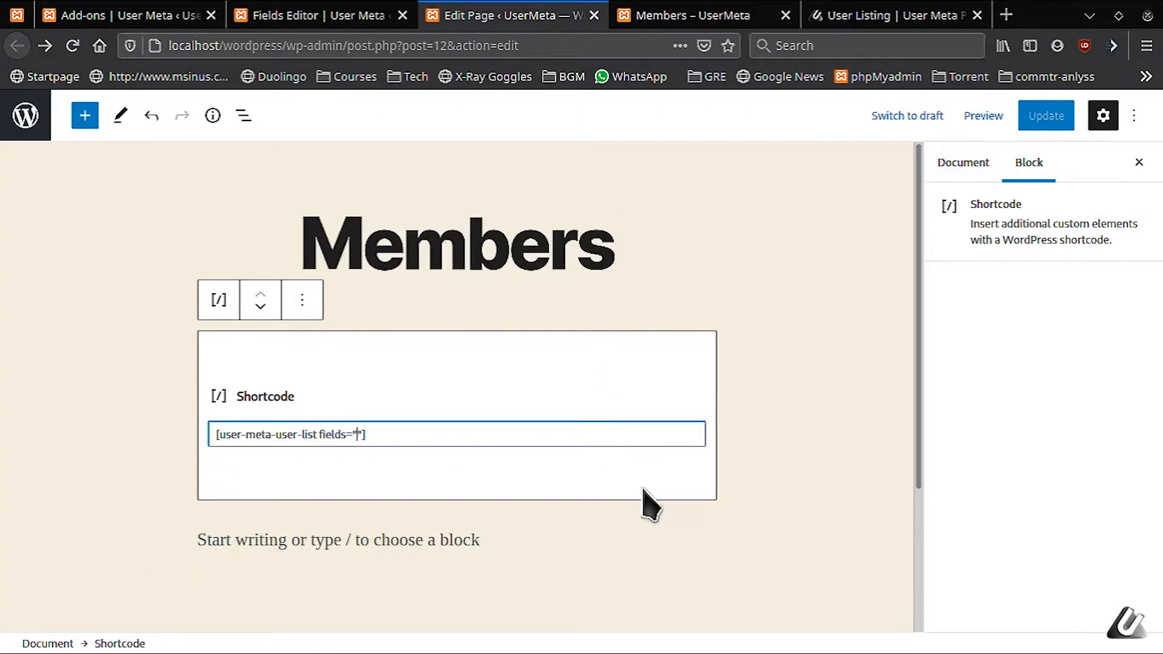
Set the Members shortcode to fields="11,9,10,8,6" and update the page.
{"action": "type", "text": "\"11,9,8,6\""}
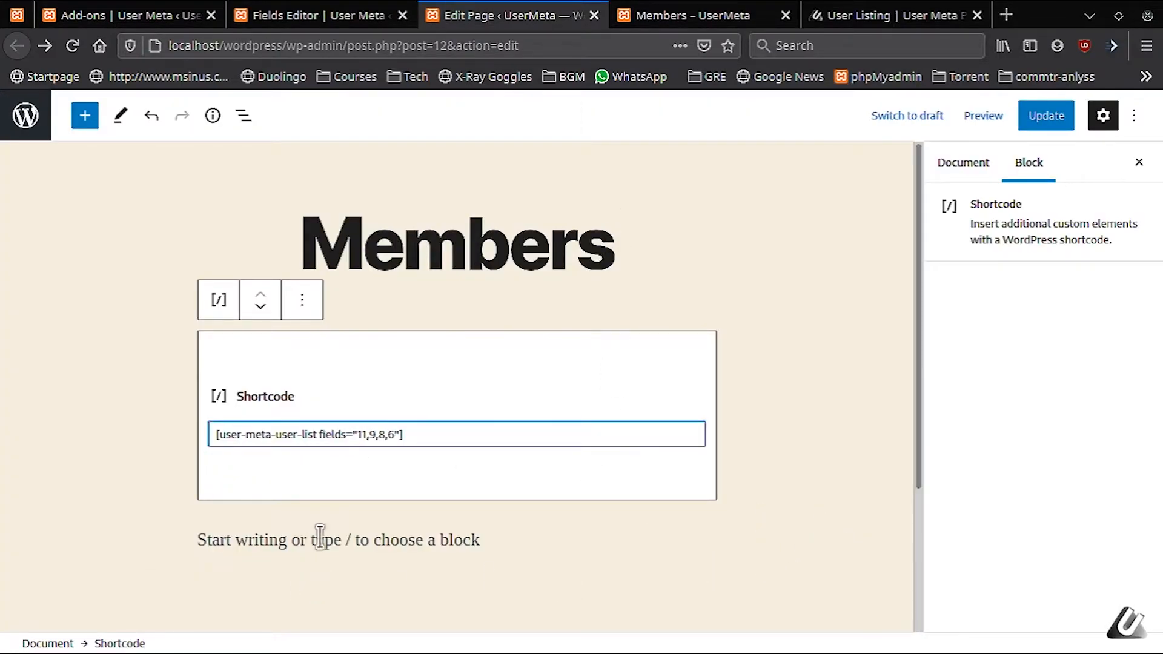
{"action": "mouse_move", "coordinate": [846, 413]}
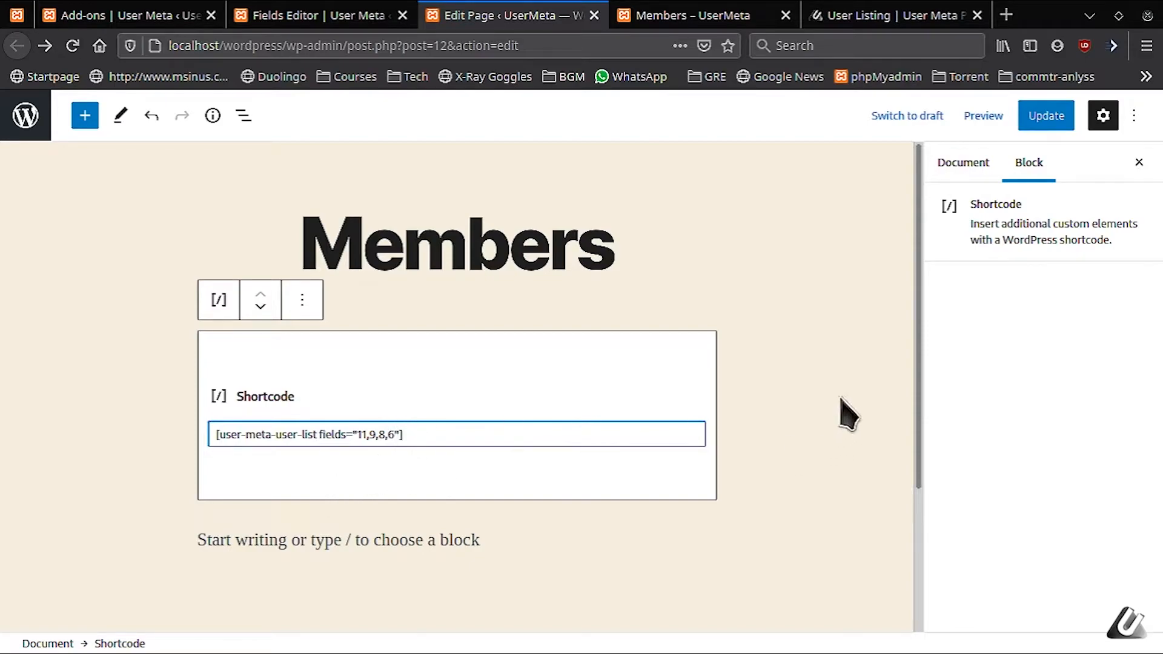
{"action": "mouse_move", "coordinate": [408, 475]}
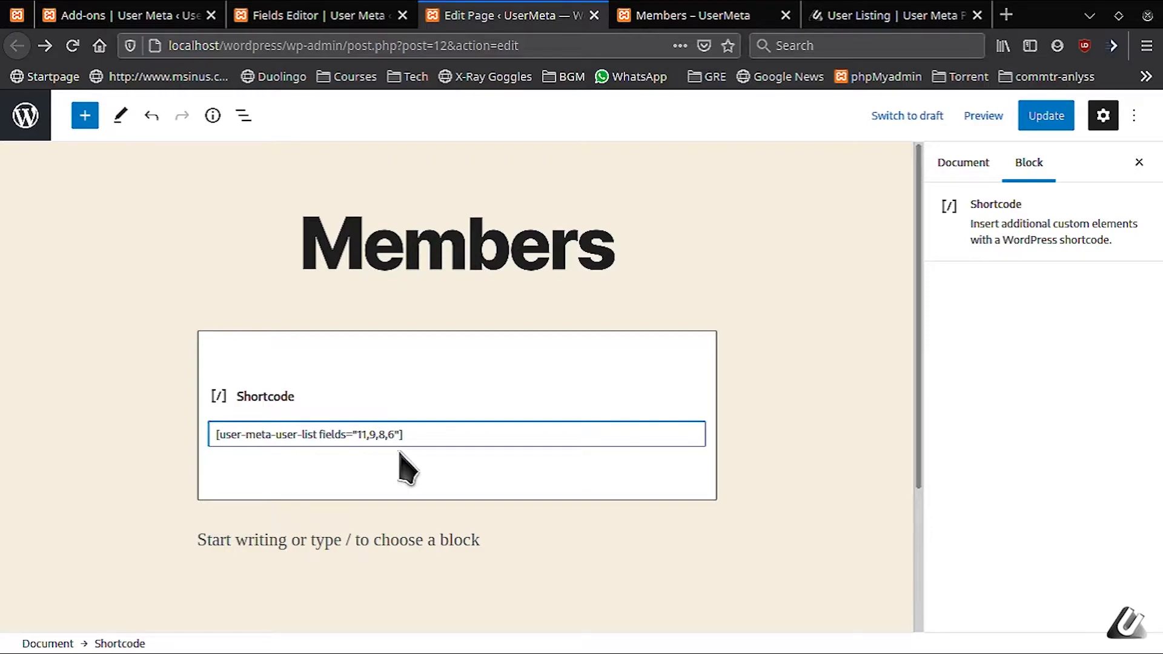
{"action": "type", "text": "10,"}
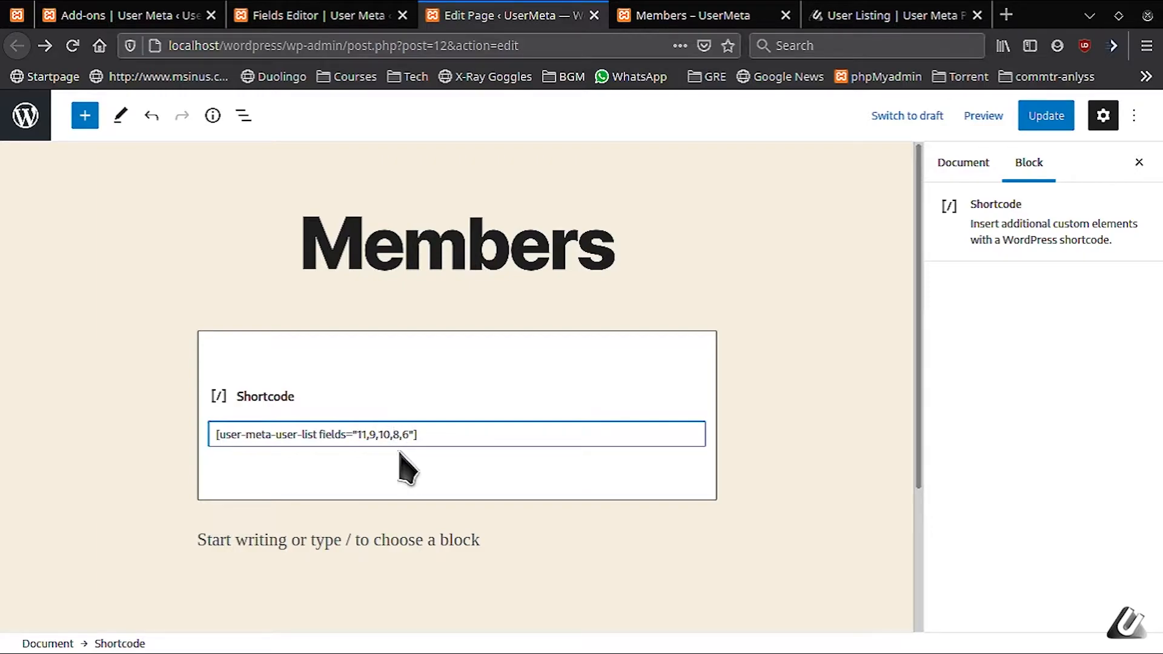
{"action": "left_click", "coordinate": [458, 435]}
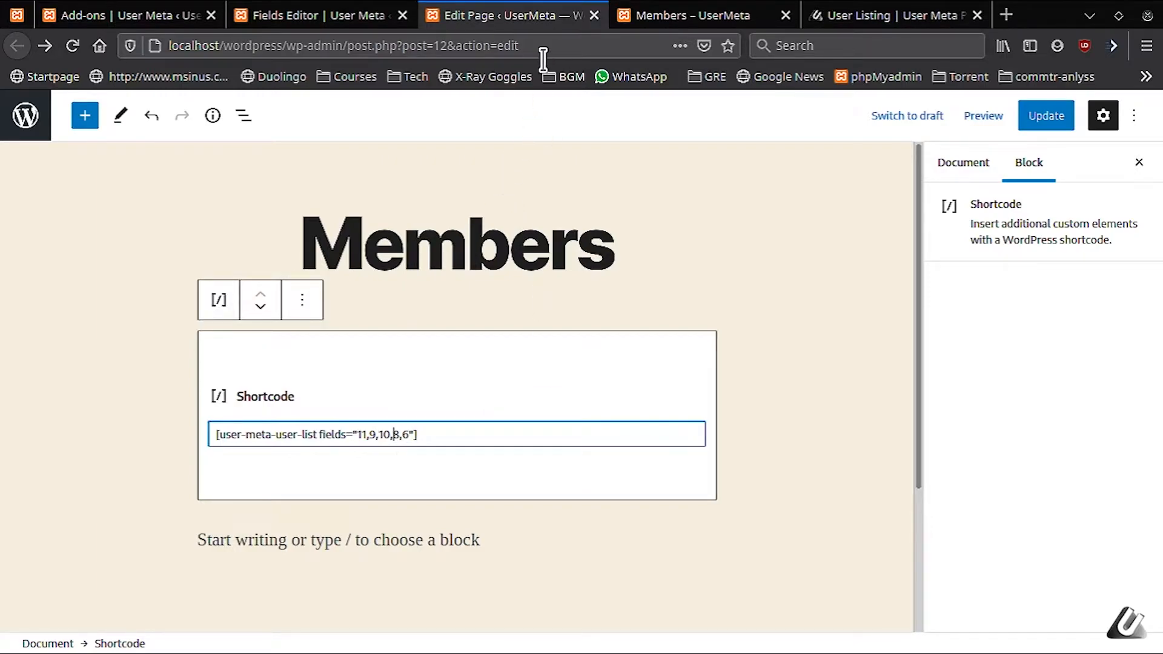
{"action": "left_click", "coordinate": [1045, 116]}
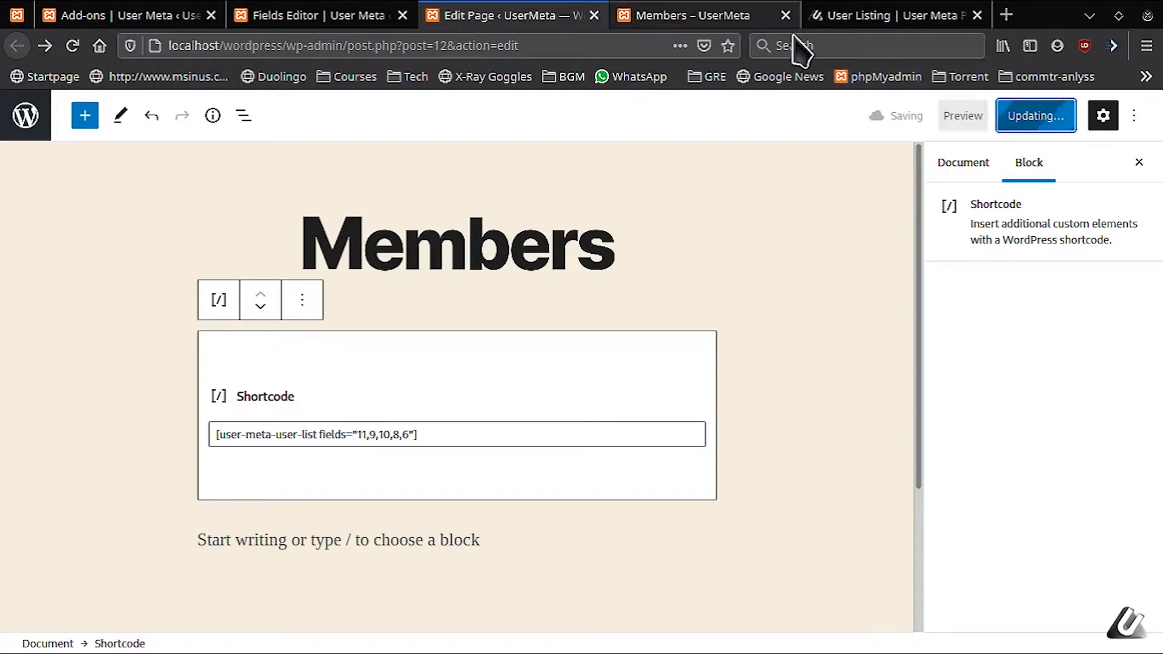
Check the live Members table for Display Name, Username, Email, Phone and Country columns.
{"action": "left_click", "coordinate": [690, 15]}
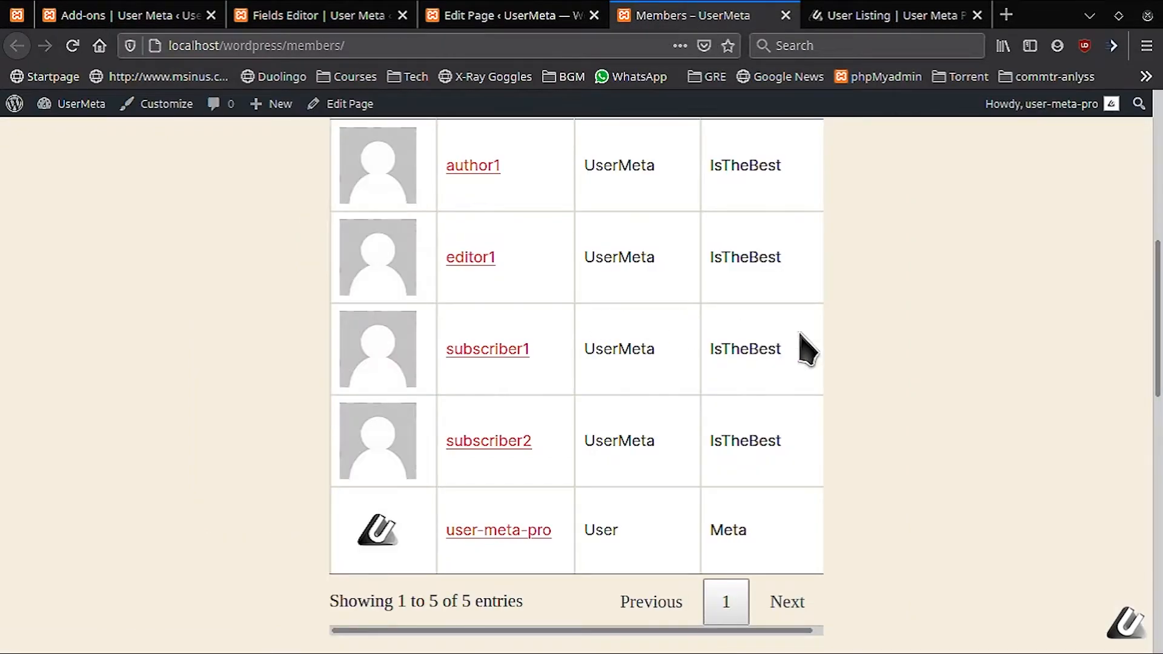
{"action": "scroll", "scroll_direction": "up", "scroll_amount": 3}
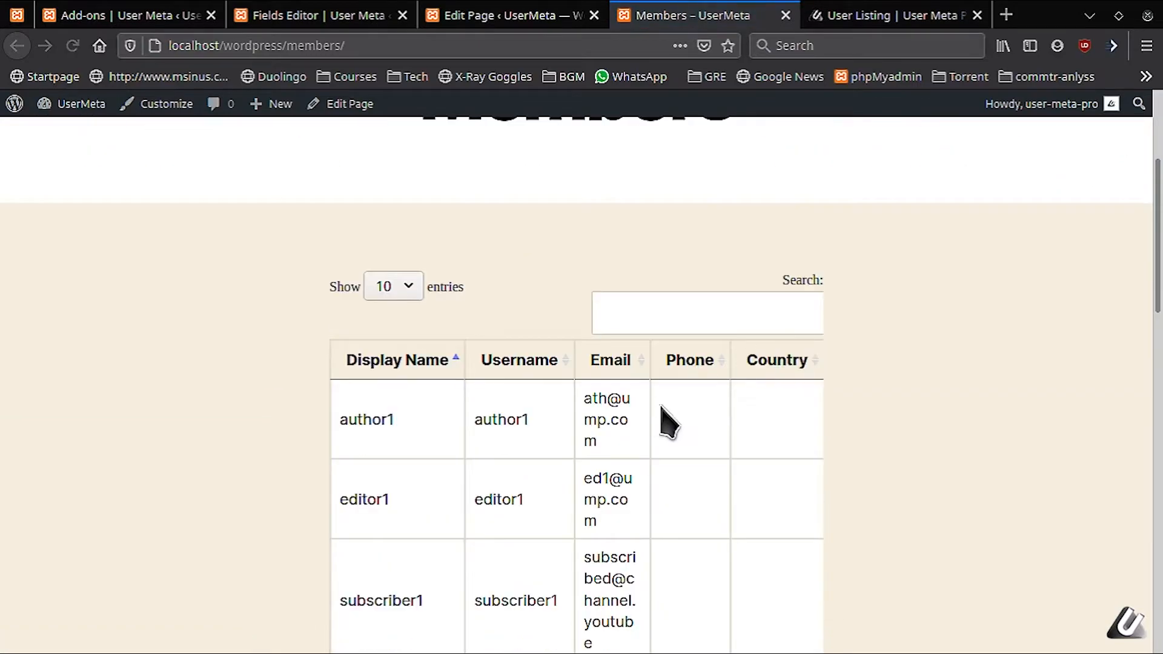
{"action": "scroll", "scroll_direction": "down", "scroll_amount": 3}
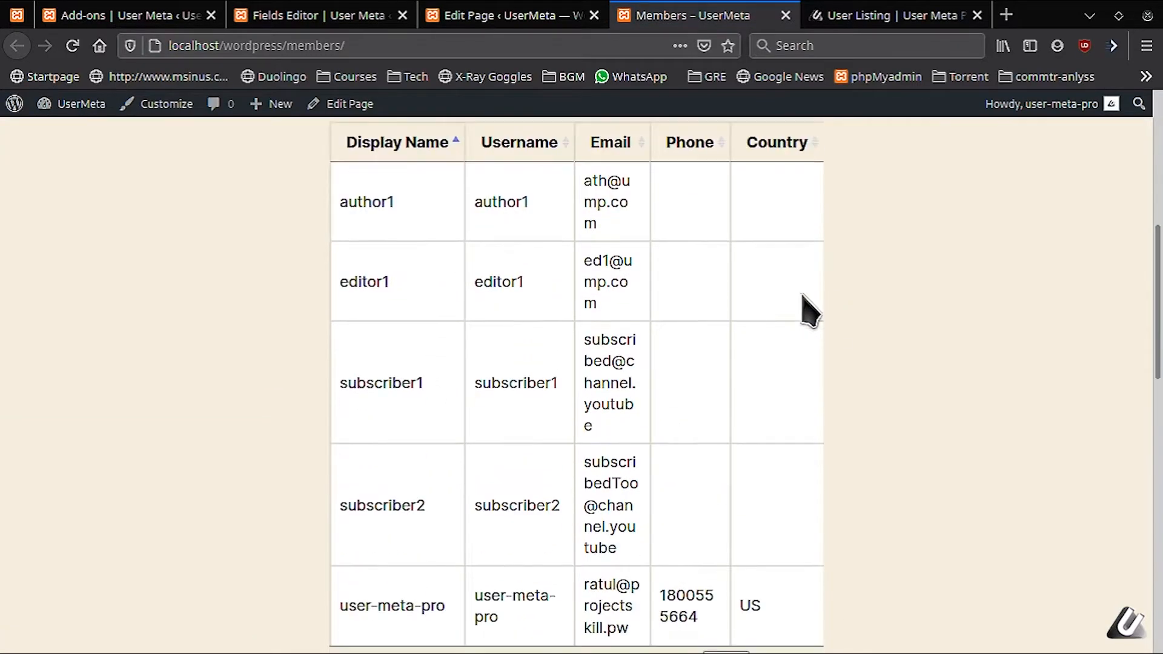
{"action": "scroll", "scroll_direction": "up", "scroll_amount": 3}
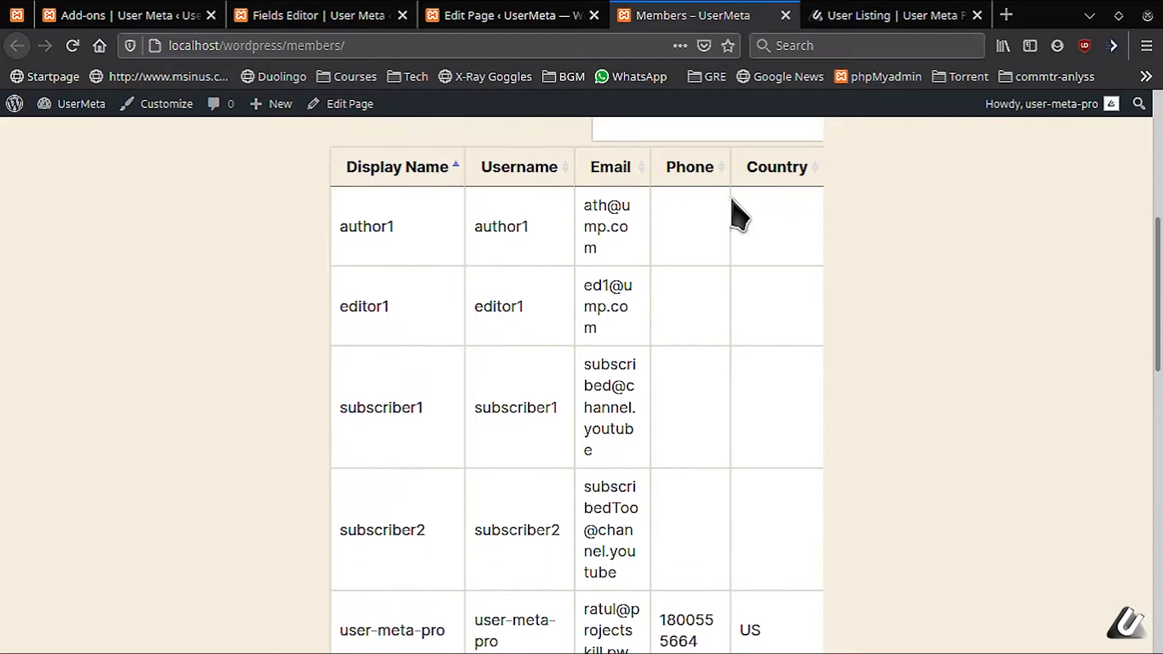
{"action": "scroll", "scroll_direction": "down", "scroll_amount": 3}
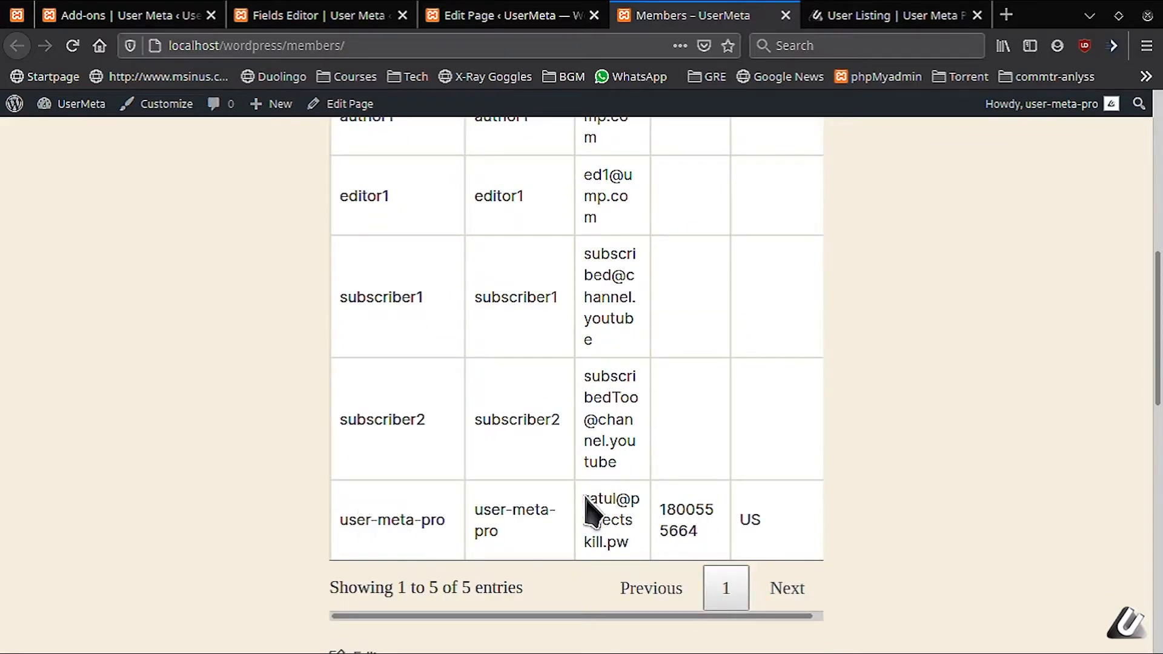
{"action": "scroll", "scroll_direction": "up", "scroll_amount": 3}
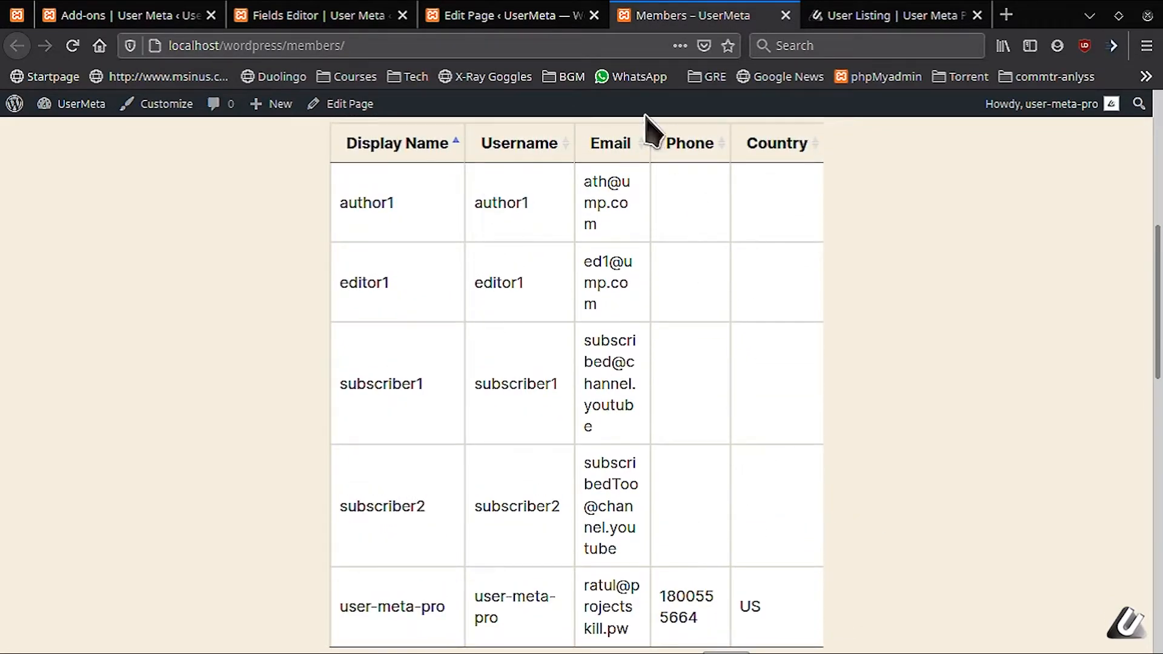
{"action": "mouse_move", "coordinate": [736, 234]}
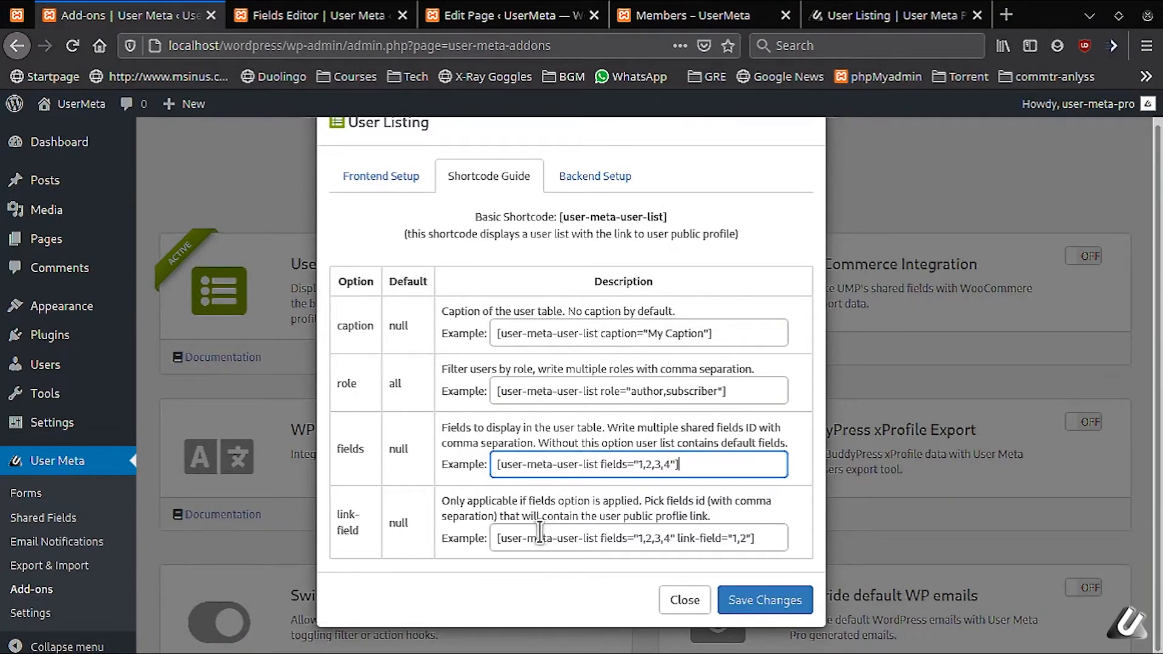
Copy link-field from the shortcode guide, add link-field="10" to the Members shortcode, and view the page.
{"action": "triple_click", "coordinate": [638, 538]}
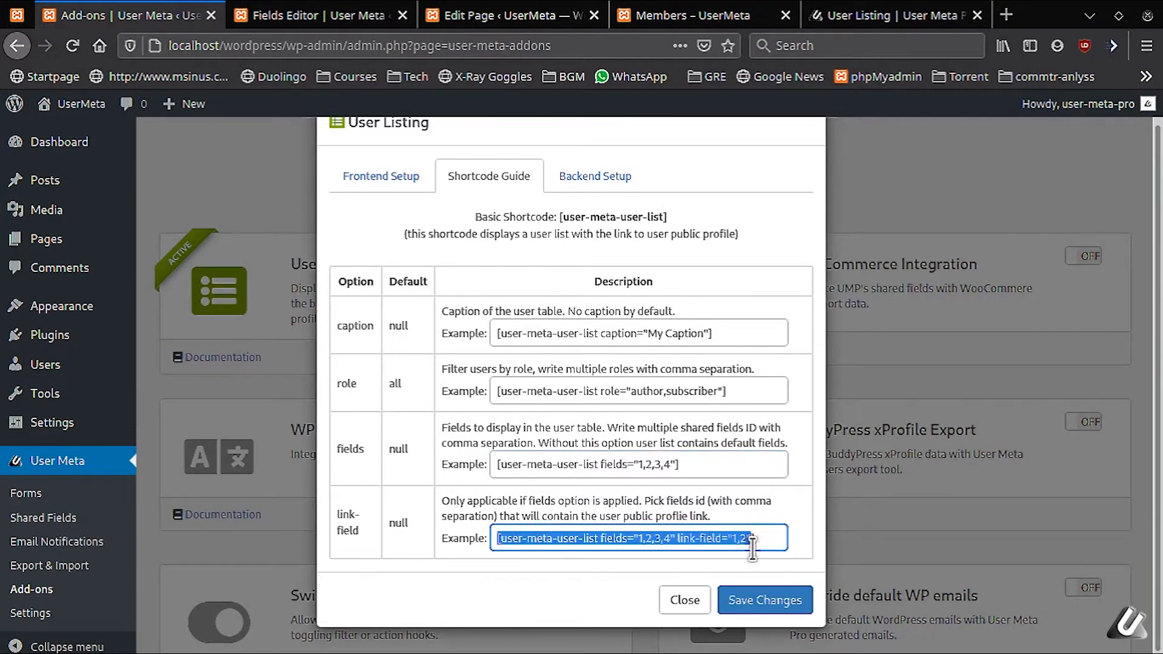
{"action": "double_click", "coordinate": [708, 538]}
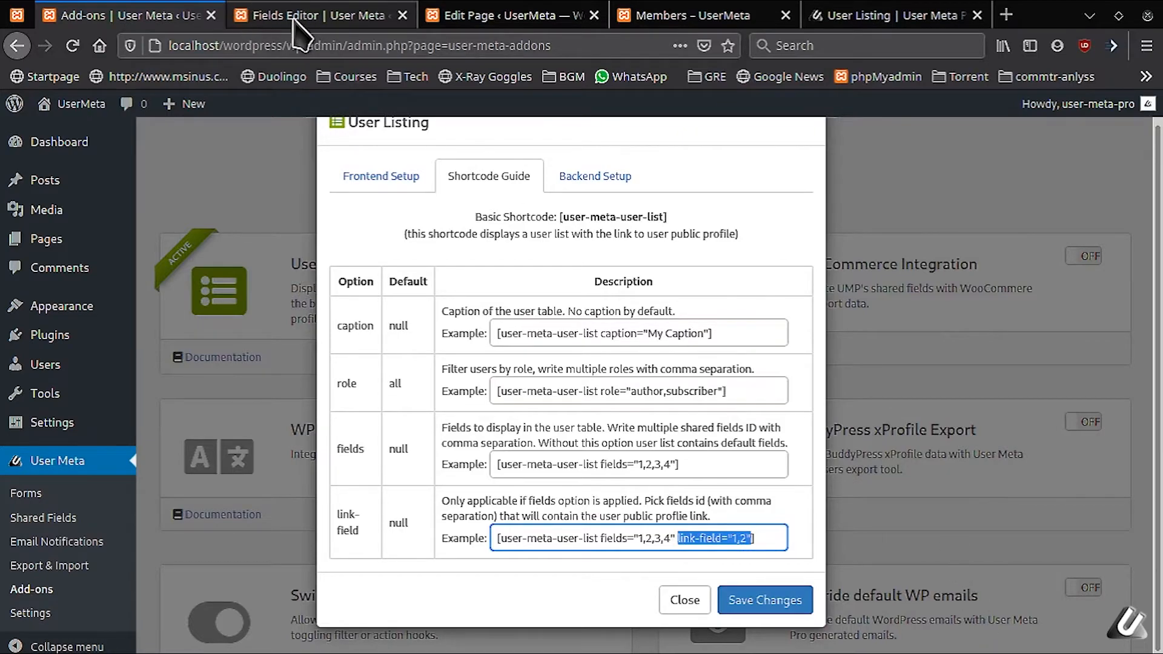
{"action": "left_click", "coordinate": [512, 15]}
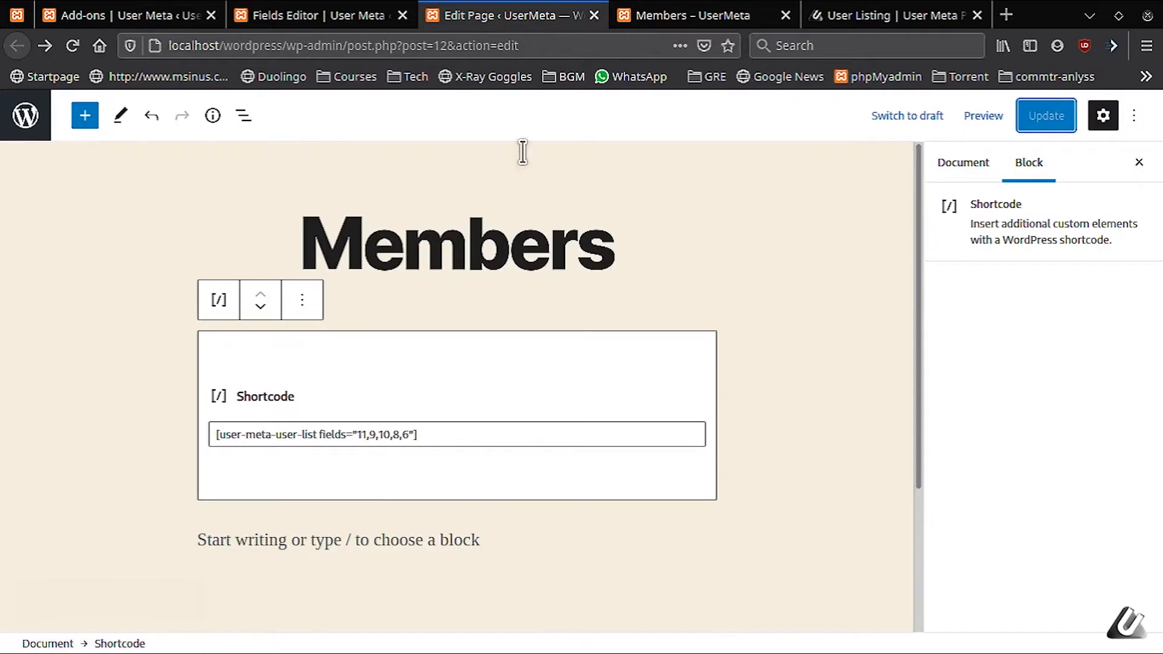
{"action": "type", "text": "link-field=\"1,2\""}
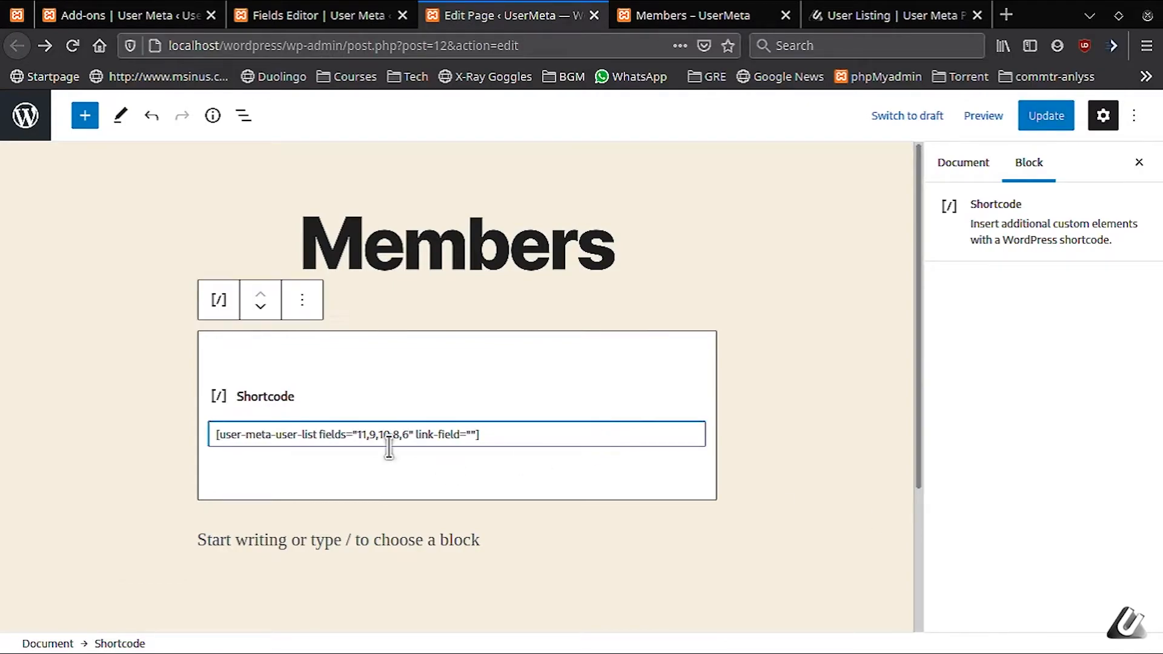
{"action": "mouse_move", "coordinate": [374, 430]}
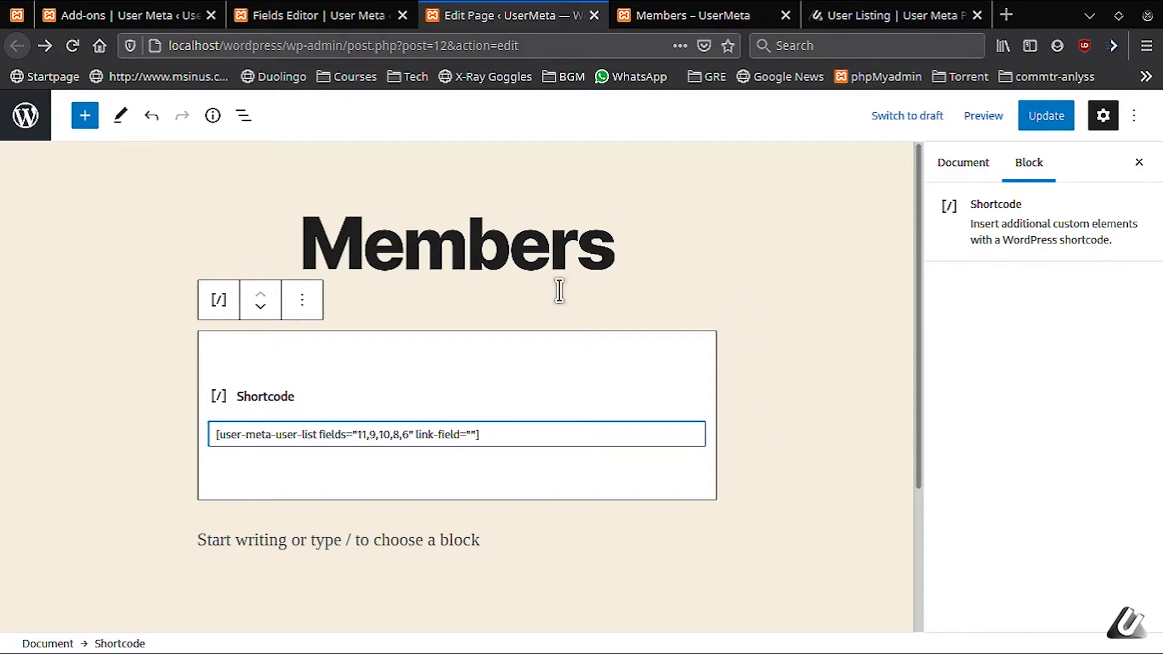
{"action": "type", "text": "10"}
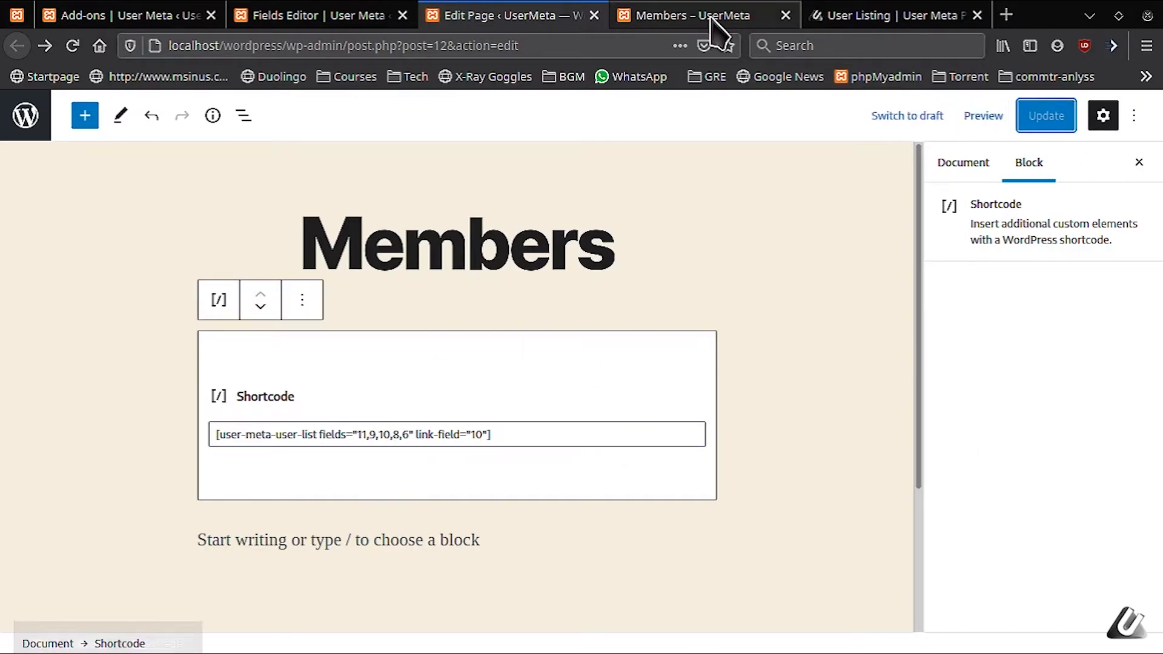
{"action": "left_click", "coordinate": [690, 15]}
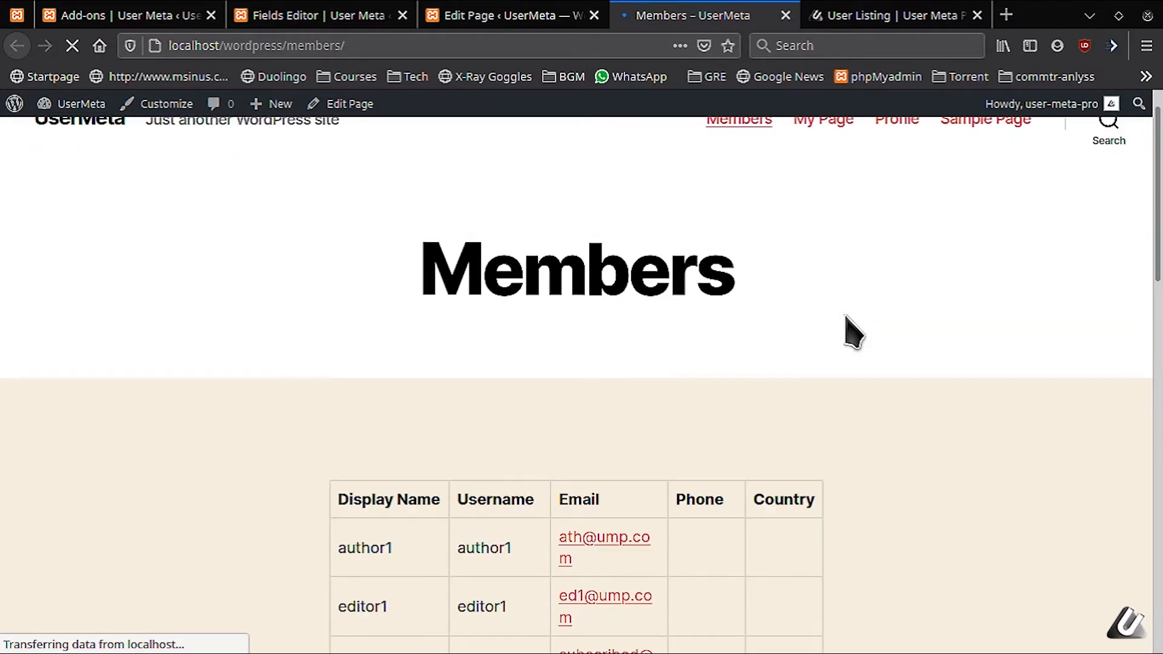
{"action": "scroll", "scroll_direction": "down", "scroll_amount": 3}
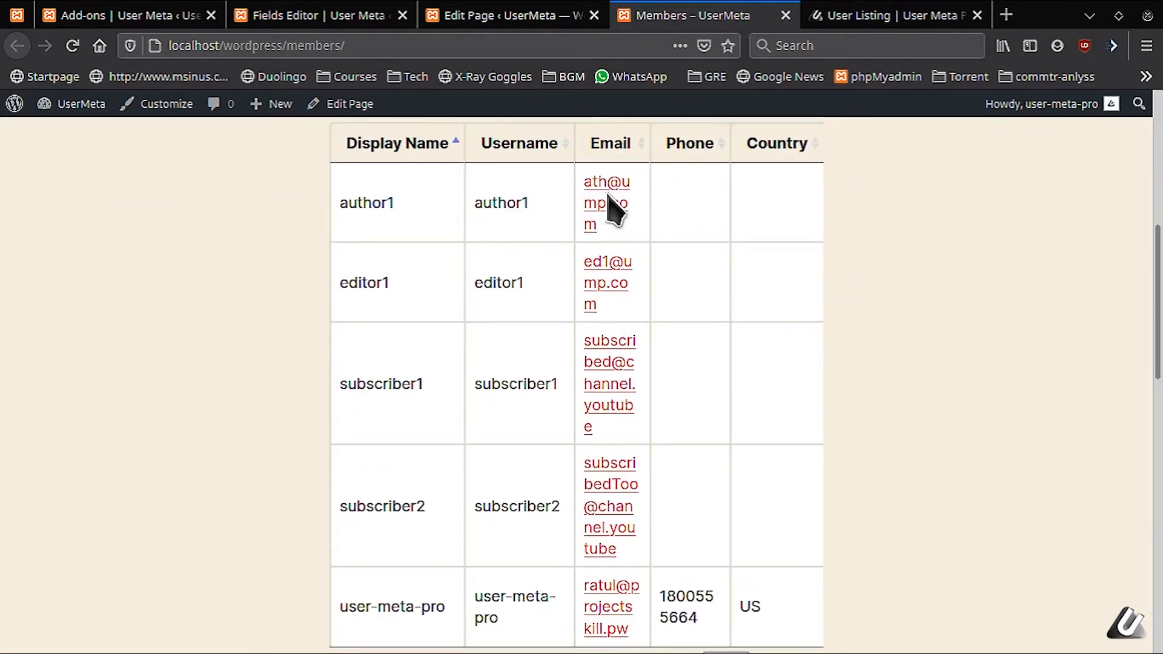
{"action": "mouse_move", "coordinate": [606, 203]}
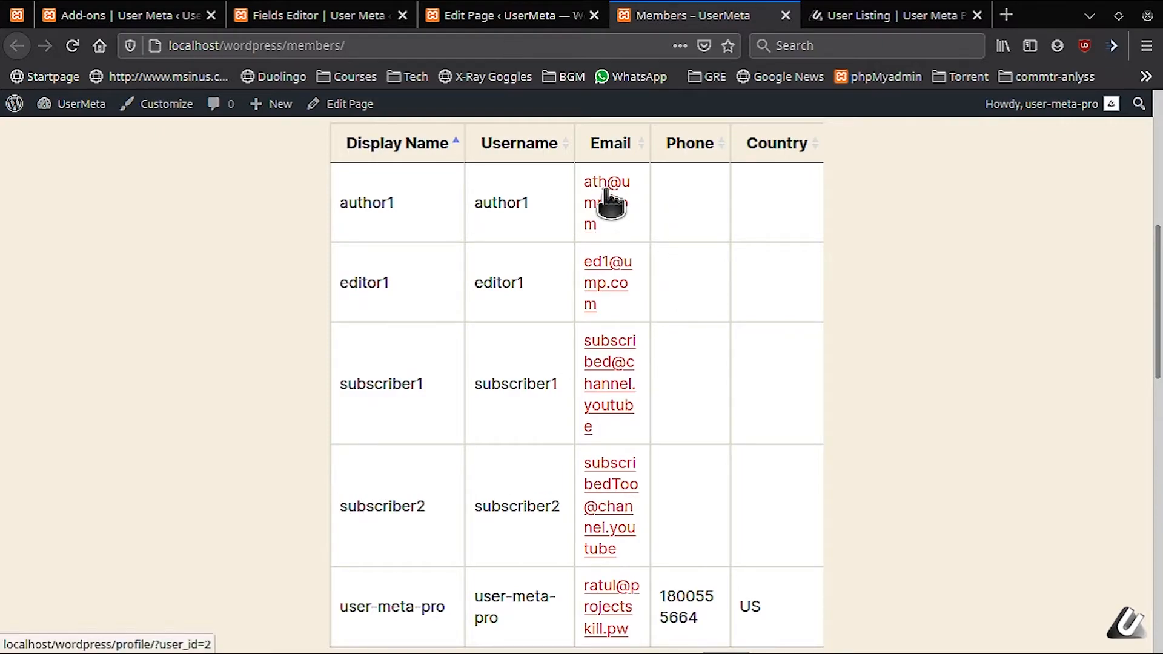
{"action": "mouse_move", "coordinate": [361, 281]}
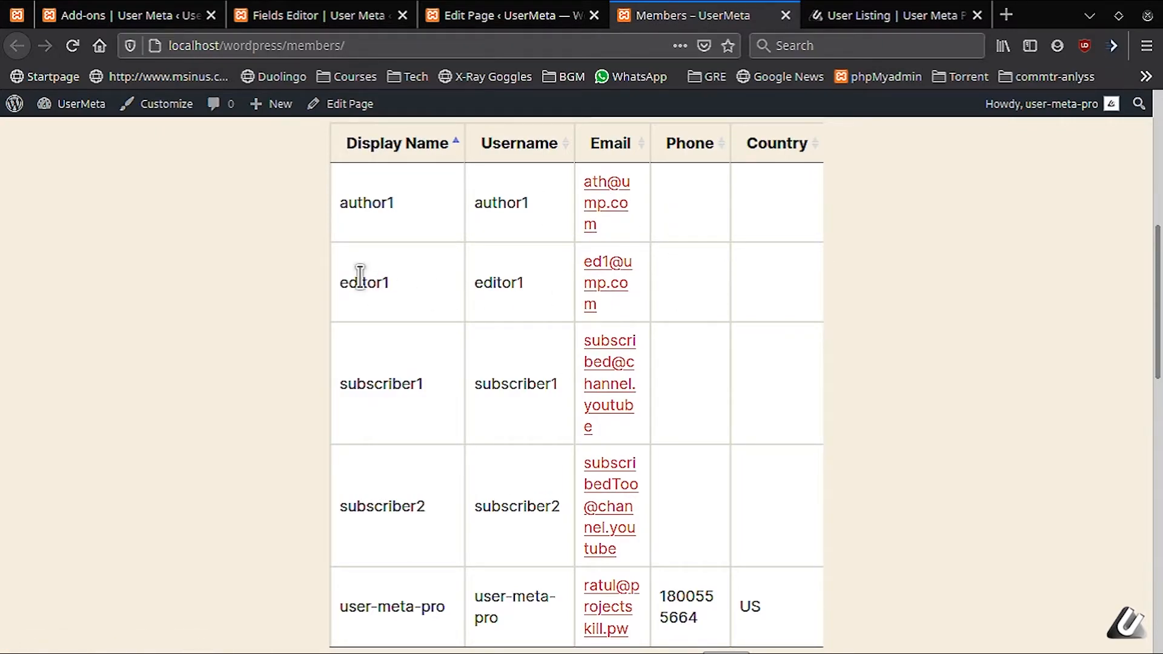
{"action": "mouse_move", "coordinate": [607, 261]}
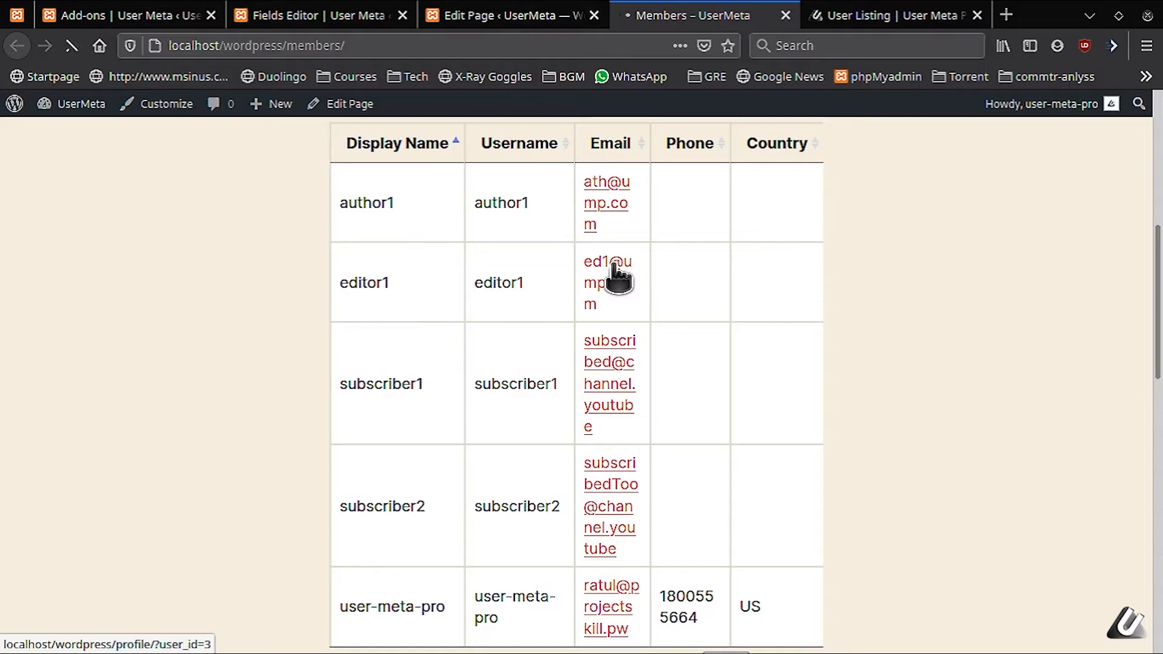
{"action": "left_click", "coordinate": [606, 283]}
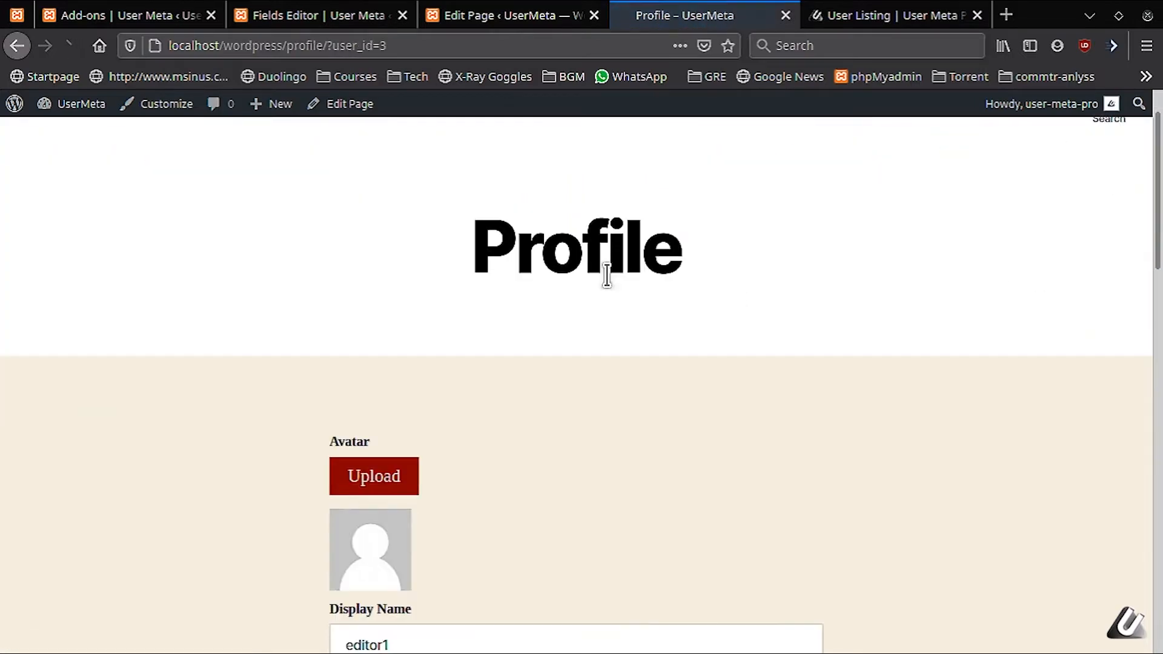
{"action": "scroll", "scroll_direction": "down", "scroll_amount": 3}
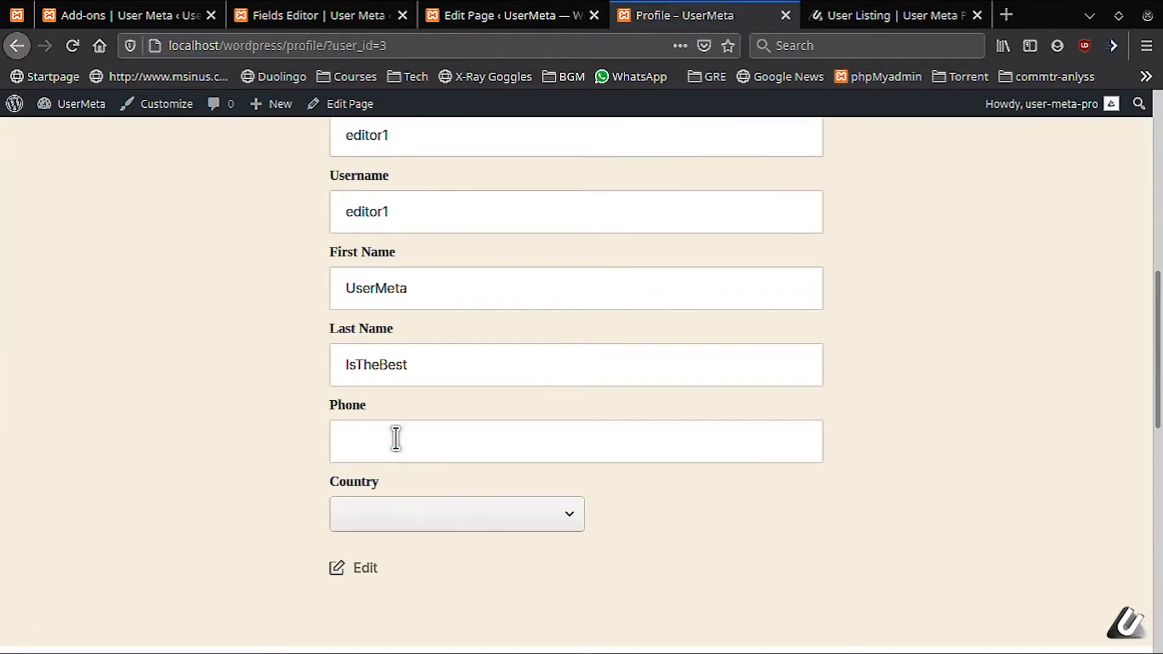
{"action": "scroll", "scroll_direction": "up", "scroll_amount": 3}
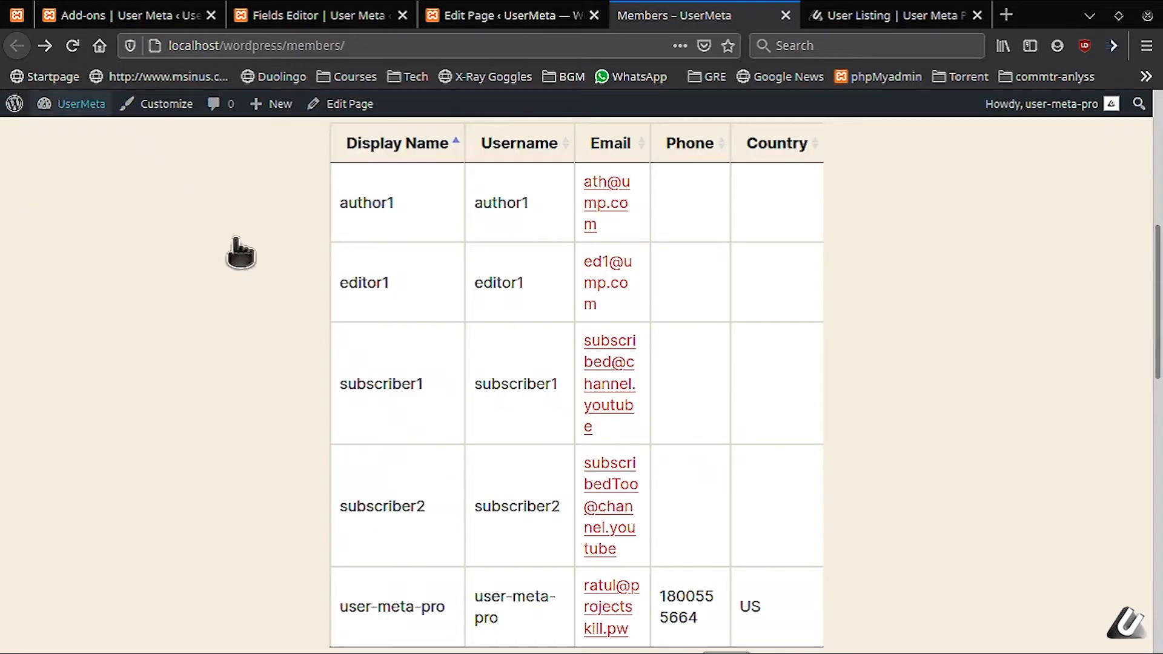
{"action": "mouse_move", "coordinate": [815, 394]}
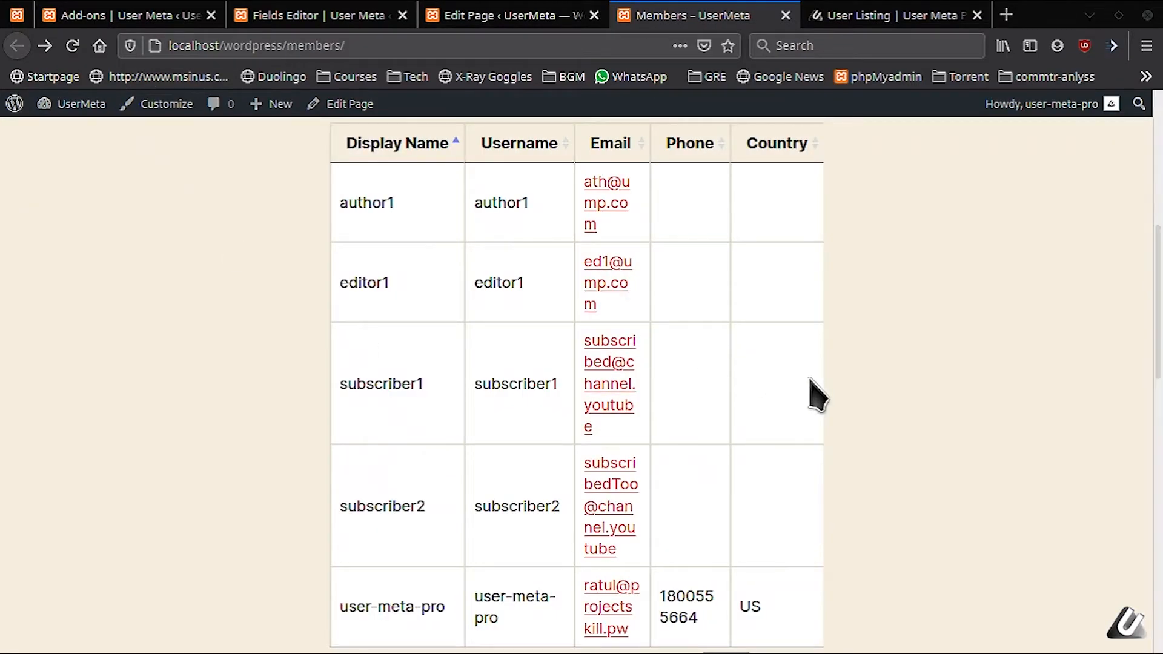
{"action": "mouse_move", "coordinate": [624, 211]}
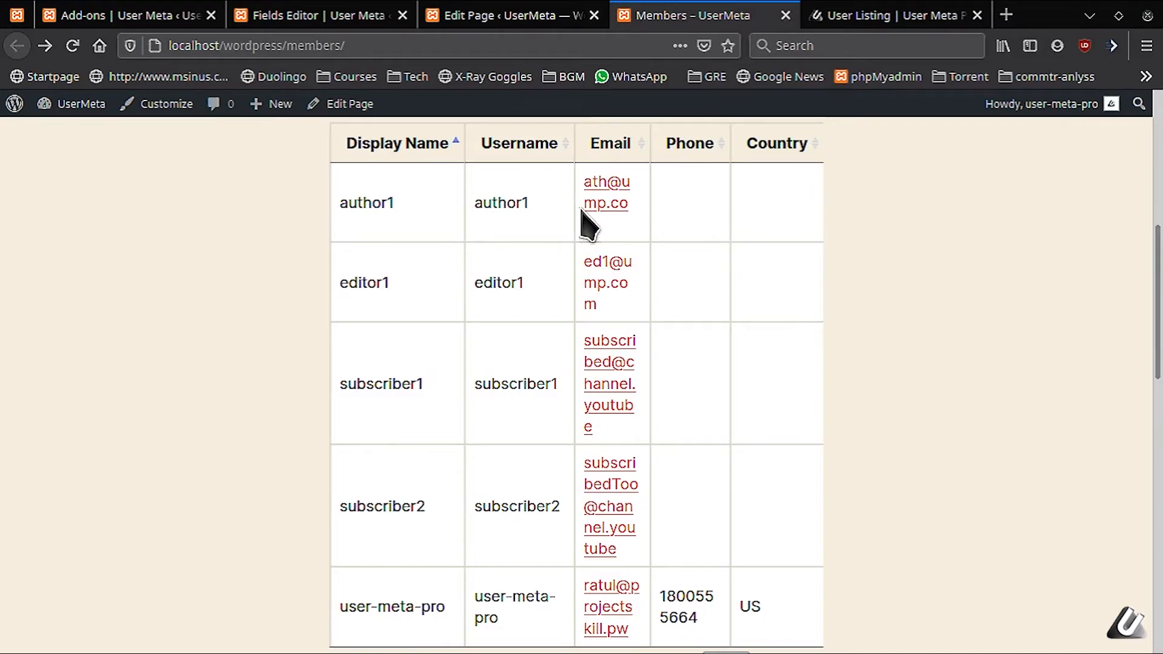
{"action": "mouse_move", "coordinate": [512, 89]}
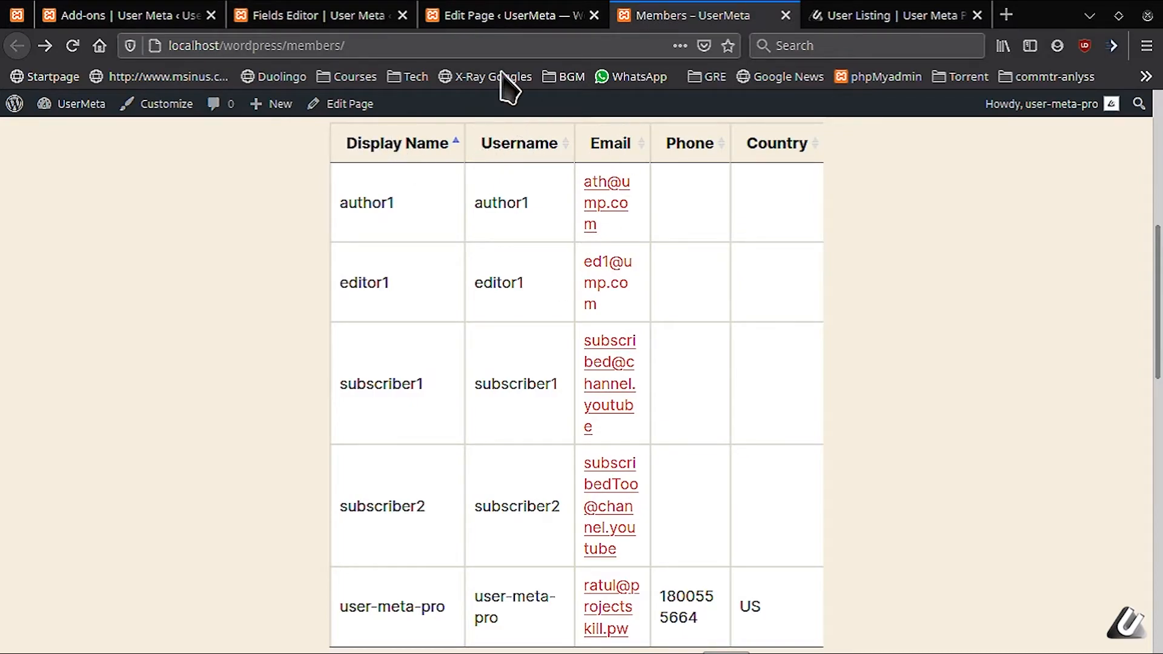
{"action": "left_click", "coordinate": [126, 14]}
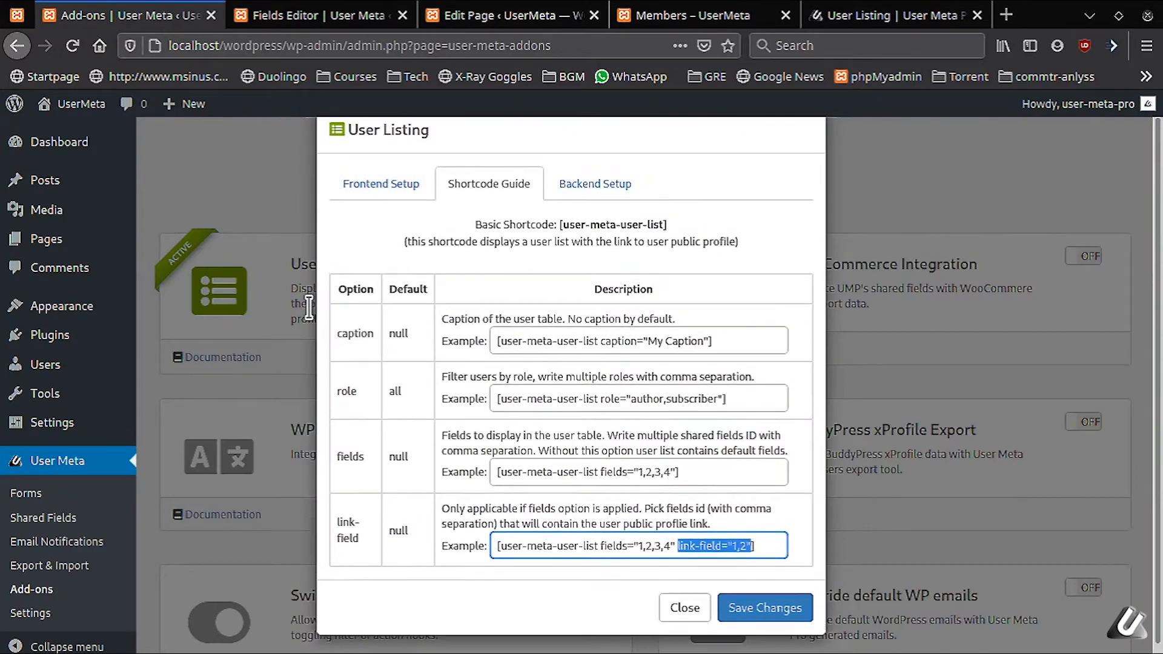
Reopen User Listing options and verify Frontend Setup lists Profile as the public profile page.
{"action": "left_click", "coordinate": [683, 608]}
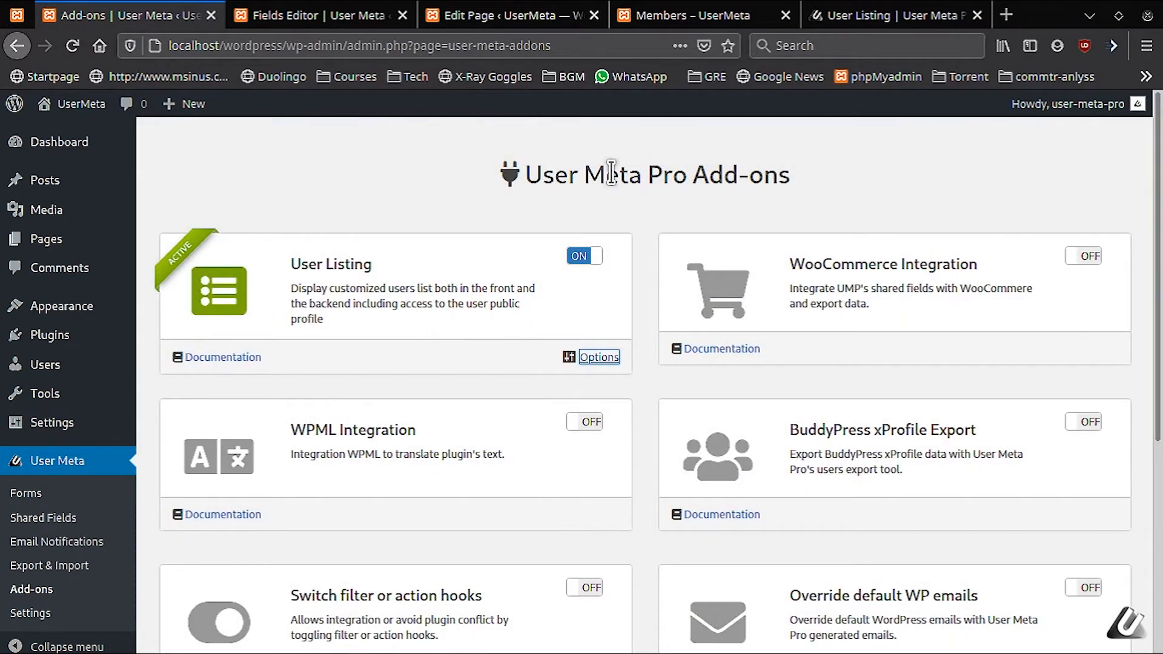
{"action": "mouse_move", "coordinate": [599, 360]}
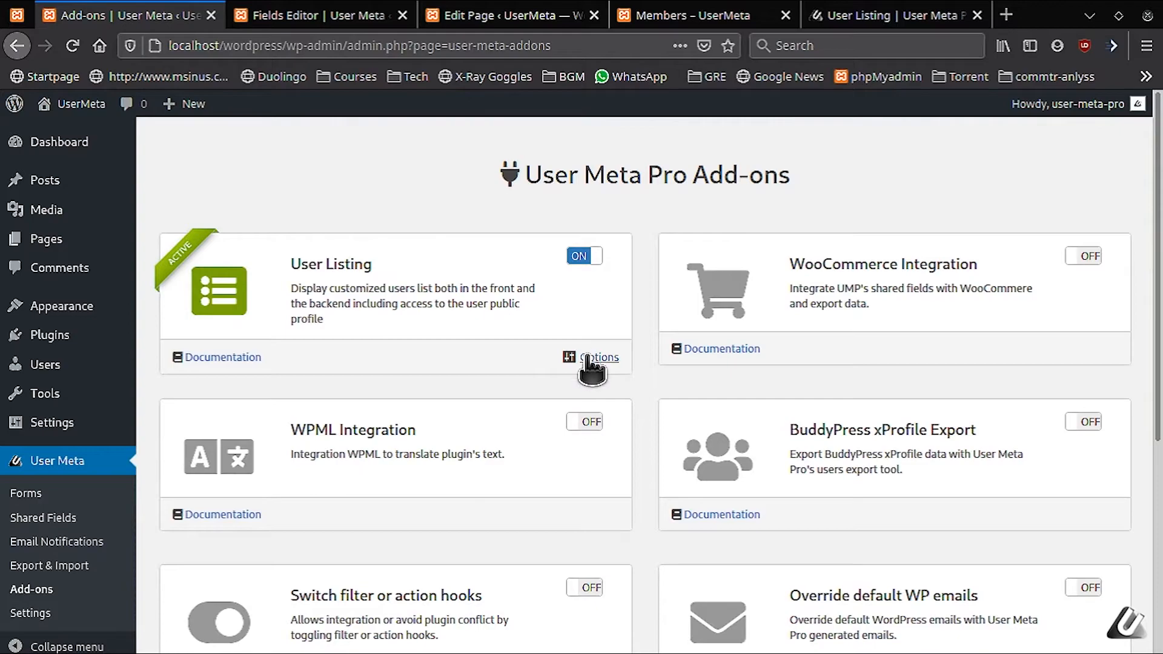
{"action": "left_click", "coordinate": [599, 357]}
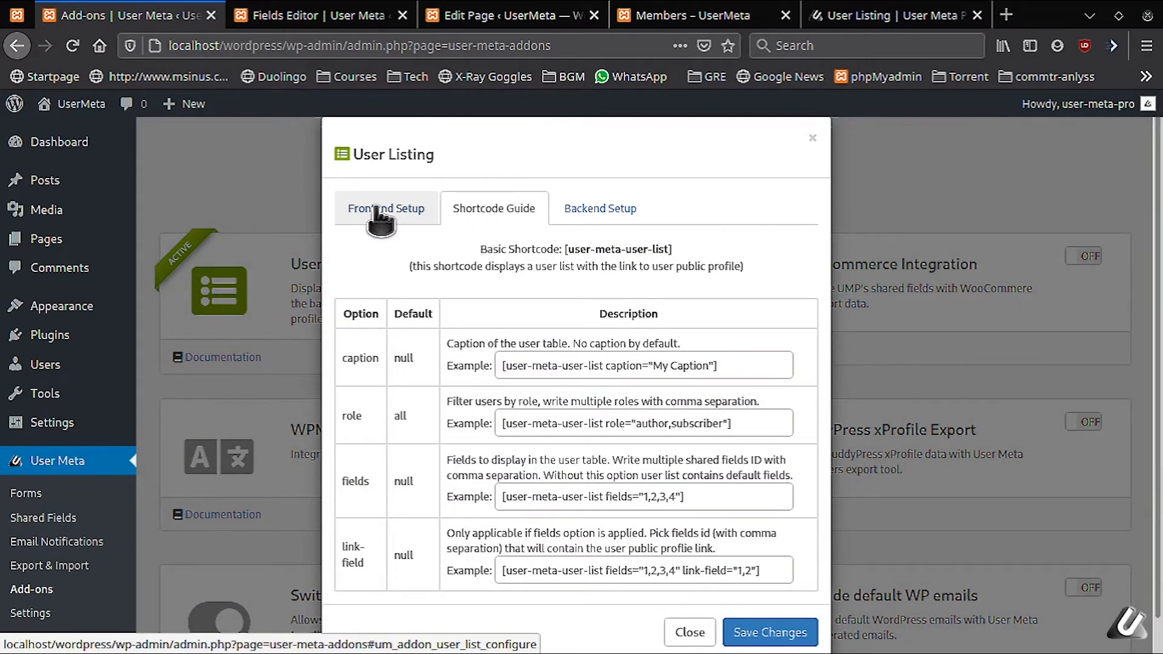
{"action": "left_click", "coordinate": [386, 209]}
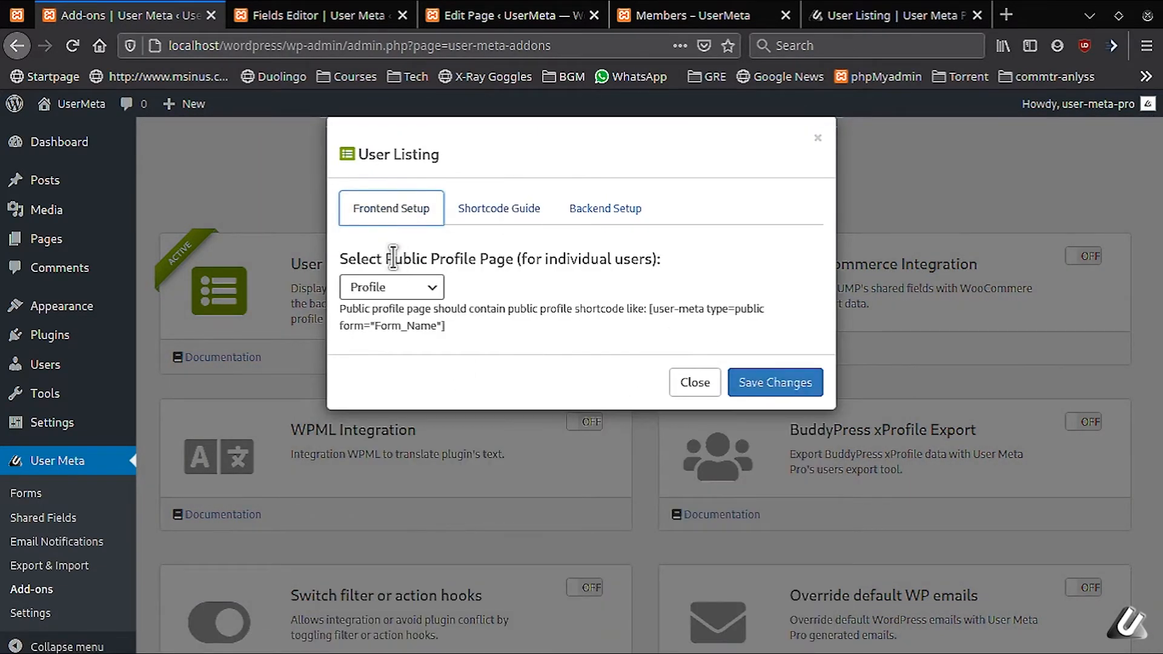
{"action": "mouse_move", "coordinate": [536, 269]}
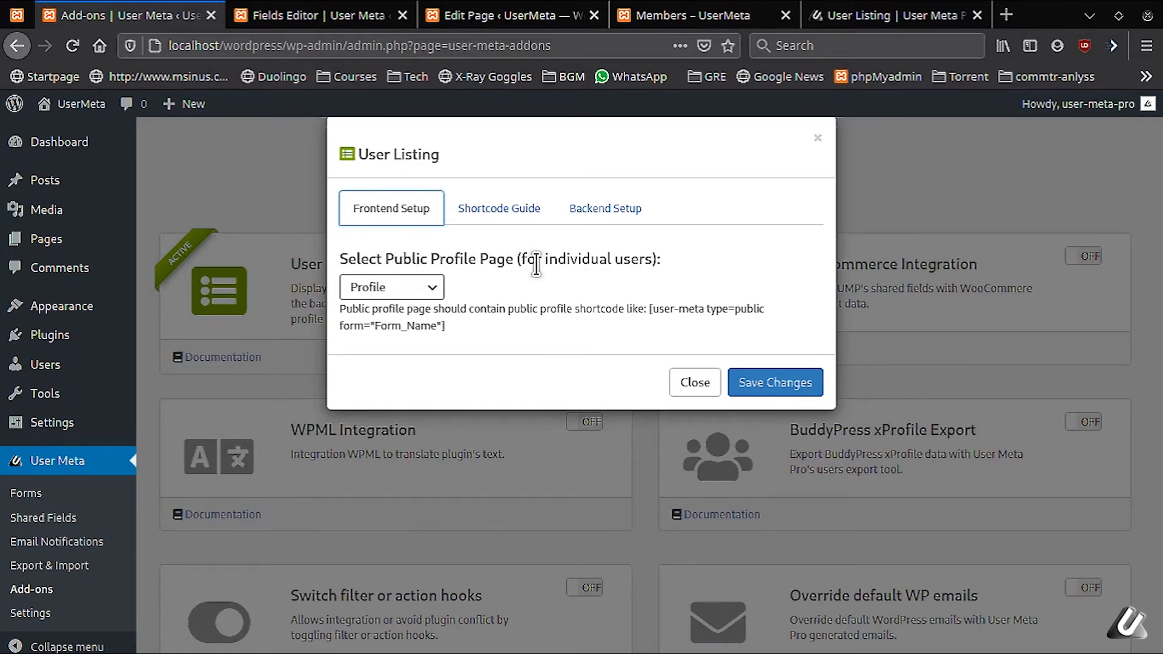
{"action": "mouse_move", "coordinate": [464, 341]}
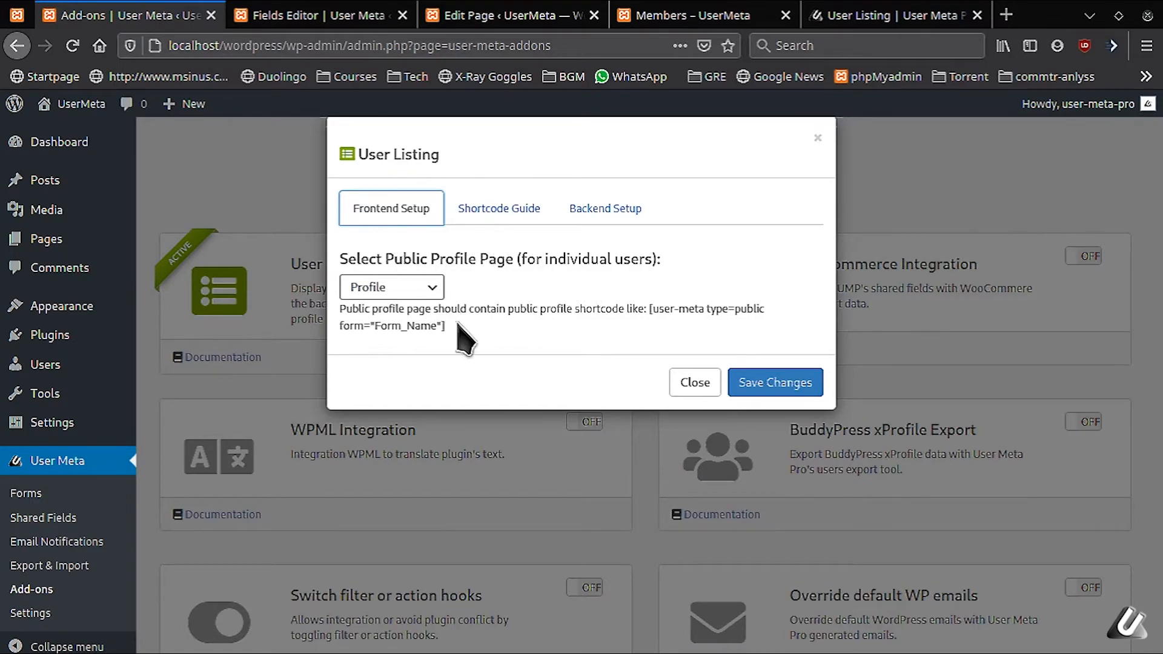
{"action": "mouse_move", "coordinate": [408, 320]}
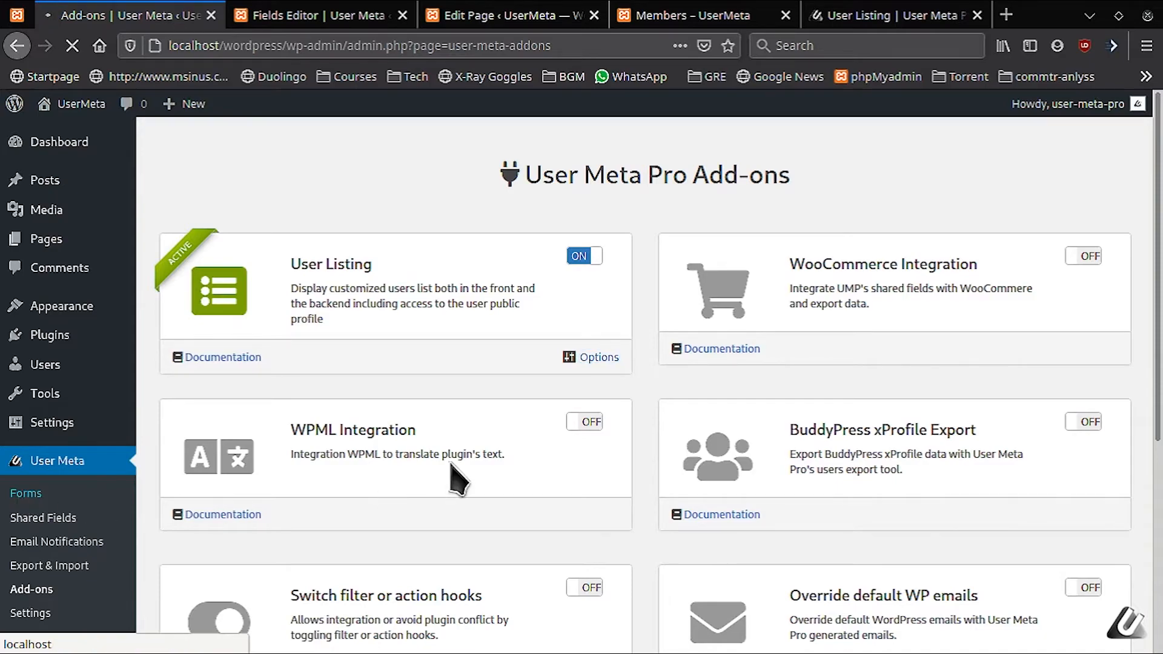
Open the user-profile form from the Forms list in the Form Builder.
{"action": "left_click", "coordinate": [26, 492]}
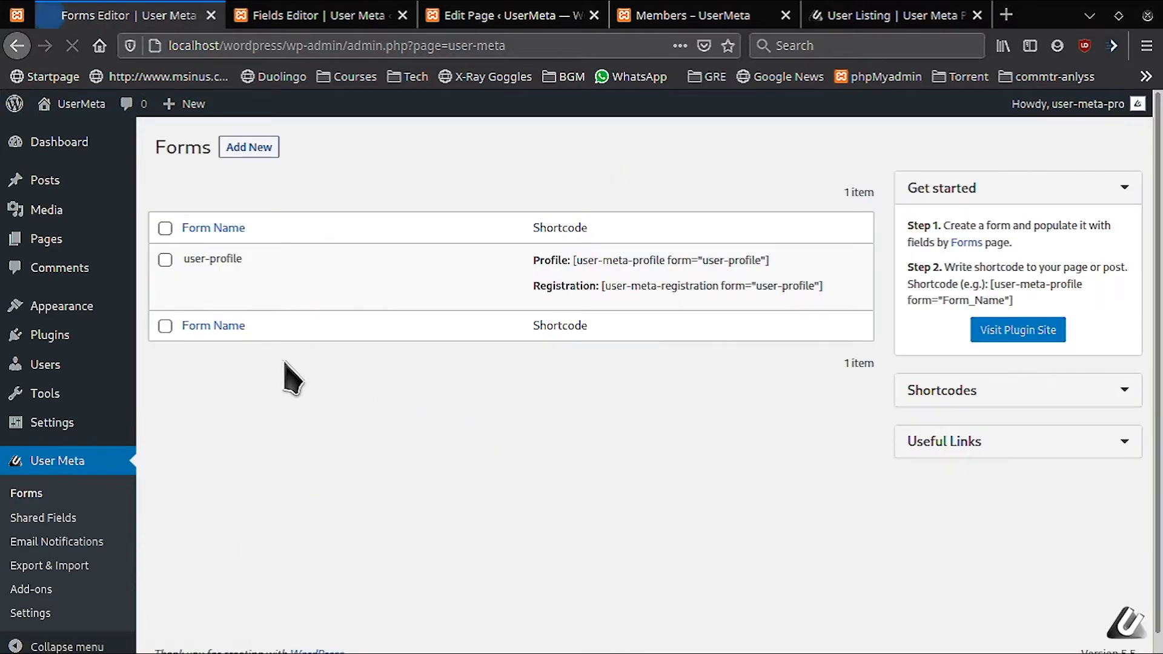
{"action": "mouse_move", "coordinate": [278, 285]}
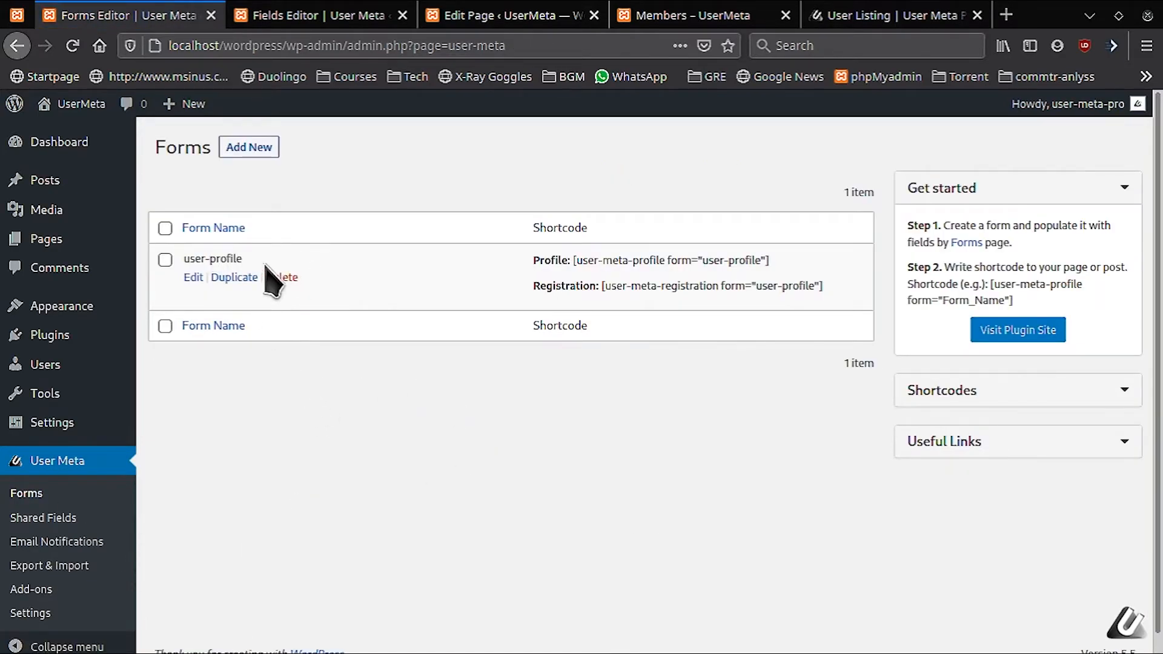
{"action": "mouse_move", "coordinate": [235, 276]}
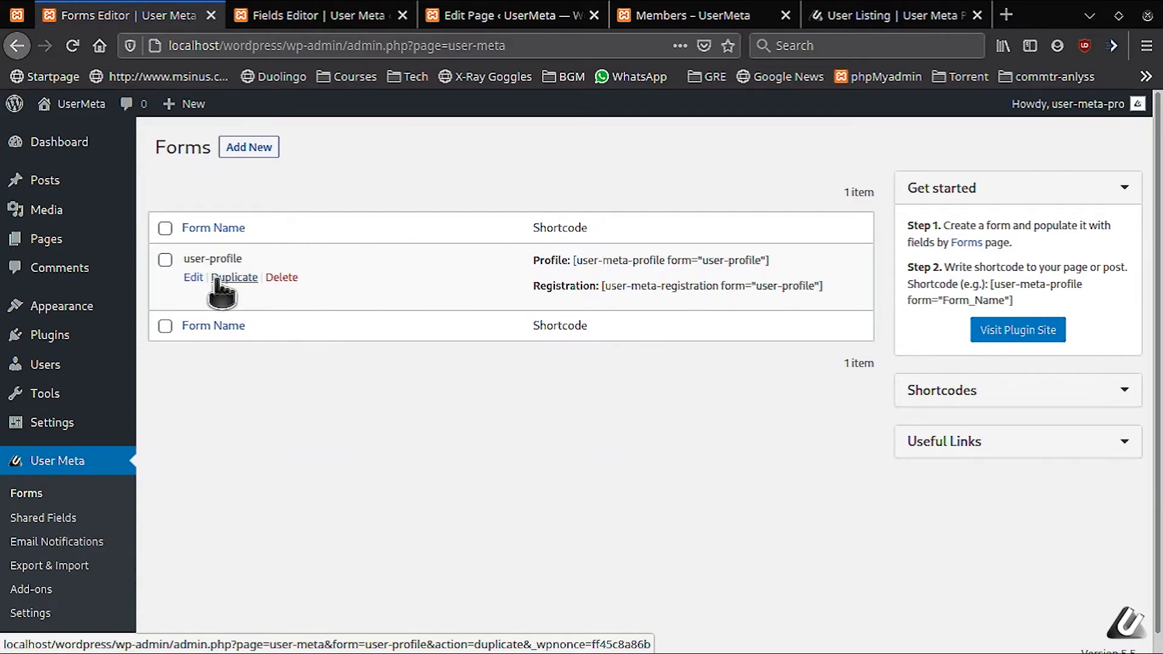
{"action": "left_click", "coordinate": [235, 276]}
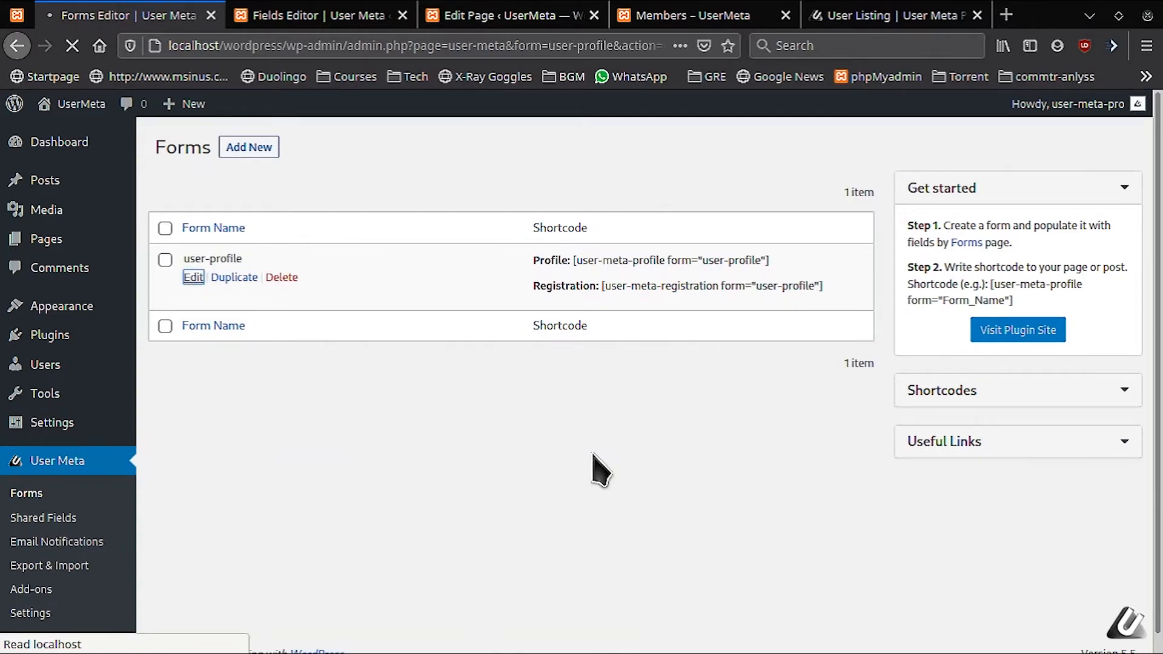
{"action": "left_click", "coordinate": [192, 277]}
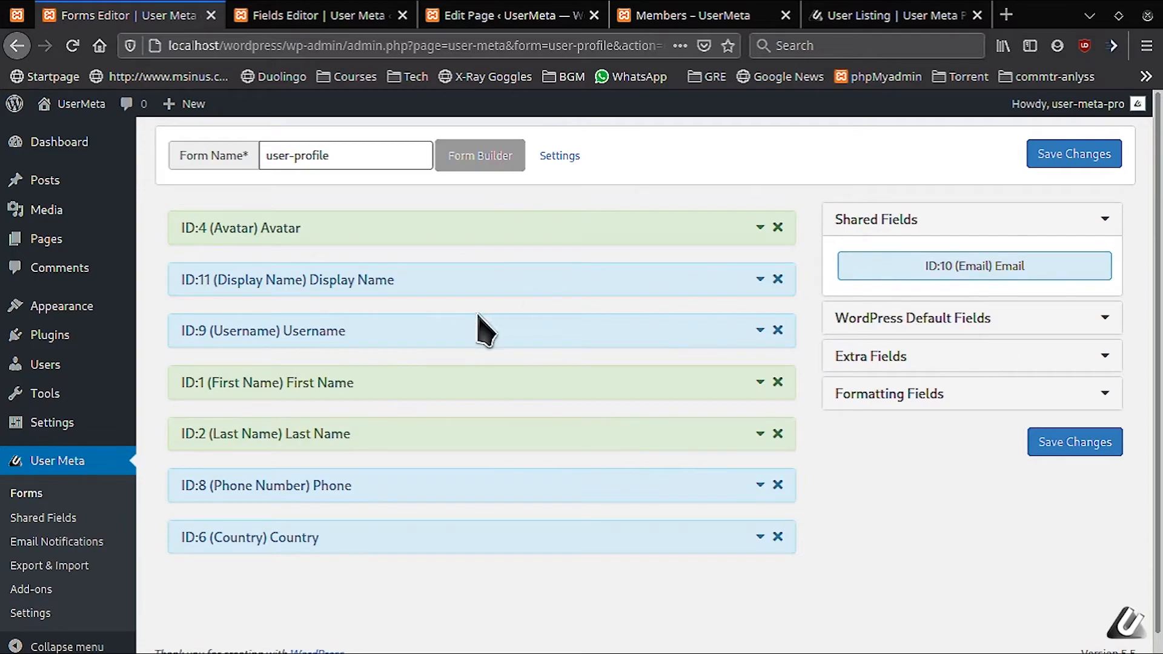
{"action": "mouse_move", "coordinate": [384, 392]}
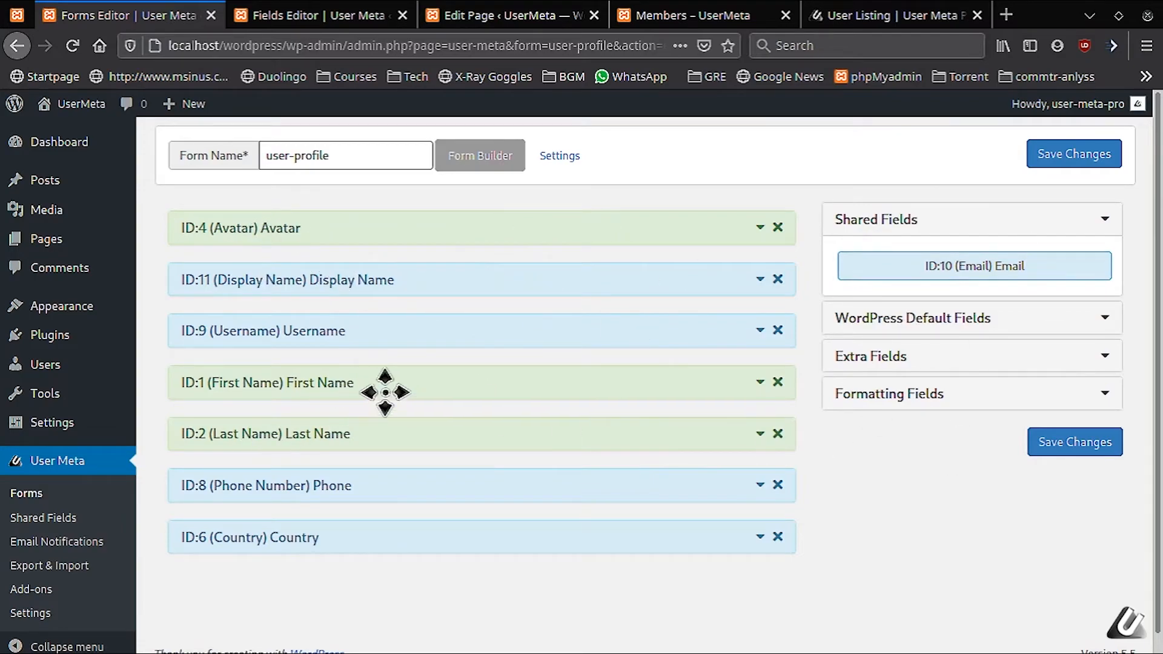
{"action": "mouse_move", "coordinate": [305, 555]}
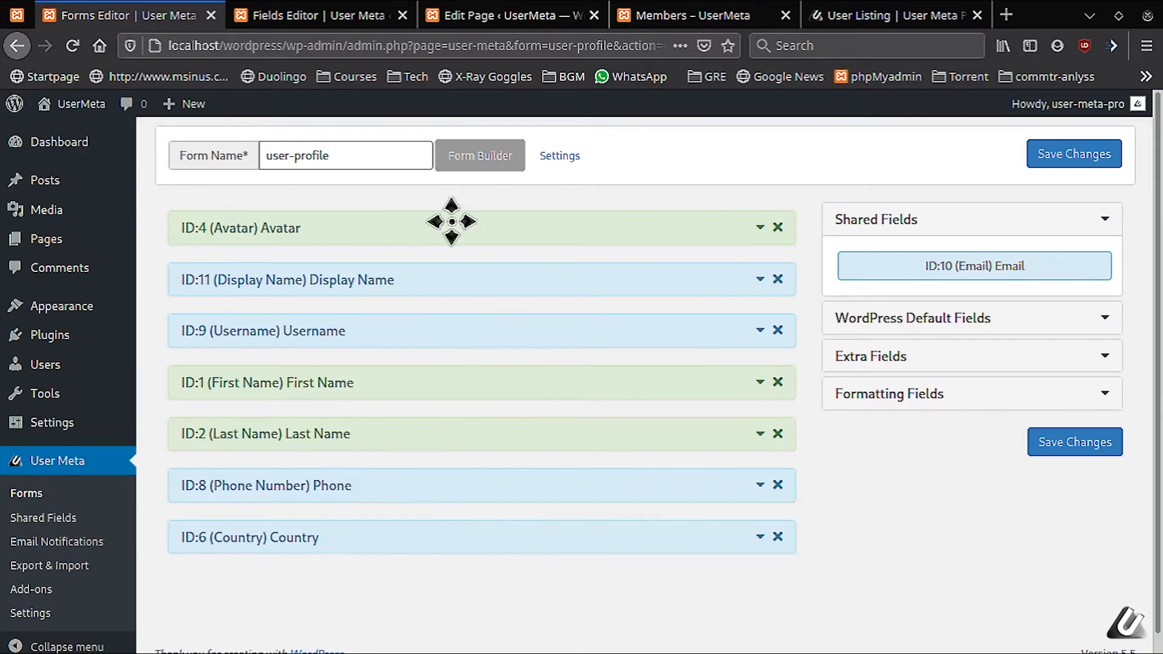
{"action": "left_click", "coordinate": [701, 15]}
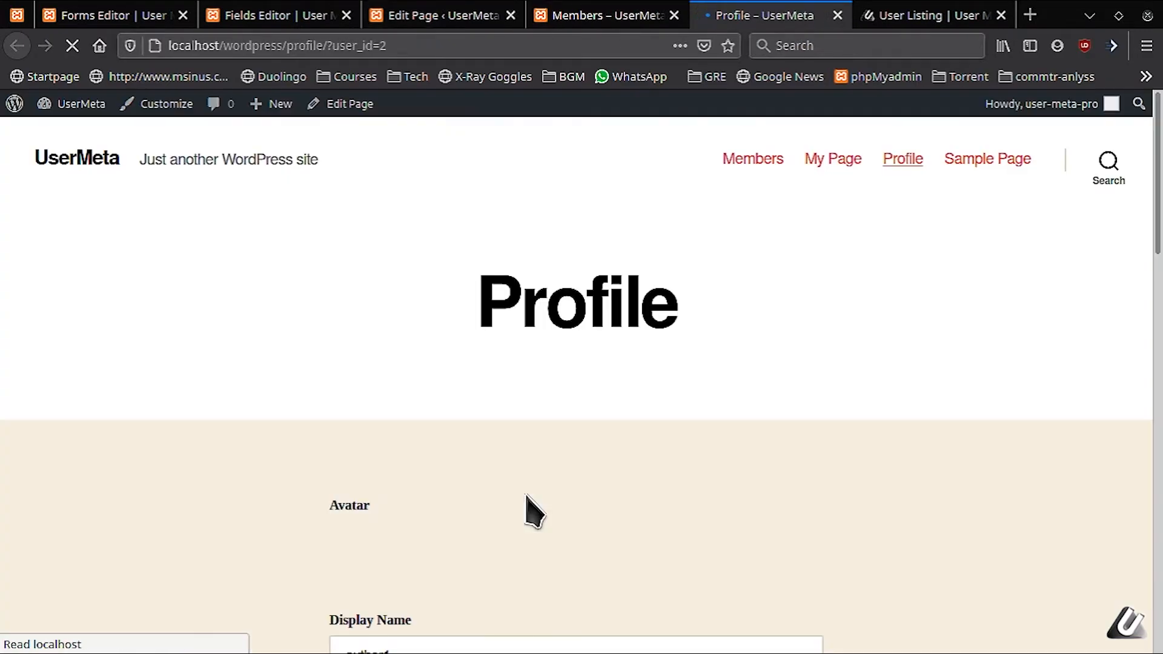
Review user 2's public Profile page, then return to the user-profile form builder.
{"action": "scroll", "scroll_direction": "down", "scroll_amount": 3}
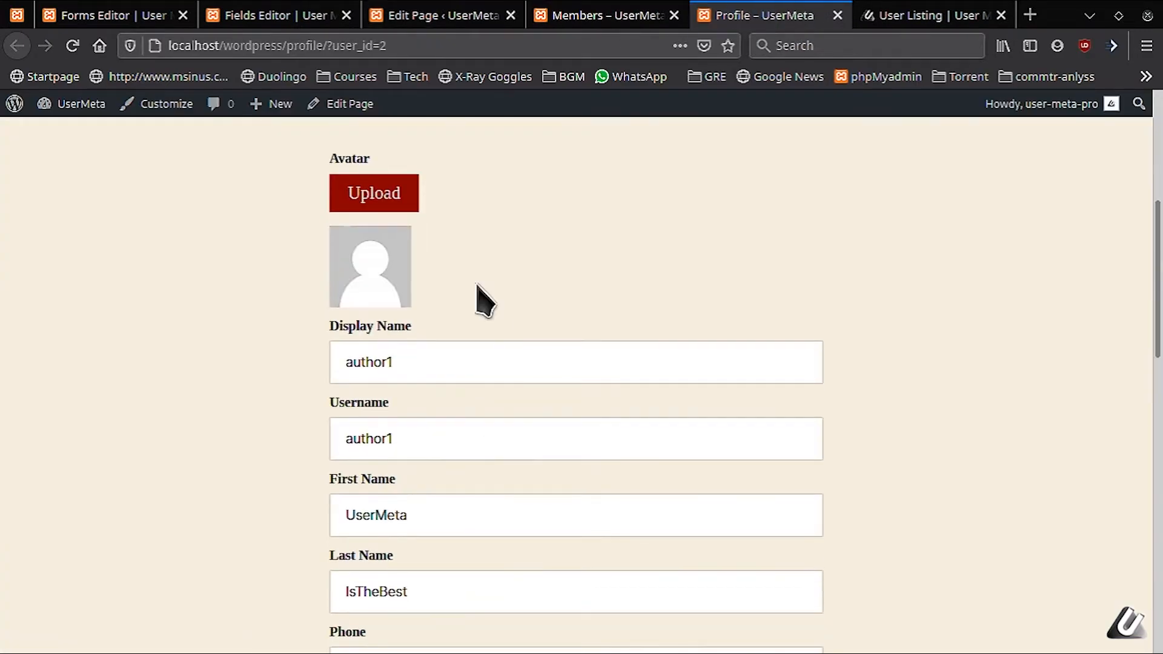
{"action": "scroll", "scroll_direction": "down", "scroll_amount": 3}
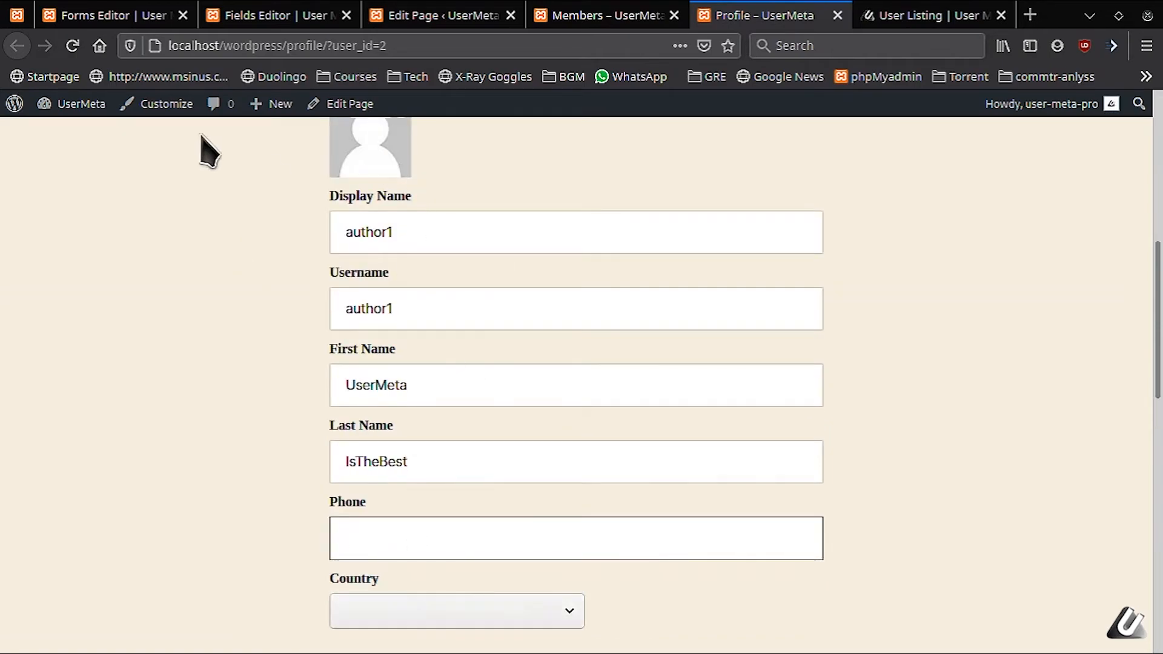
{"action": "left_click", "coordinate": [278, 15]}
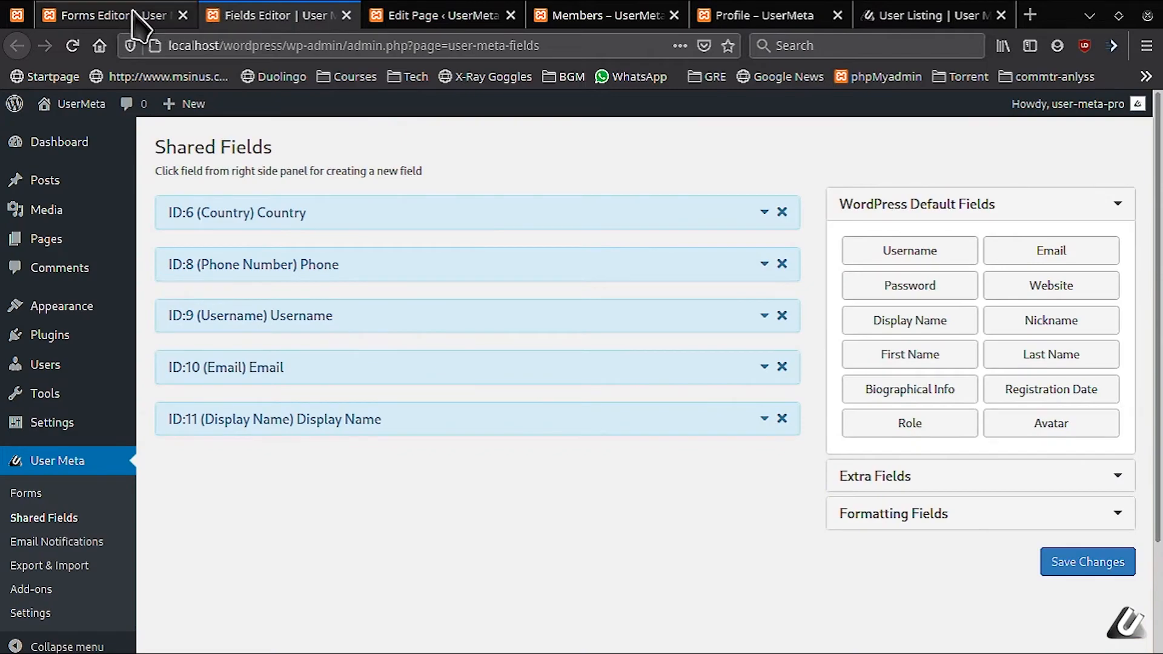
{"action": "left_click", "coordinate": [112, 15]}
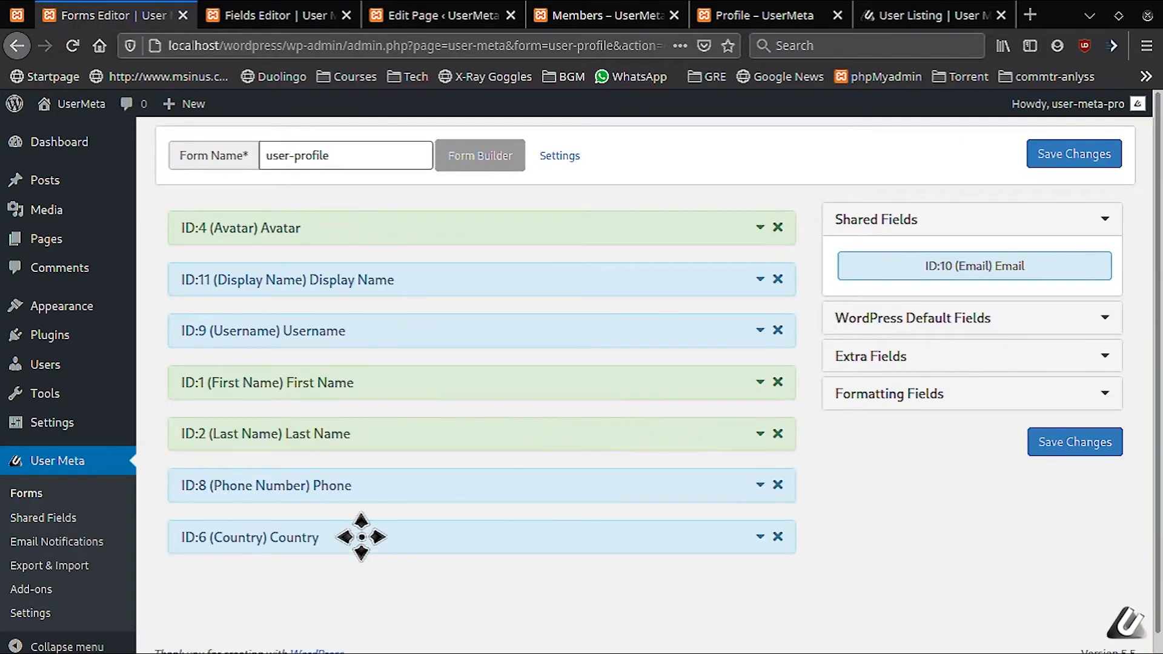
{"action": "mouse_move", "coordinate": [730, 523]}
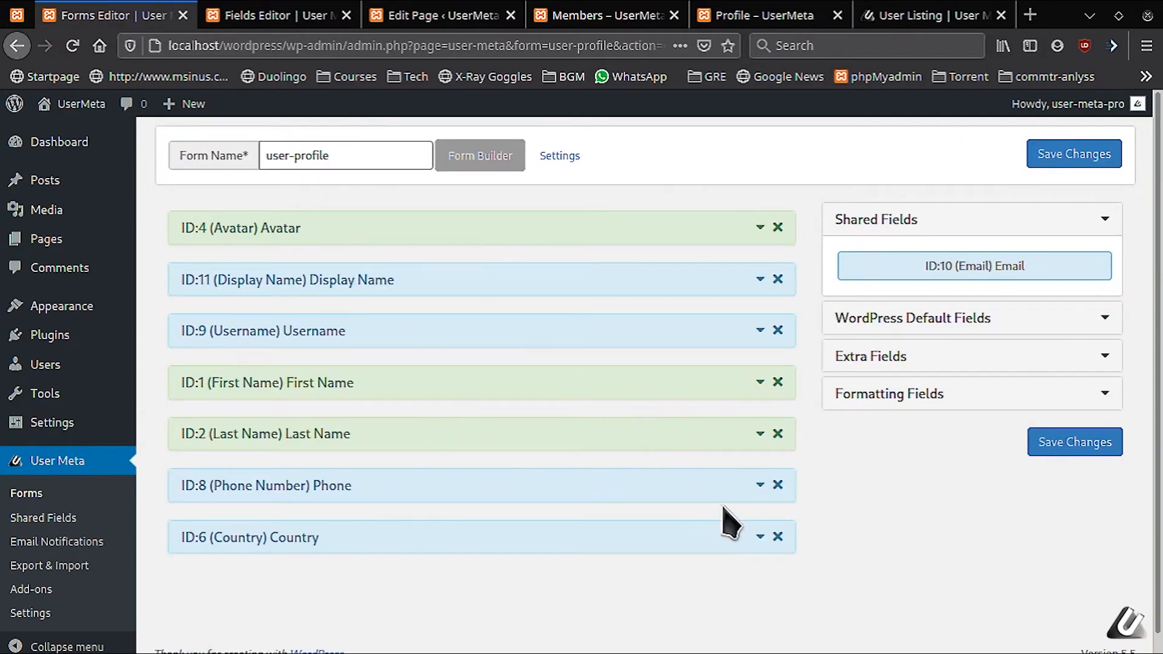
{"action": "mouse_move", "coordinate": [341, 496]}
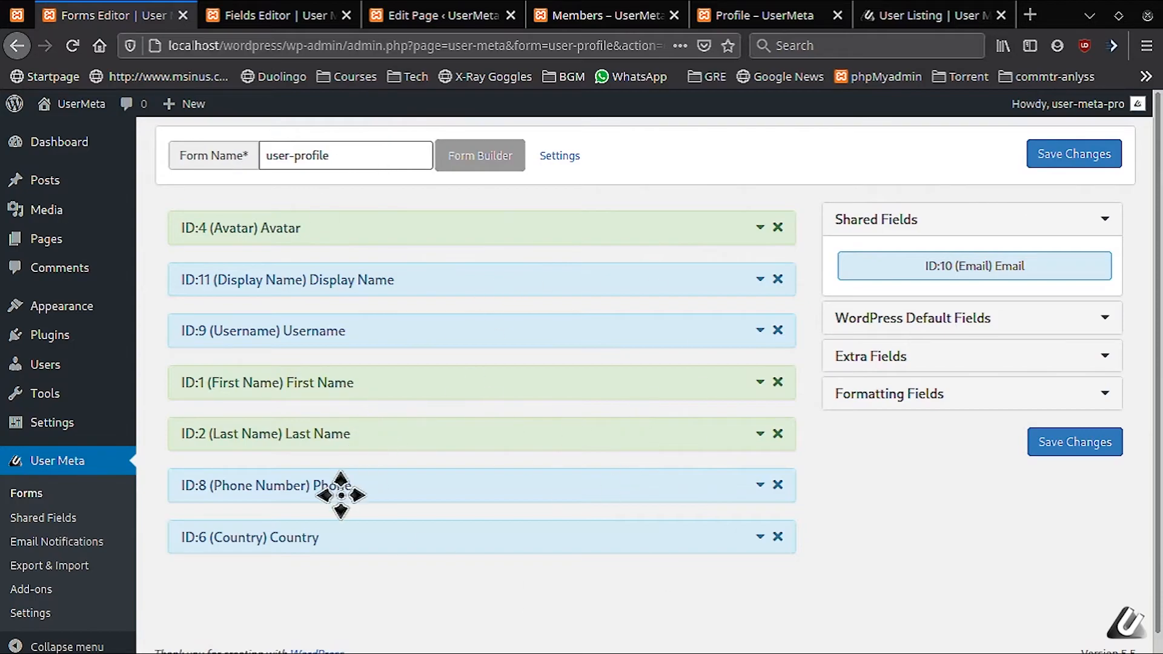
{"action": "mouse_move", "coordinate": [30, 497]}
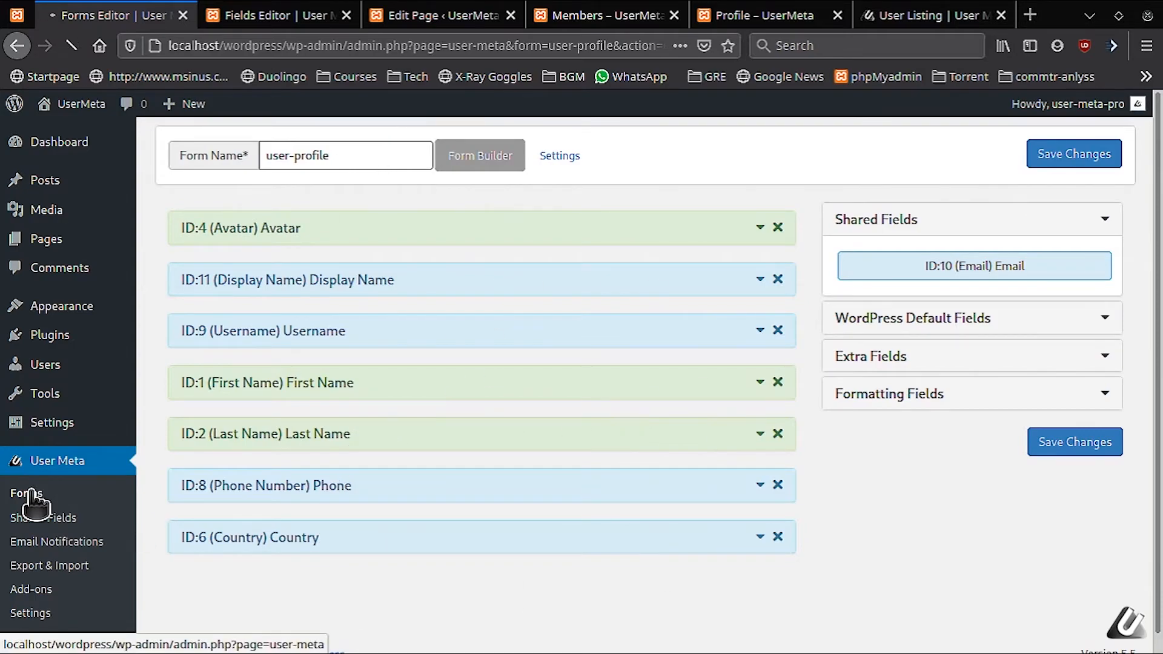
Highlight the Public profile shortcode in the Forms overview's Shortcodes guide, then view the Profile page.
{"action": "left_click", "coordinate": [26, 493]}
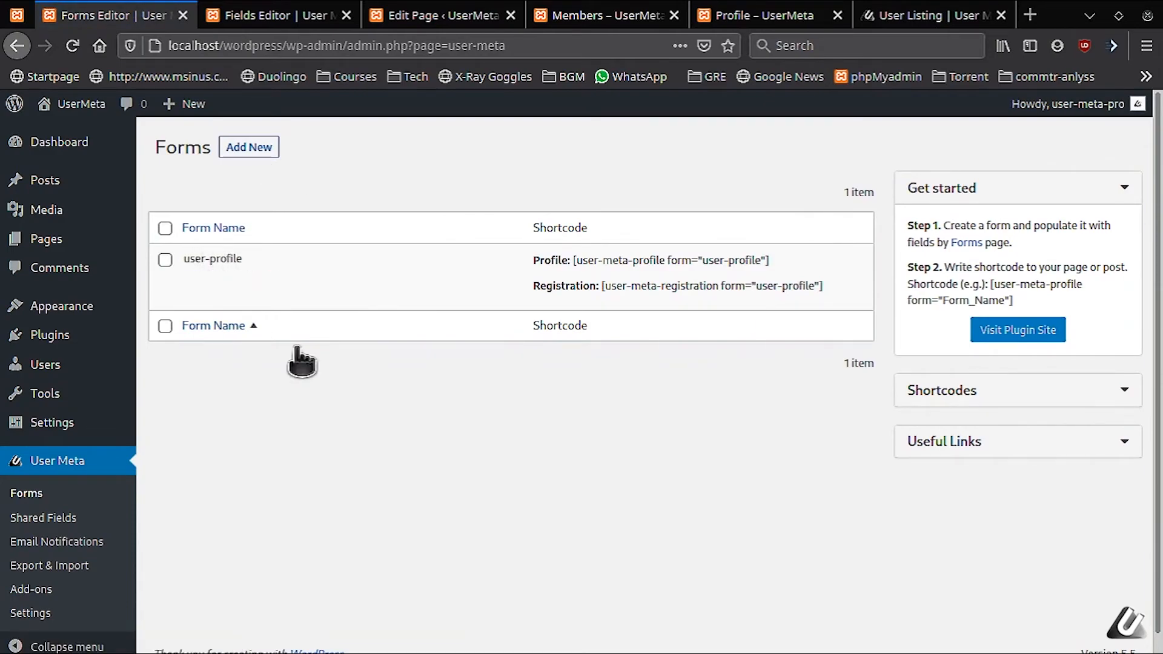
{"action": "mouse_move", "coordinate": [238, 436]}
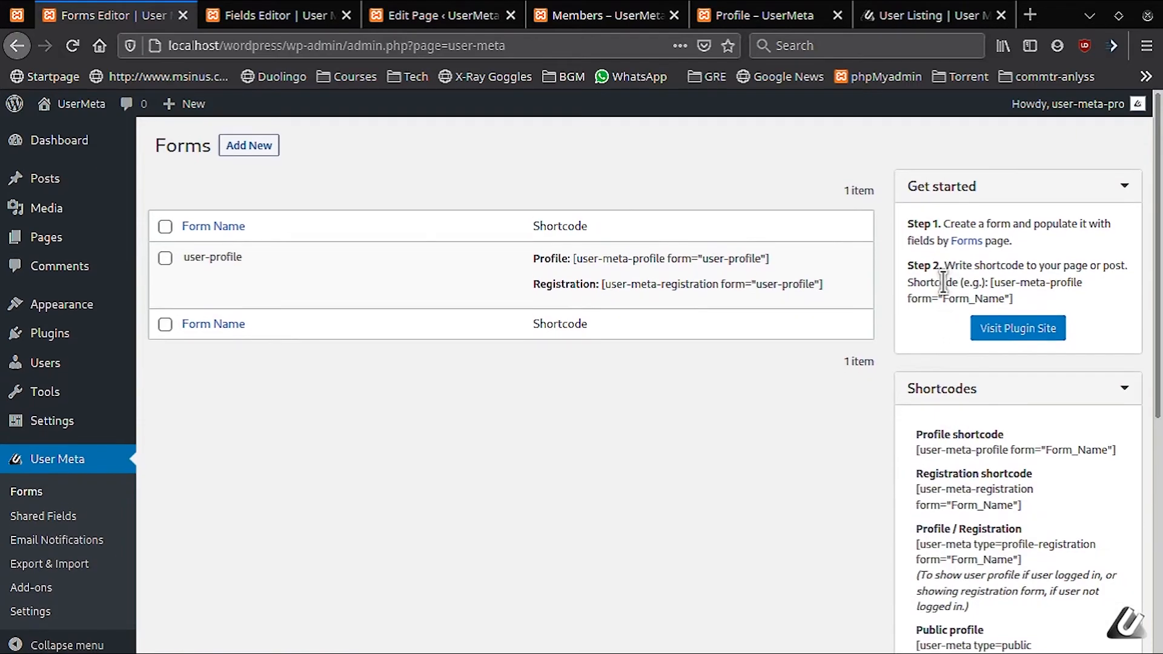
{"action": "scroll", "scroll_direction": "down", "scroll_amount": 3}
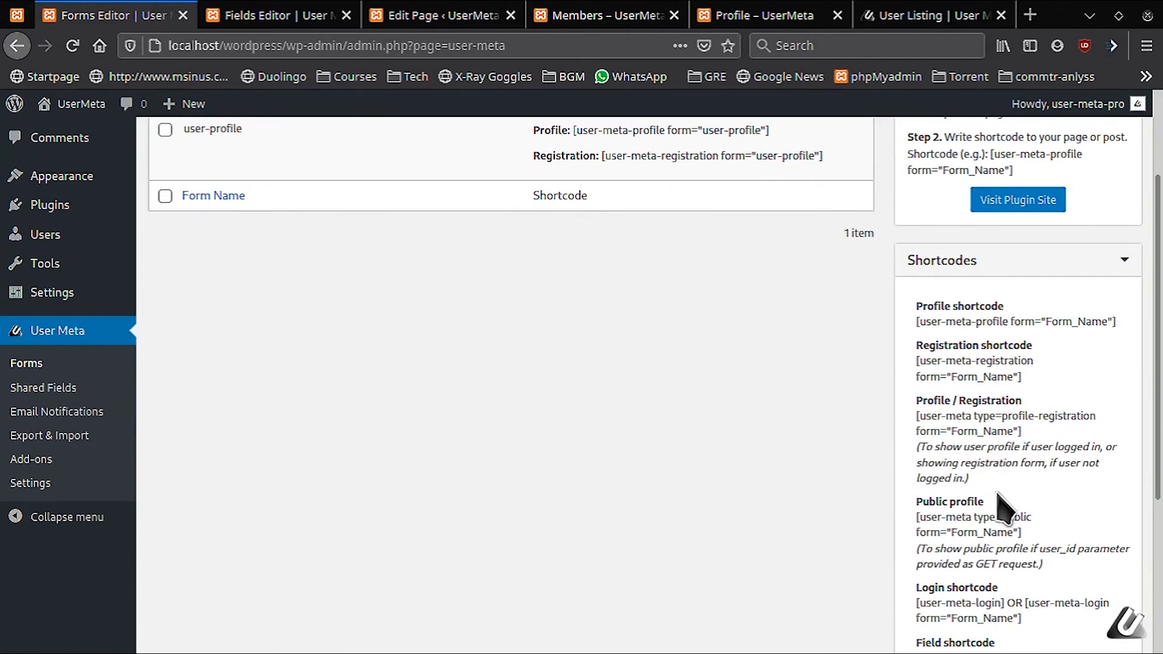
{"action": "scroll", "scroll_direction": "down", "scroll_amount": 3}
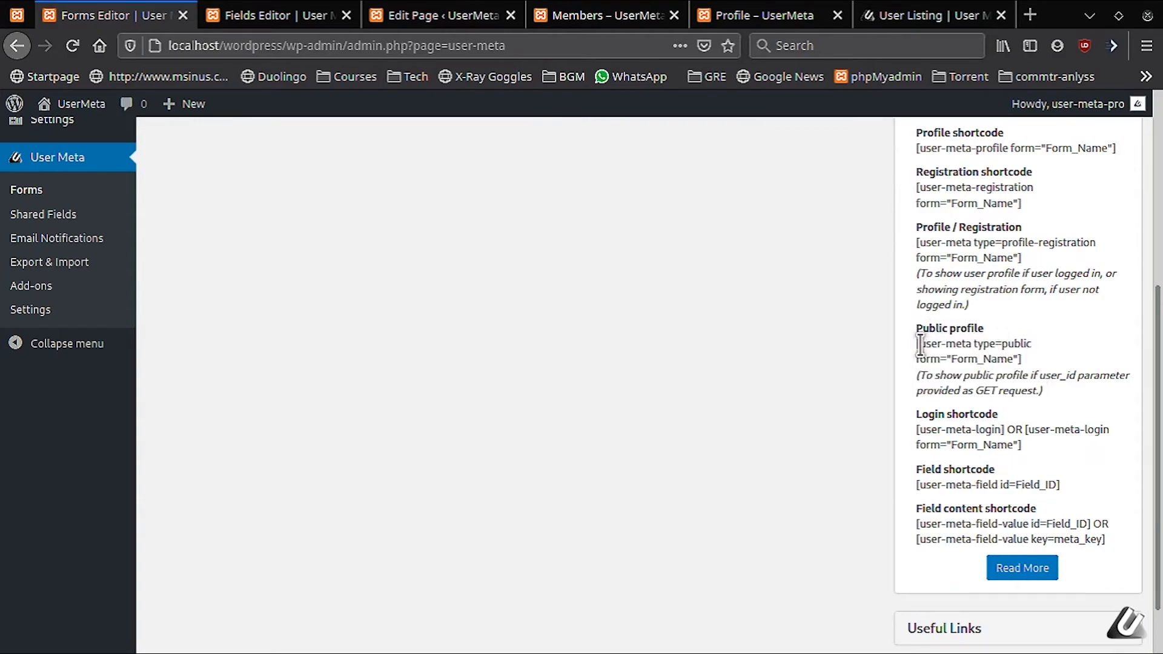
{"action": "double_click", "coordinate": [972, 344]}
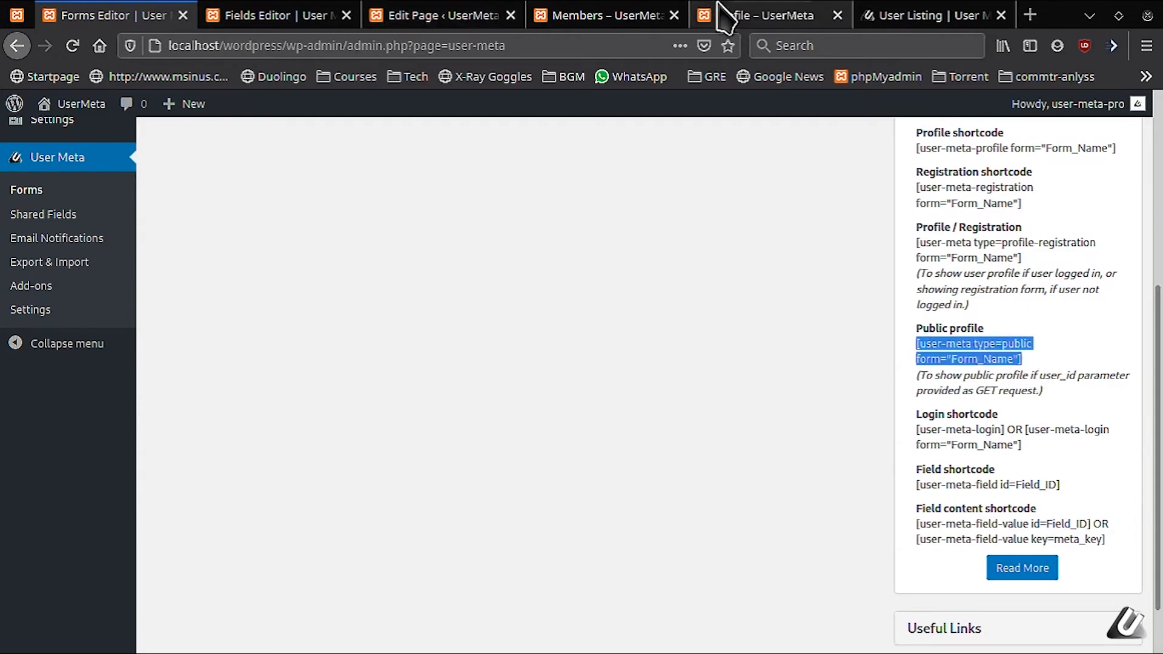
{"action": "left_click", "coordinate": [767, 15]}
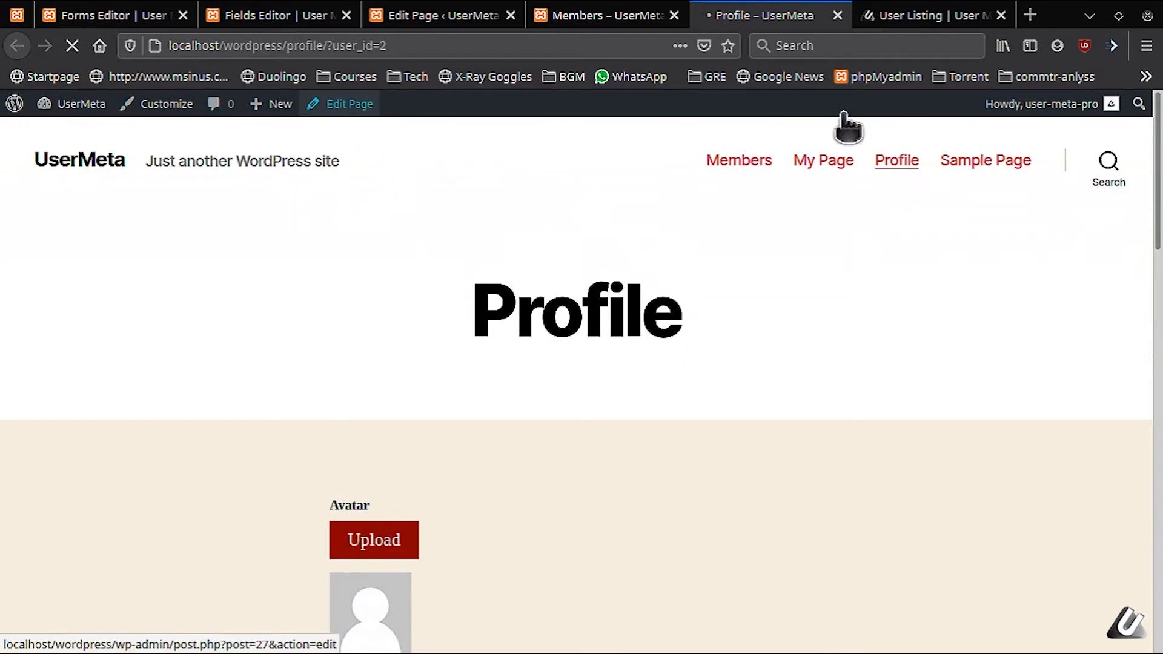
Open the Profile page editor and inspect its [user-meta type=public form="user-profile"] shortcode block.
{"action": "left_click", "coordinate": [349, 103]}
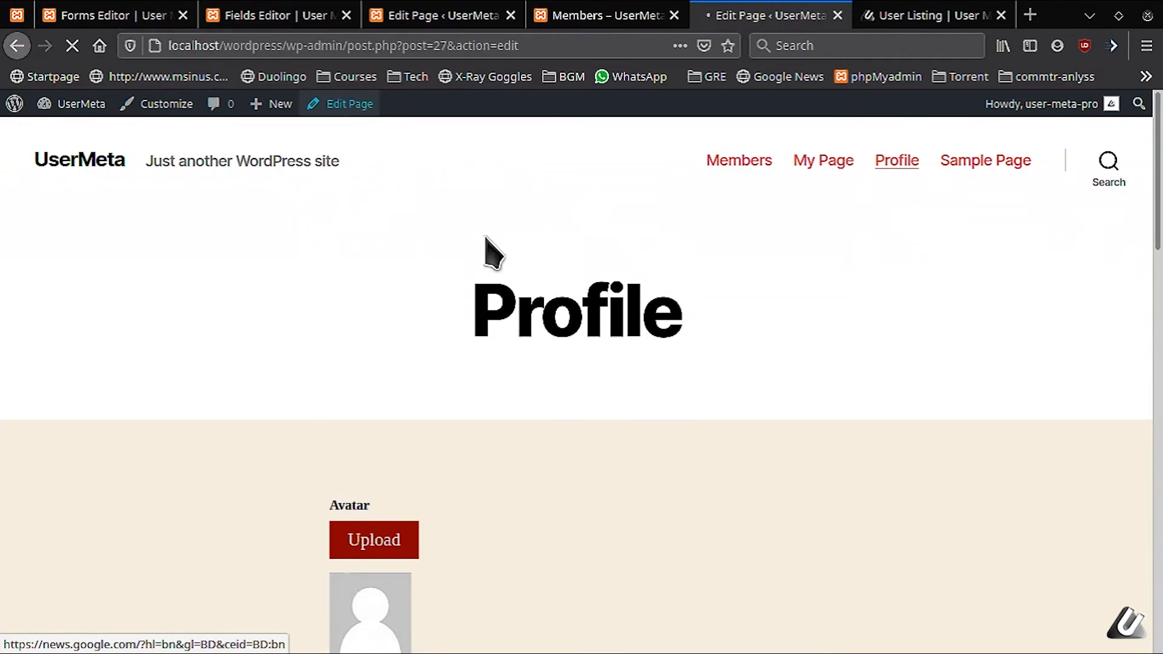
{"action": "mouse_move", "coordinate": [582, 393]}
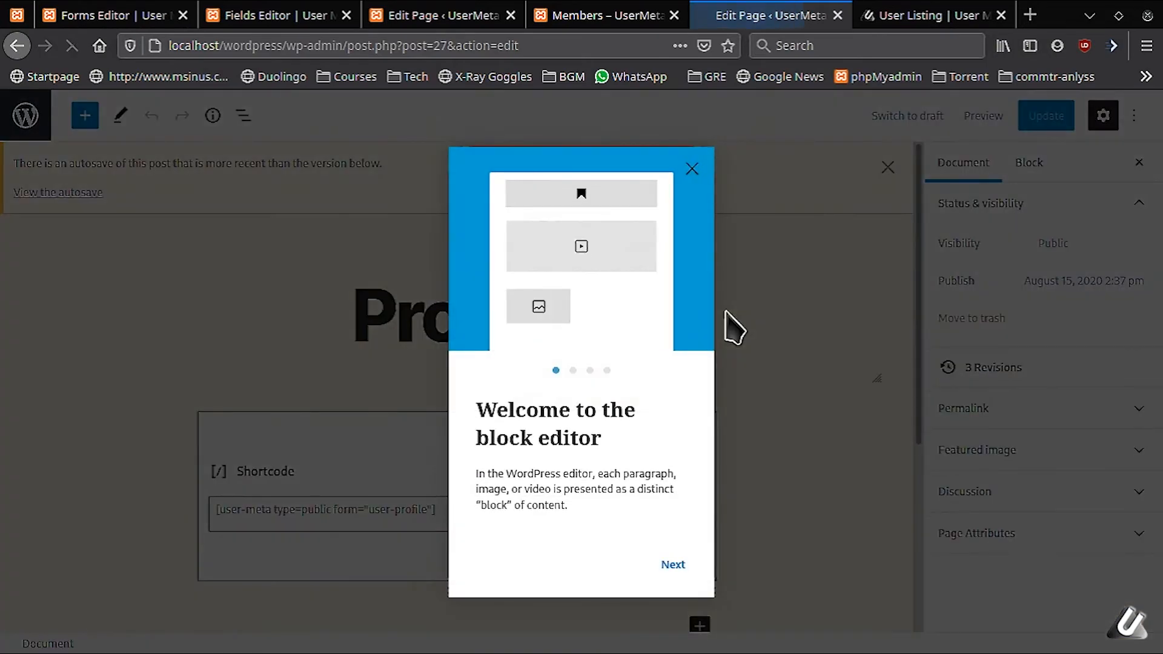
{"action": "left_click", "coordinate": [691, 168]}
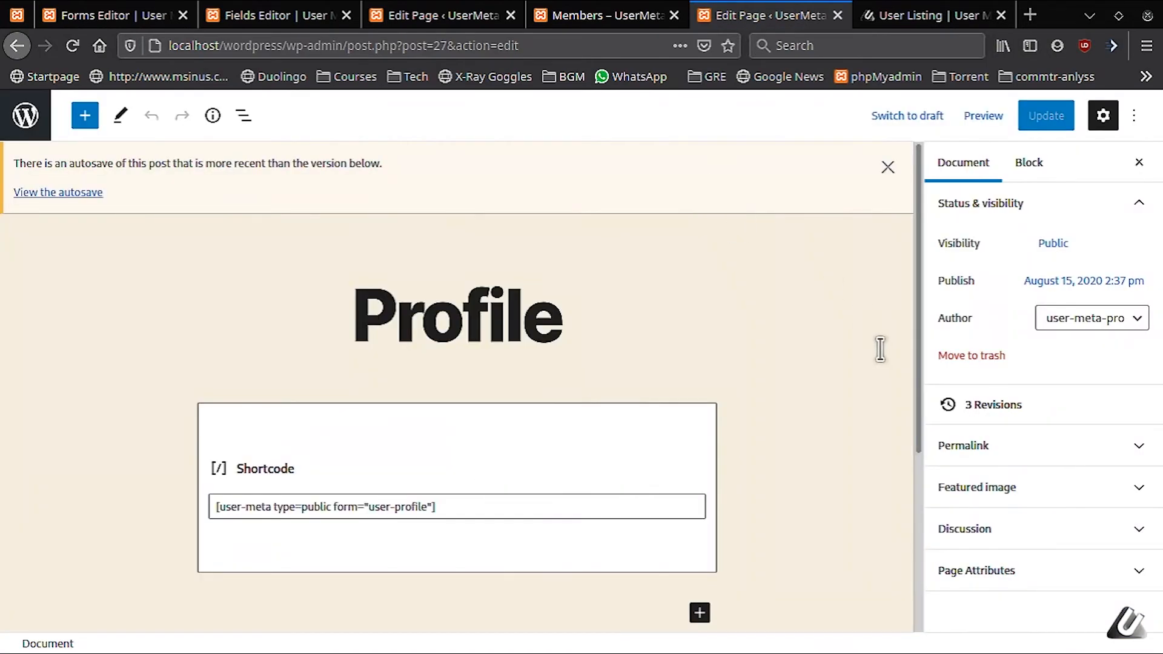
{"action": "scroll", "scroll_direction": "down", "scroll_amount": 3}
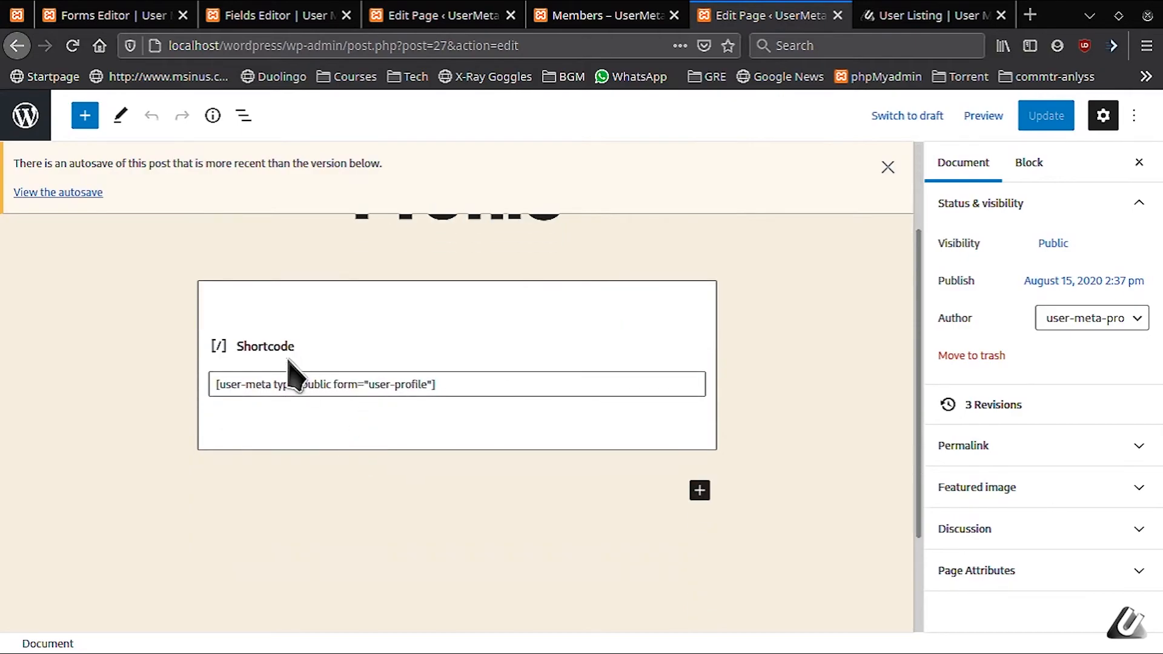
{"action": "mouse_move", "coordinate": [281, 440]}
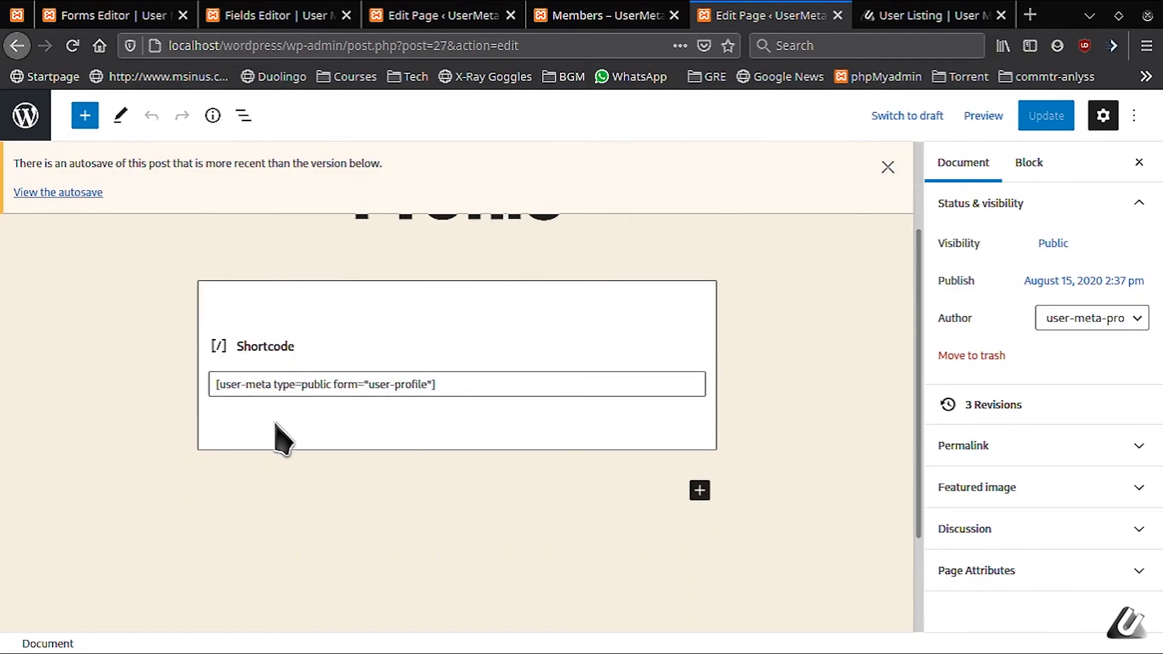
{"action": "left_click", "coordinate": [373, 384]}
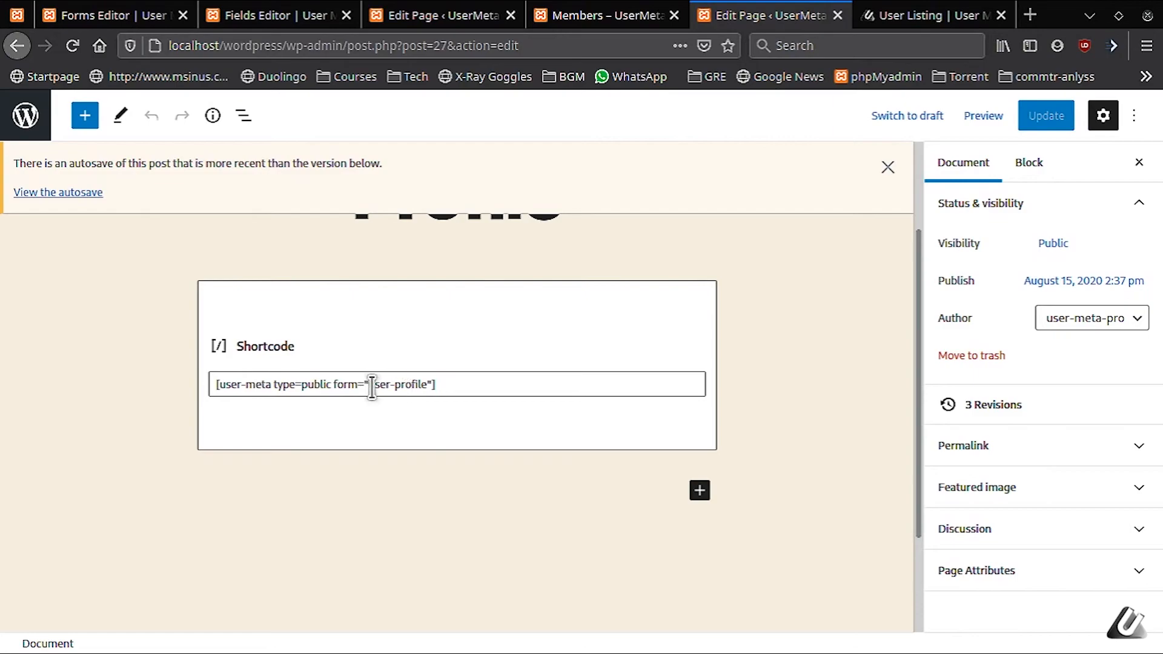
{"action": "mouse_move", "coordinate": [548, 446]}
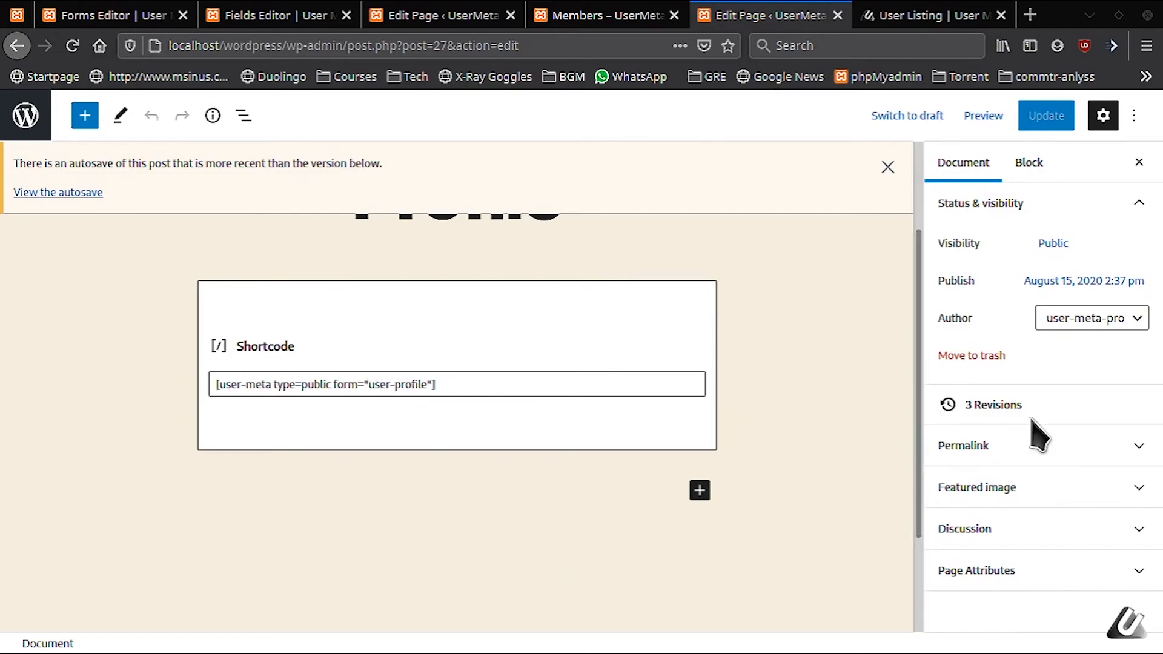
{"action": "mouse_move", "coordinate": [627, 353]}
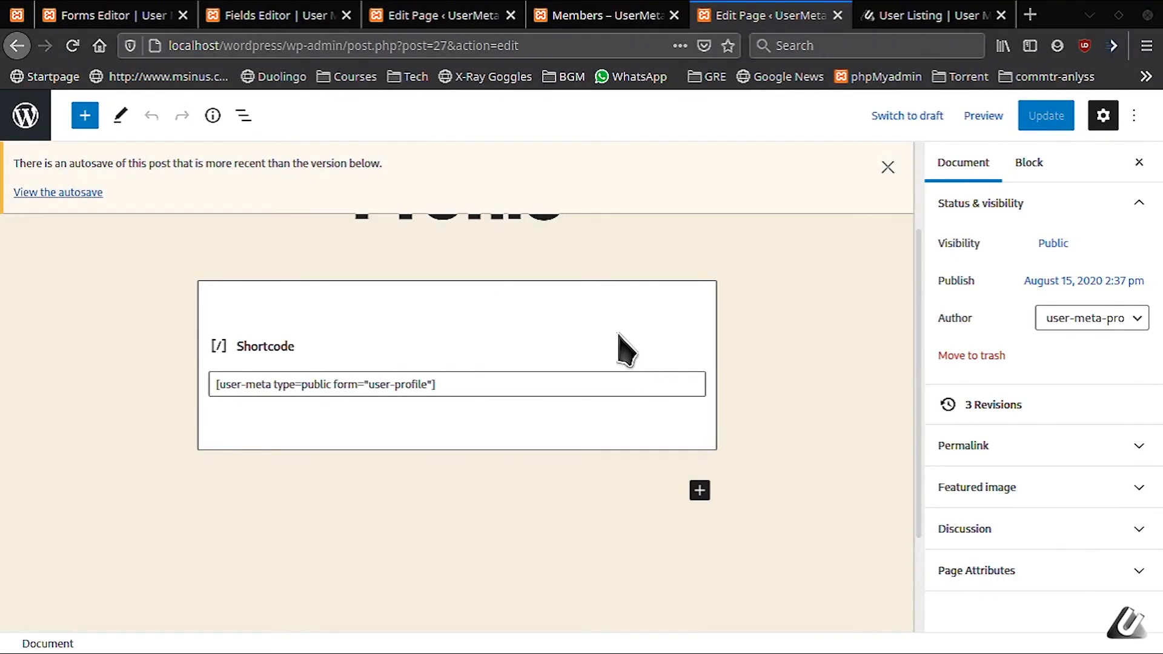
{"action": "mouse_move", "coordinate": [347, 77]}
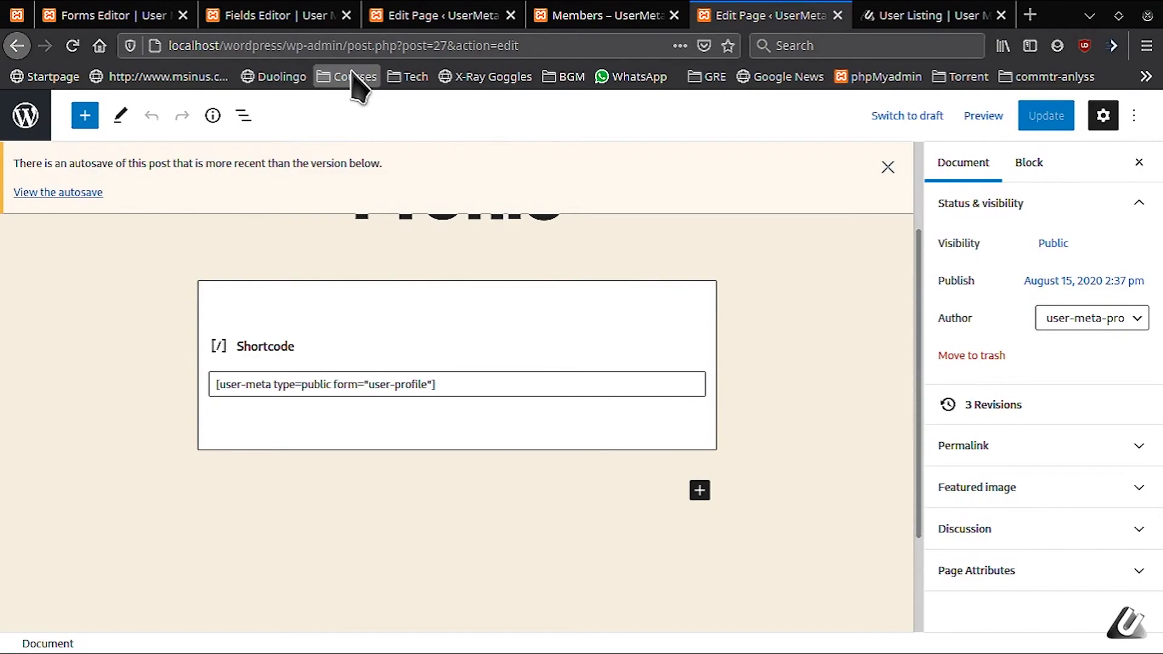
{"action": "mouse_move", "coordinate": [308, 126]}
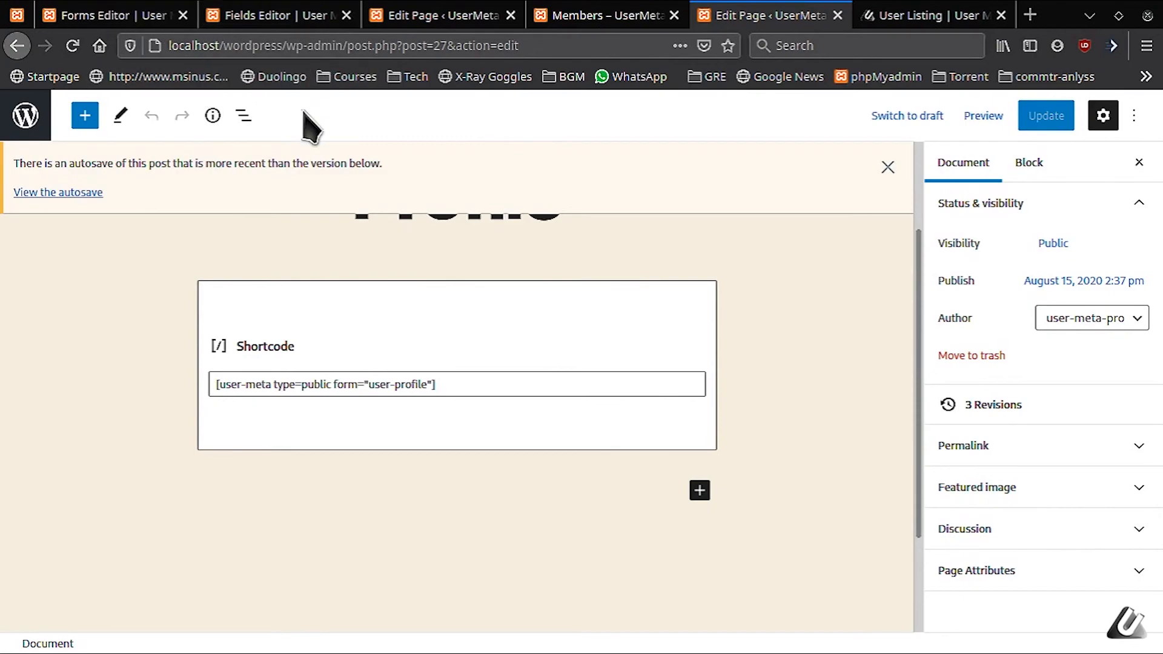
Close the User Listing options dialog and open the add-on's Documentation page.
{"action": "left_click", "coordinate": [932, 14]}
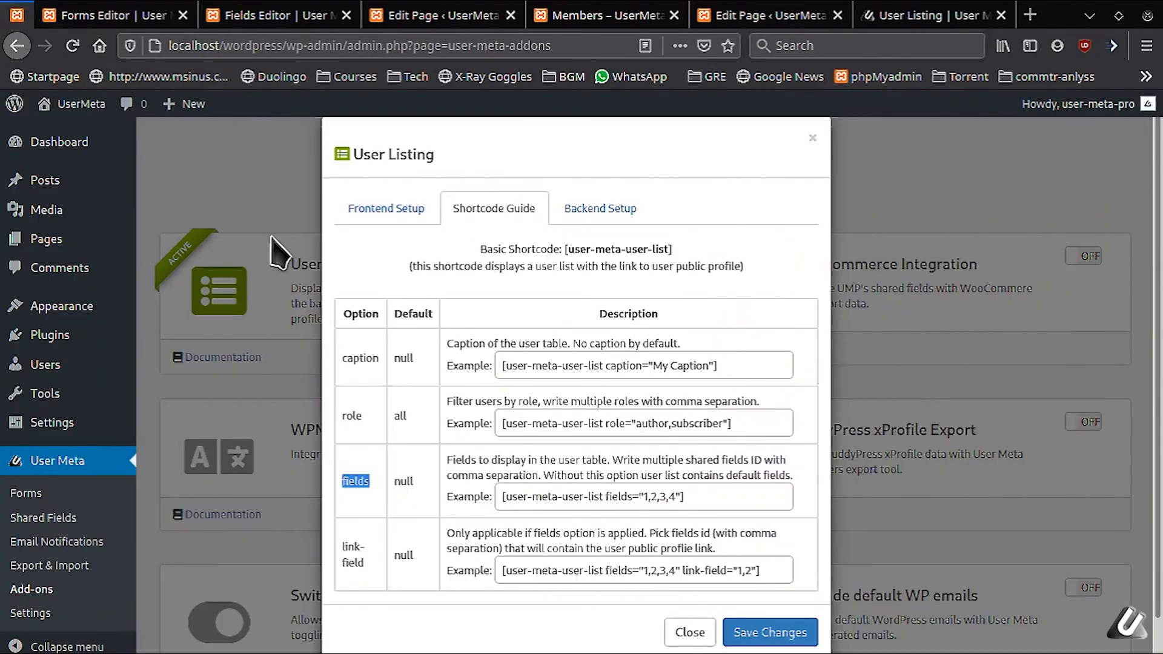
{"action": "mouse_move", "coordinate": [539, 281]}
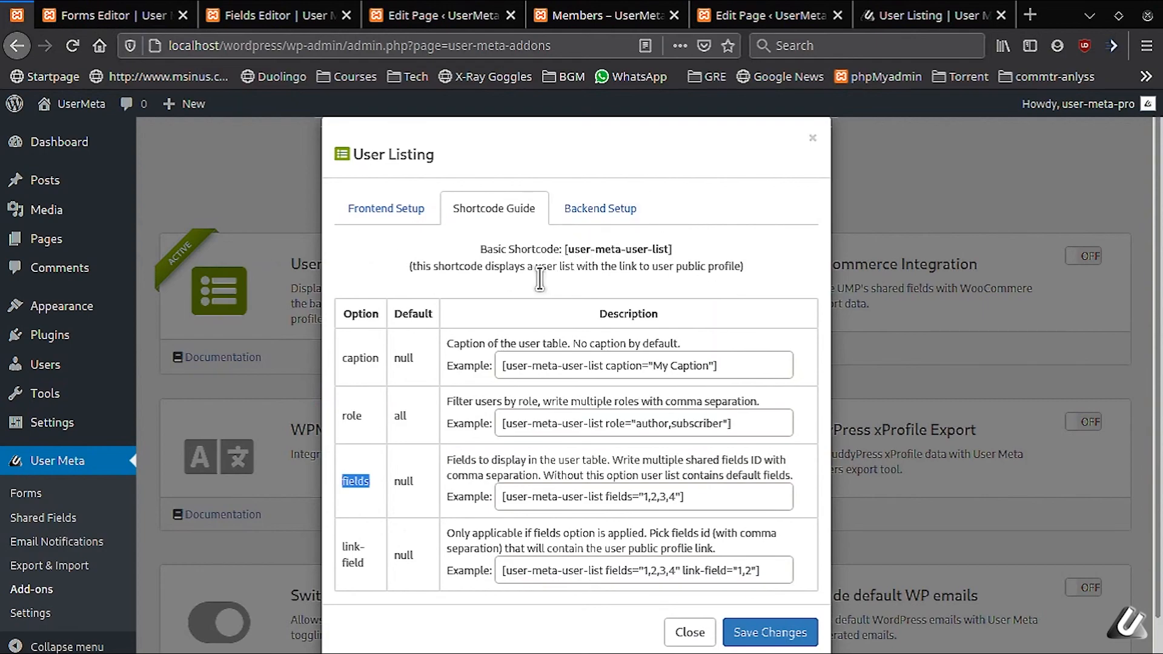
{"action": "mouse_move", "coordinate": [512, 358]}
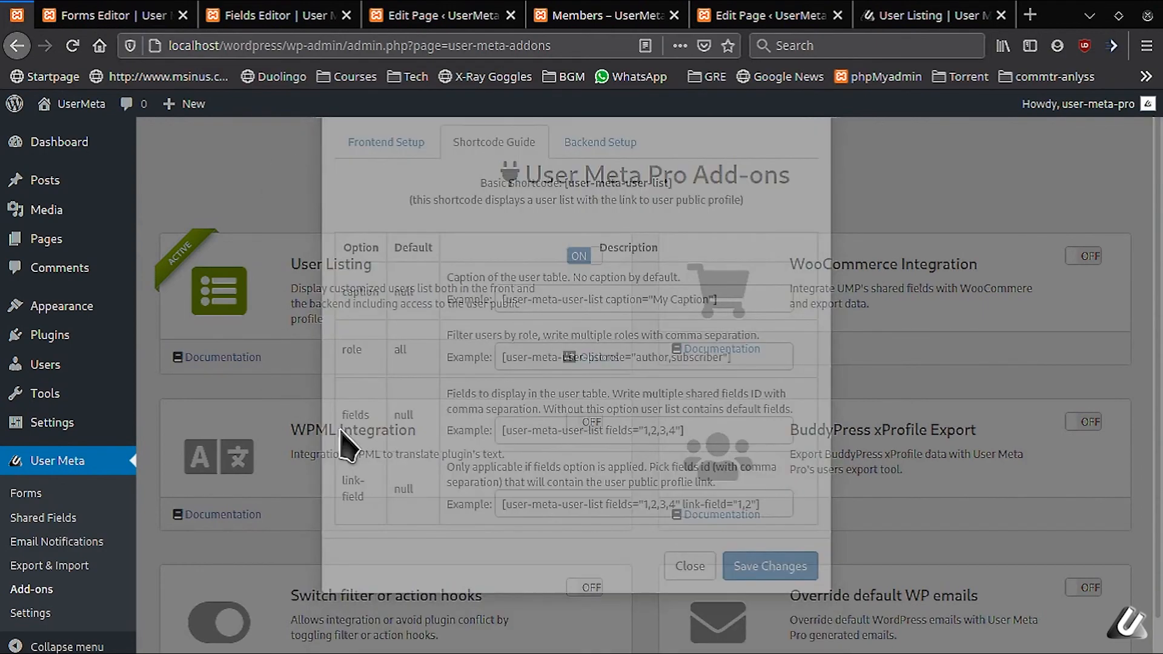
{"action": "left_click", "coordinate": [688, 566]}
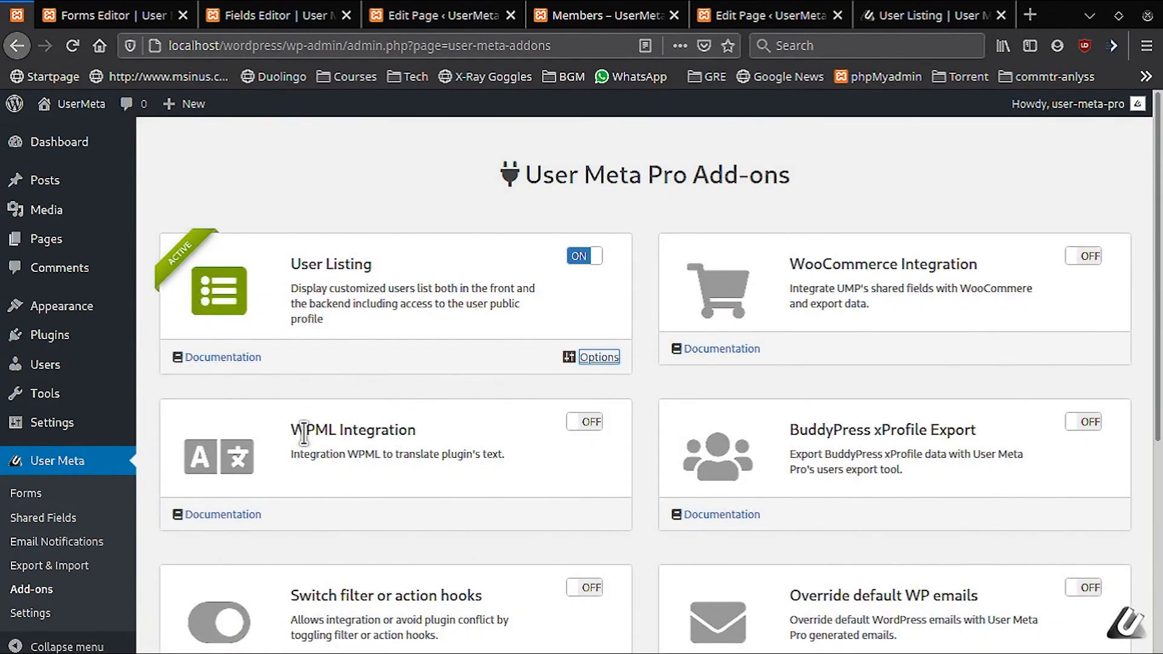
{"action": "mouse_move", "coordinate": [223, 358]}
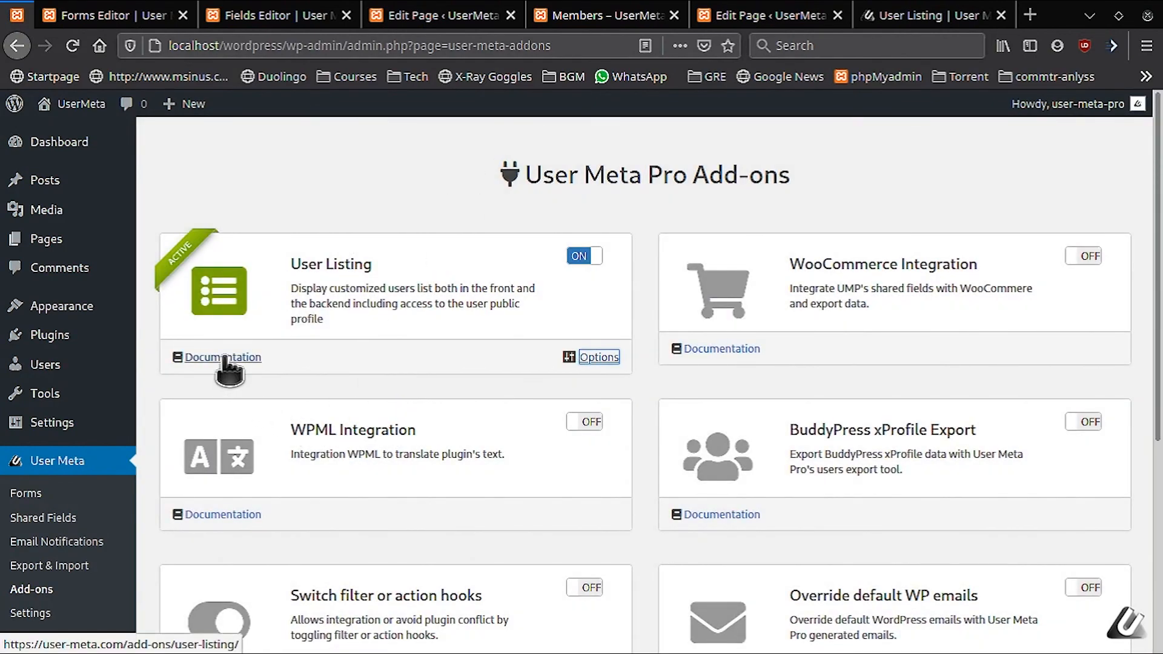
{"action": "left_click", "coordinate": [222, 356]}
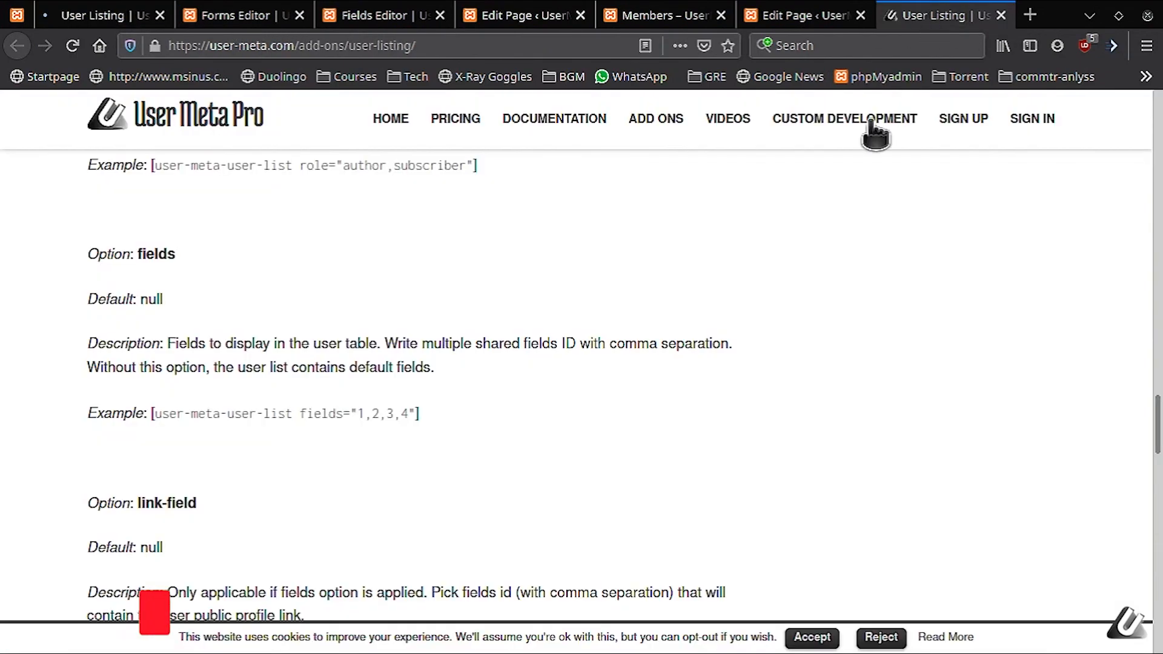
{"action": "scroll", "scroll_direction": "up", "scroll_amount": 3}
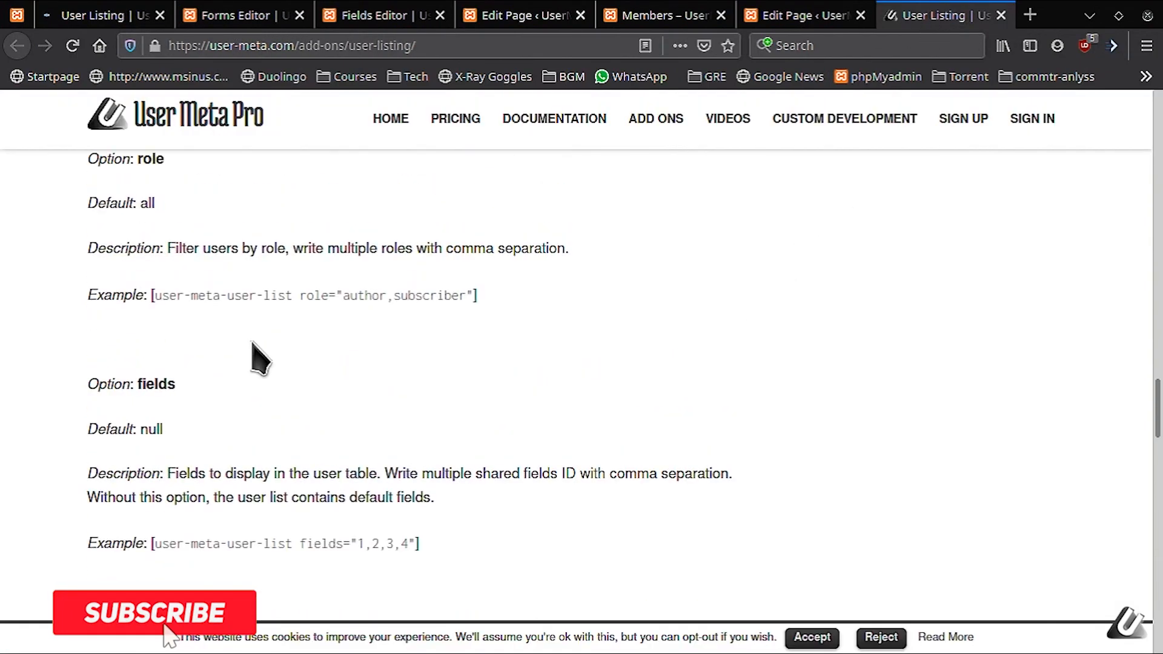
{"action": "scroll", "scroll_direction": "up", "scroll_amount": 3}
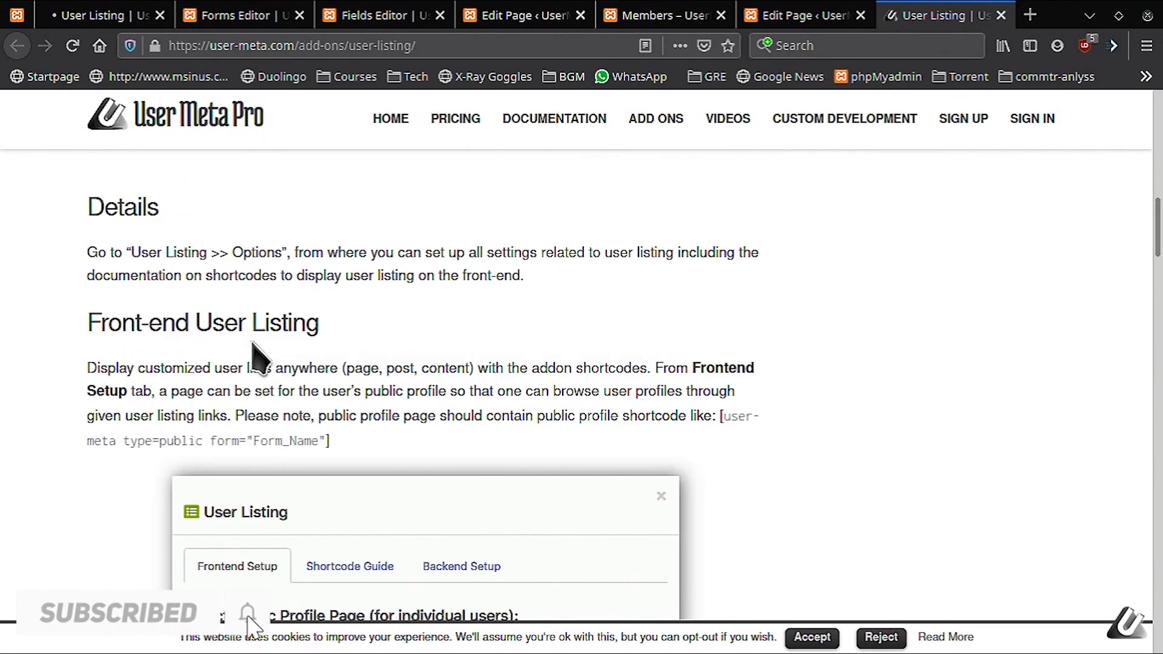
{"action": "scroll", "scroll_direction": "down", "scroll_amount": 3}
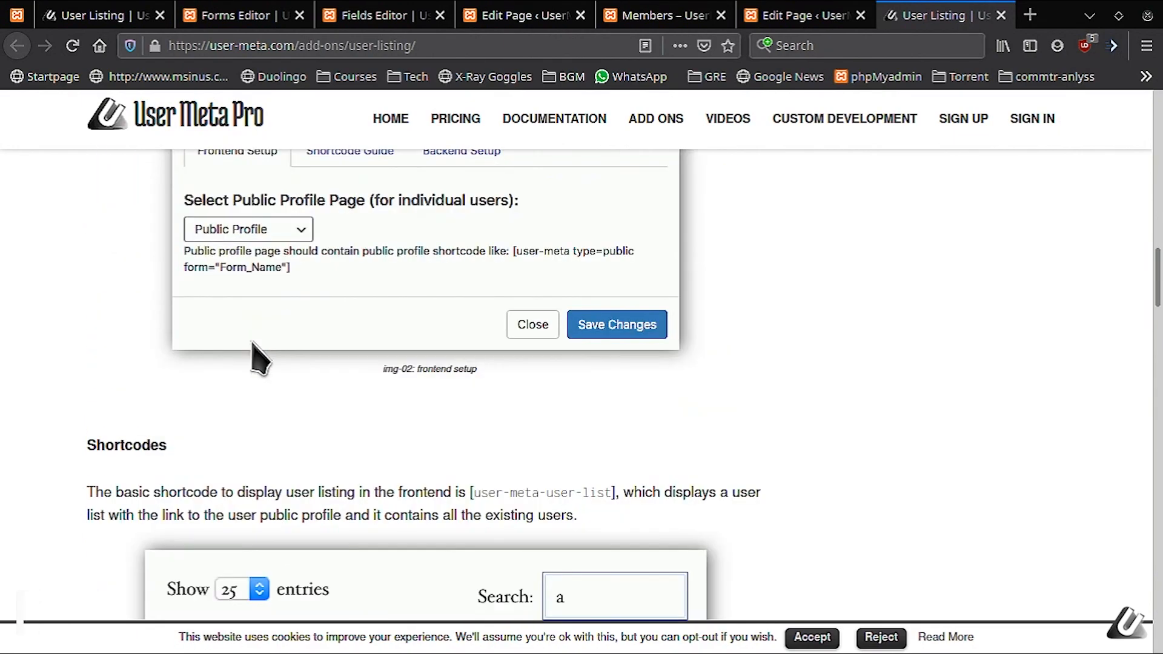
{"action": "scroll", "scroll_direction": "down", "scroll_amount": 3}
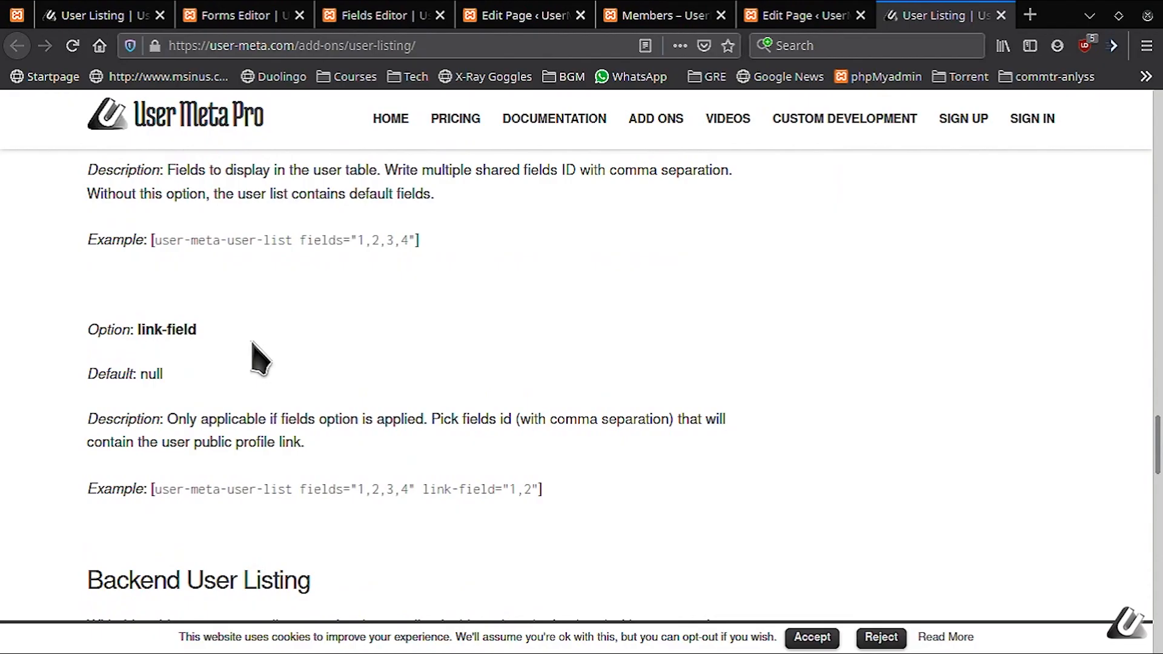